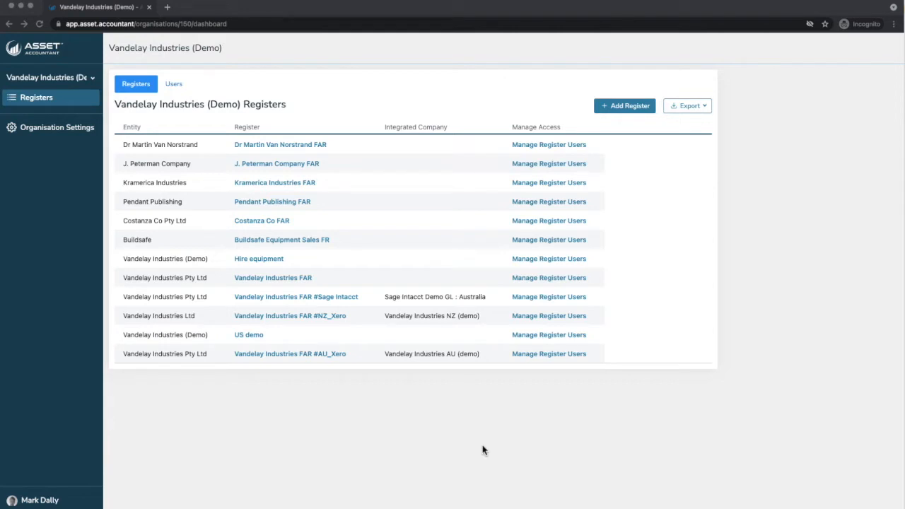
mouse_move(469, 439)
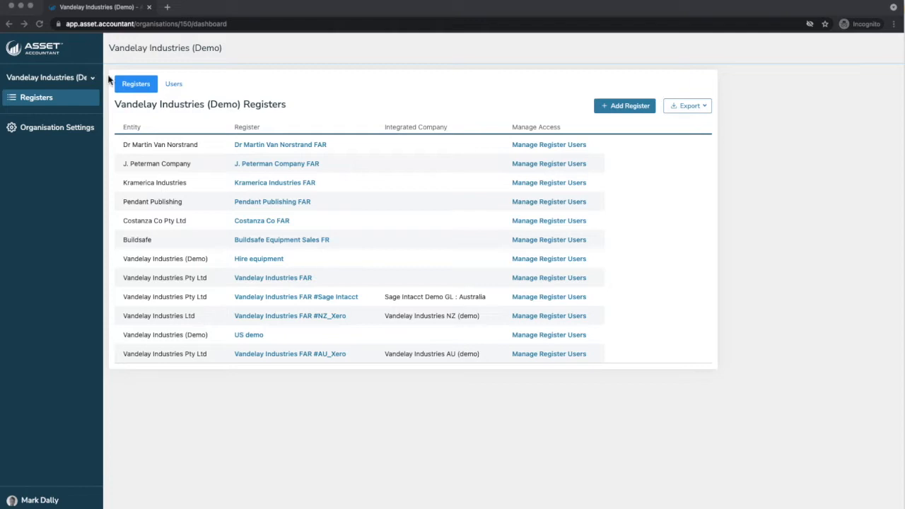
mouse_move(219, 44)
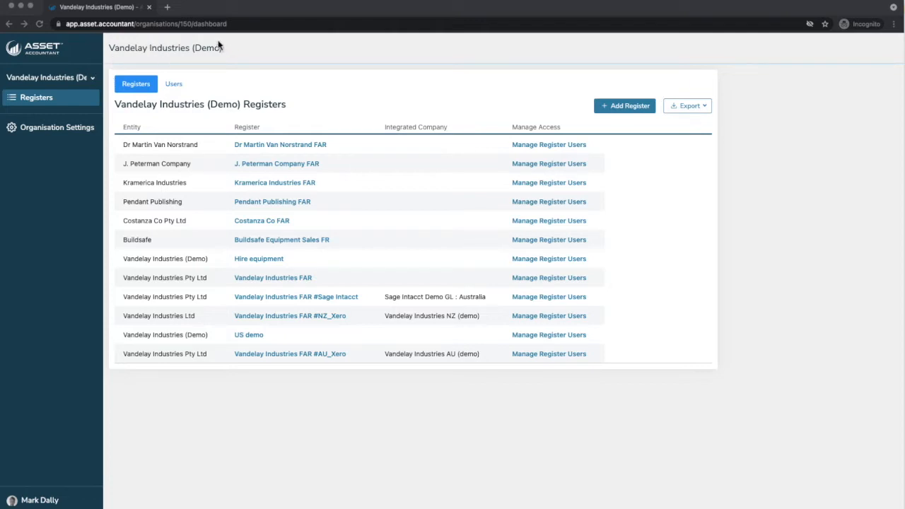
mouse_move(158, 183)
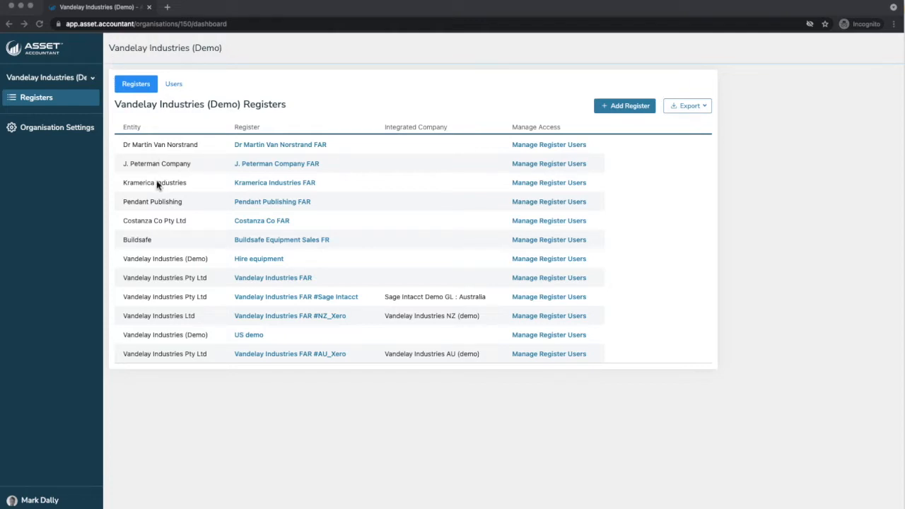
mouse_move(161, 203)
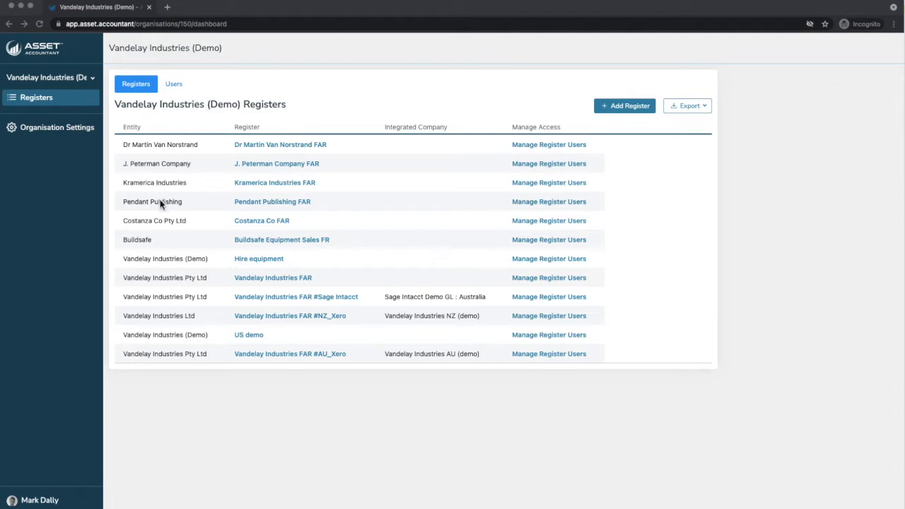
mouse_move(178, 243)
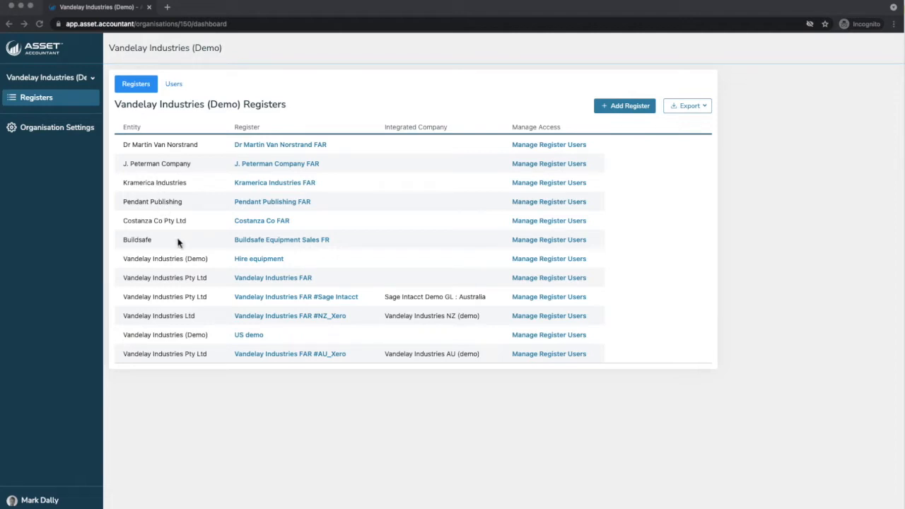
mouse_move(166, 183)
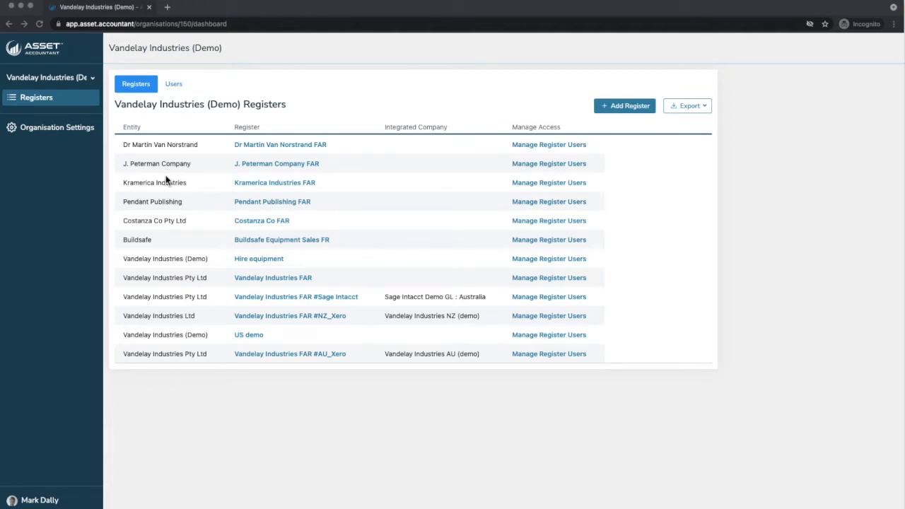
Open the Vandelay Industries FAR #AU_Xero register to its Assets page in Tax View
click(290, 354)
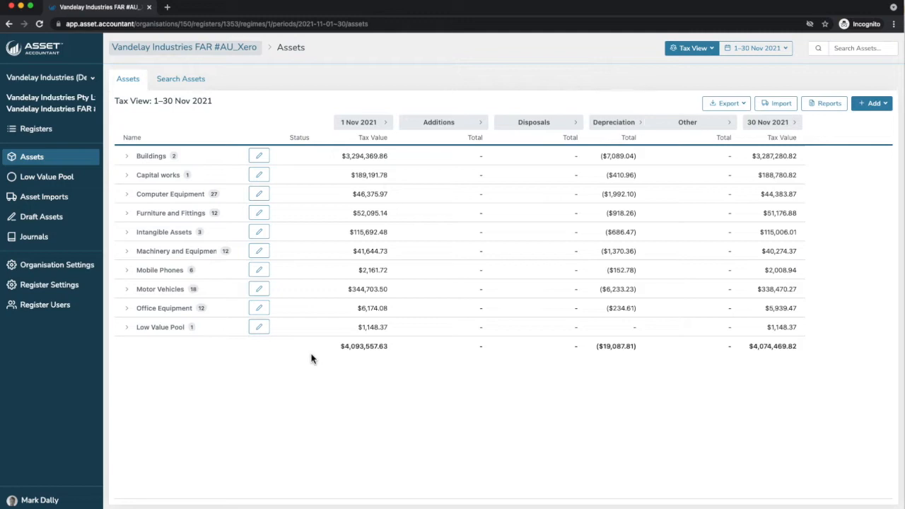
mouse_move(70, 119)
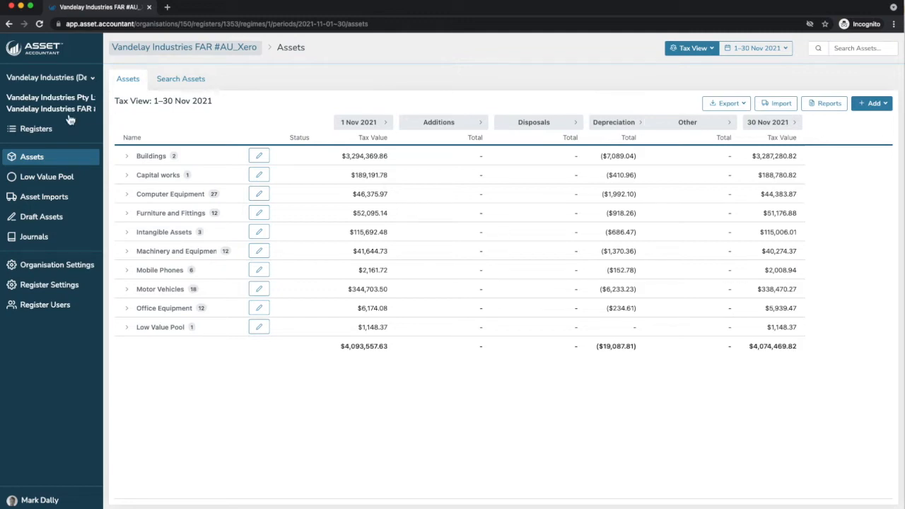
mouse_move(47, 176)
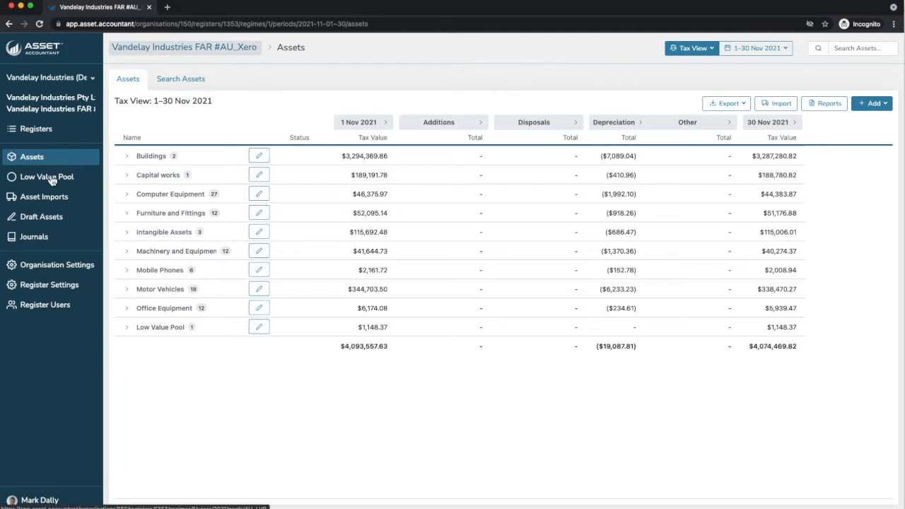
mouse_move(48, 199)
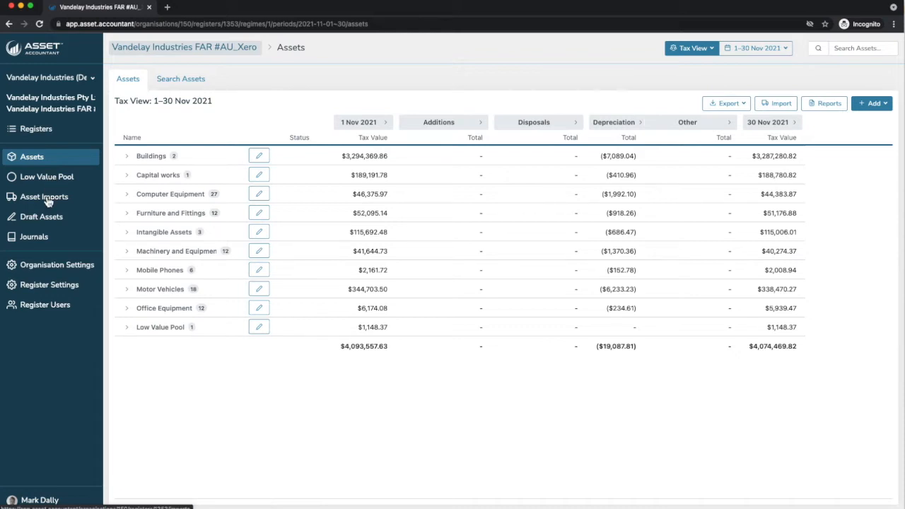
mouse_move(42, 247)
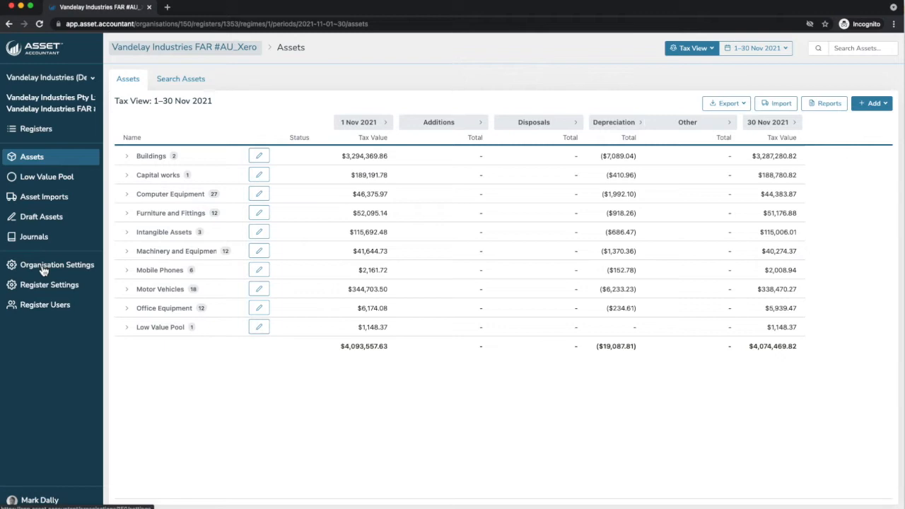
mouse_move(39, 288)
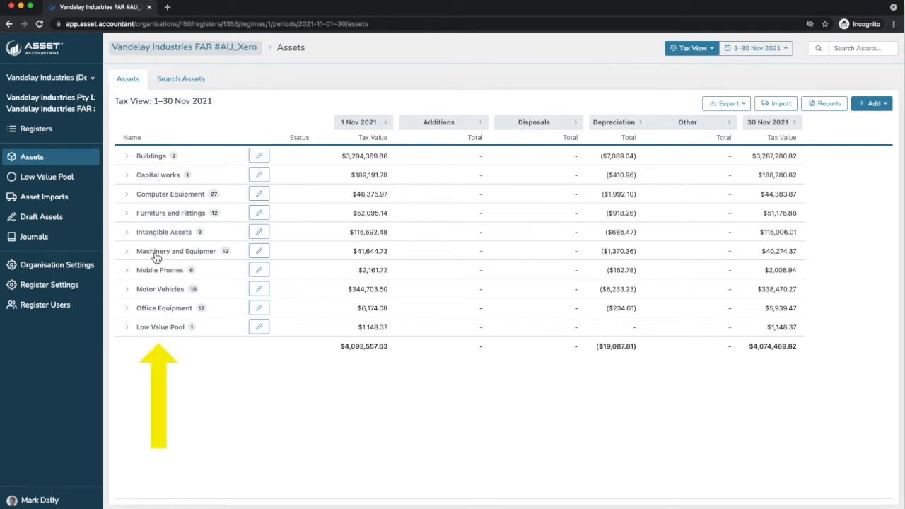
mouse_move(175, 251)
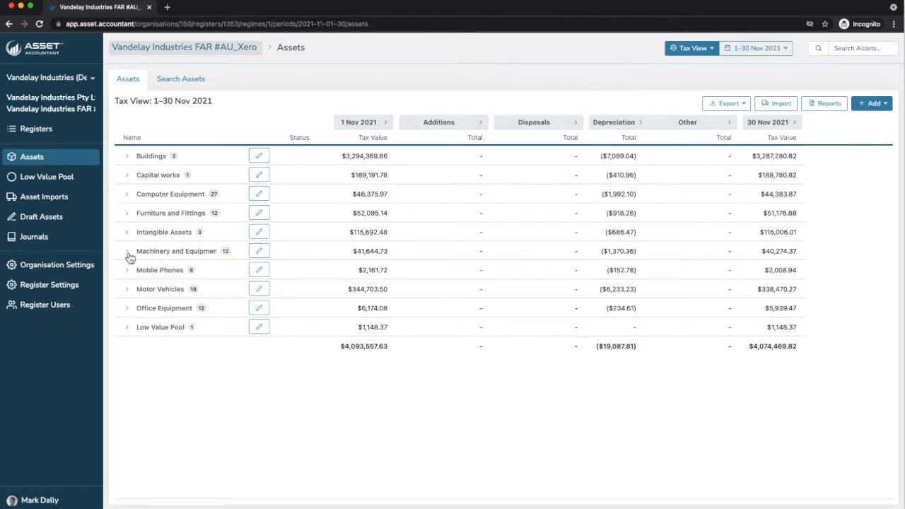
click(128, 252)
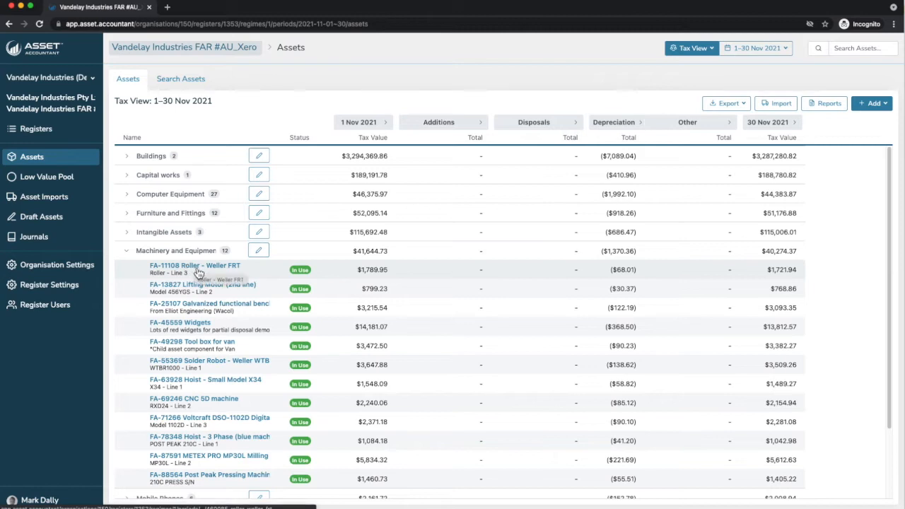
click(126, 250)
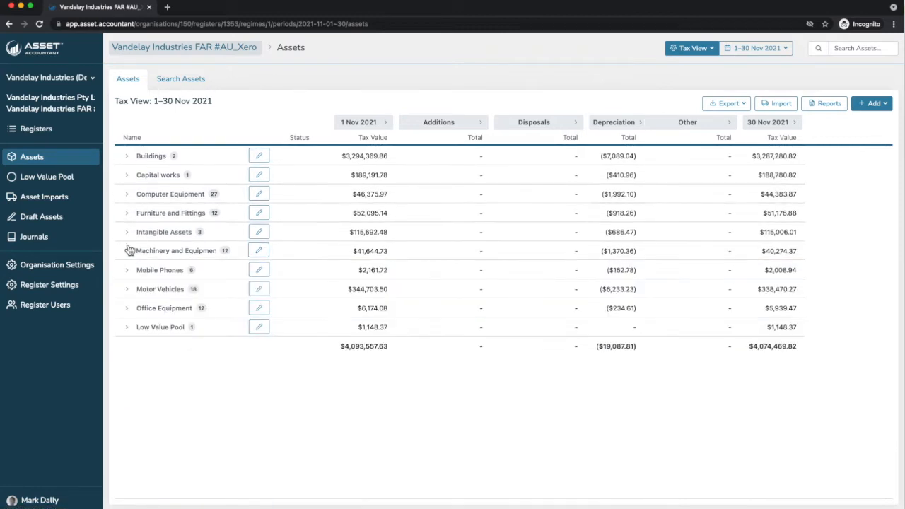
mouse_move(258, 232)
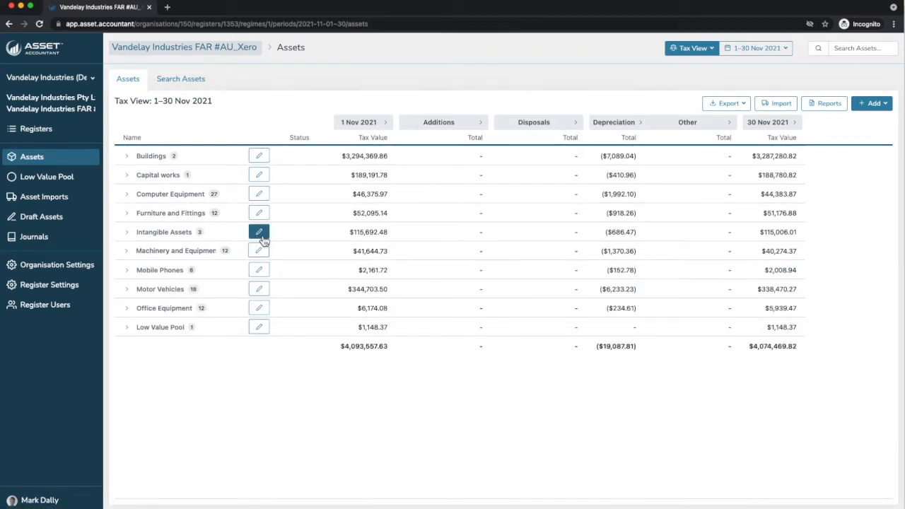
mouse_move(259, 232)
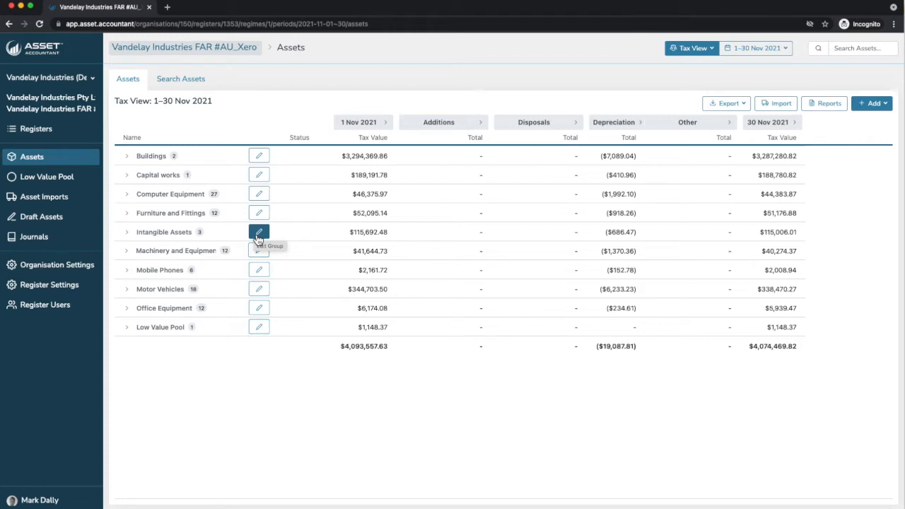
mouse_move(602, 116)
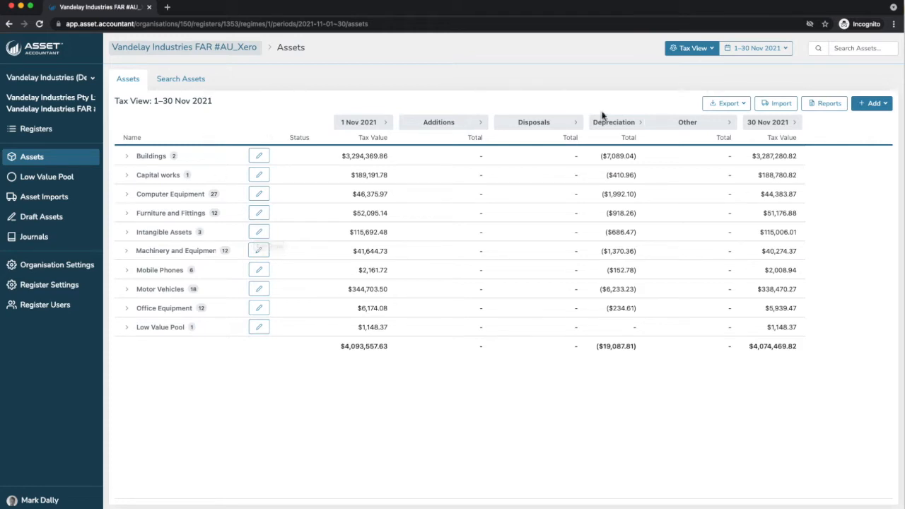
mouse_move(684, 106)
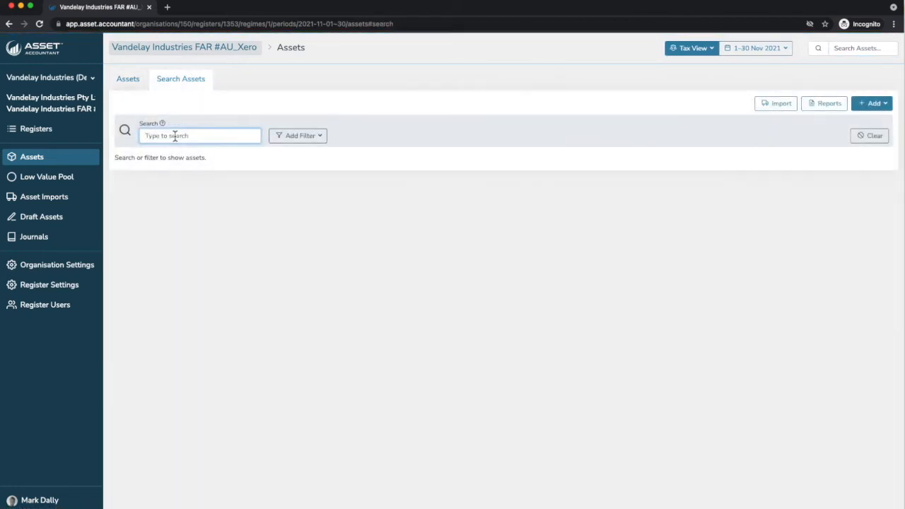
text(server)
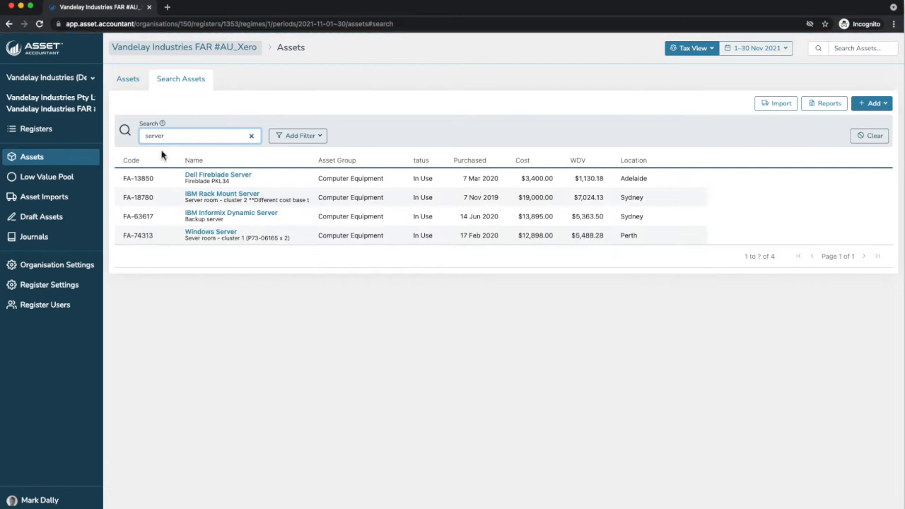
mouse_move(201, 246)
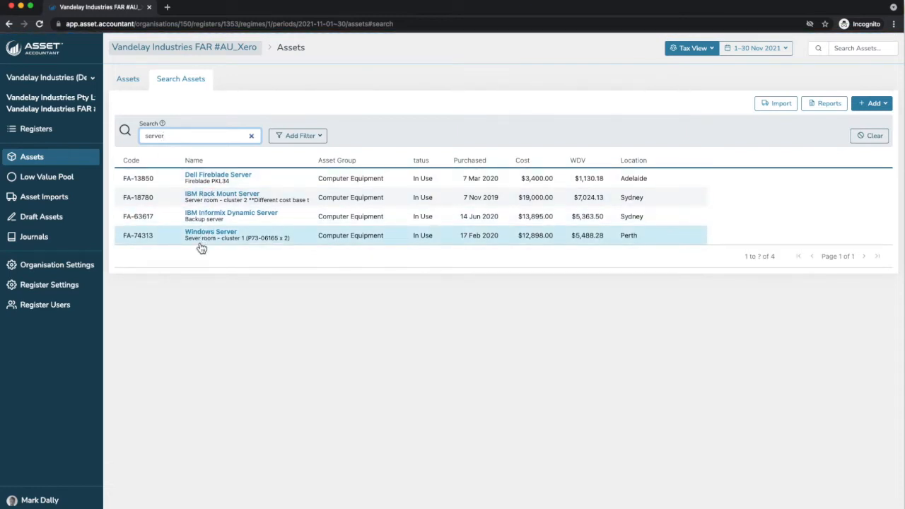
click(297, 136)
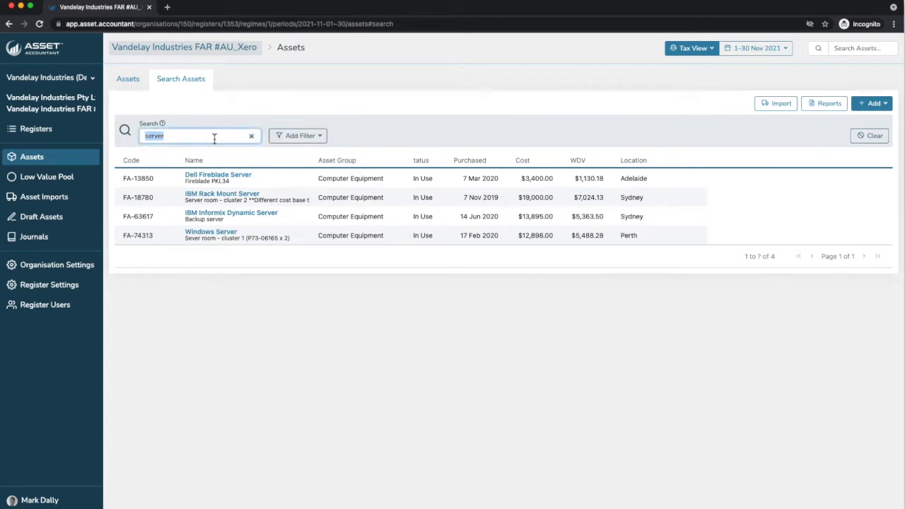
click(868, 136)
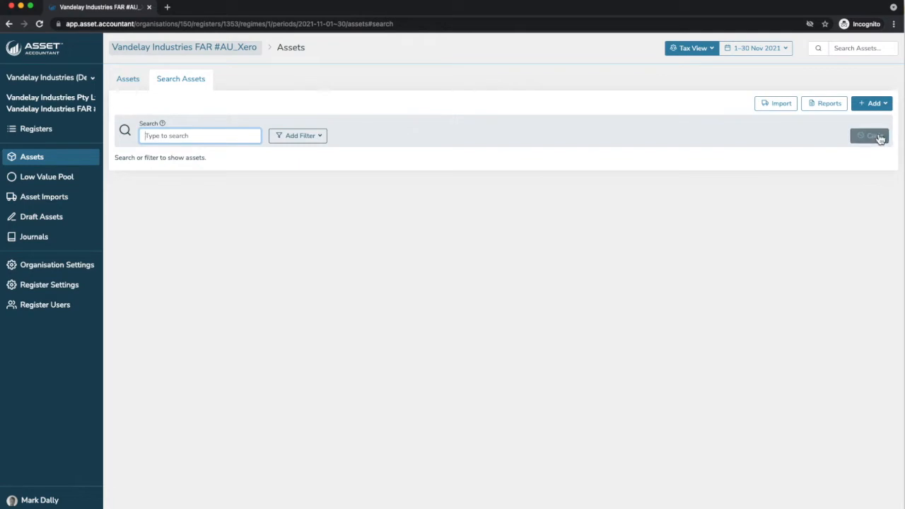
click(127, 80)
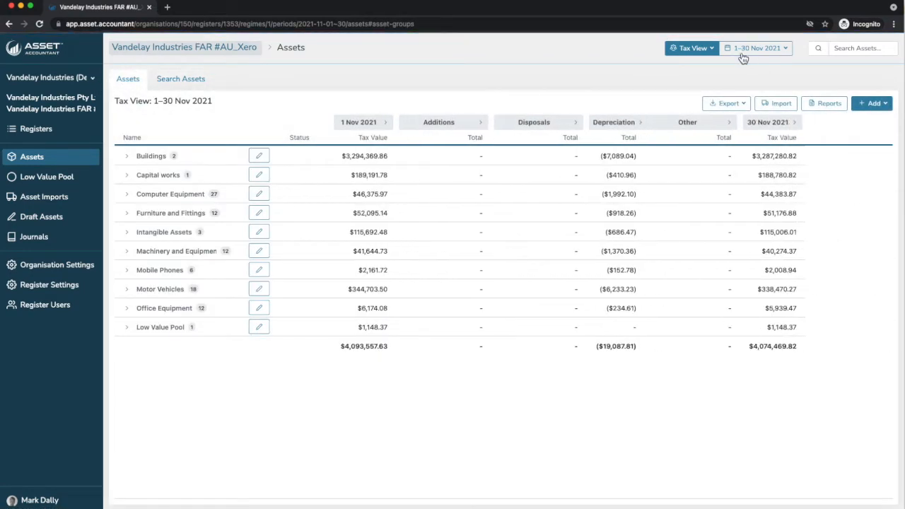
click(690, 48)
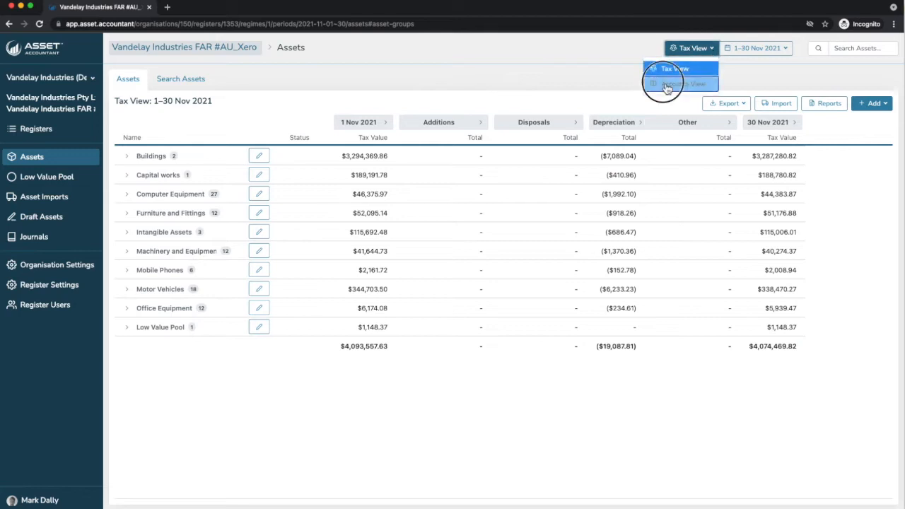
click(681, 83)
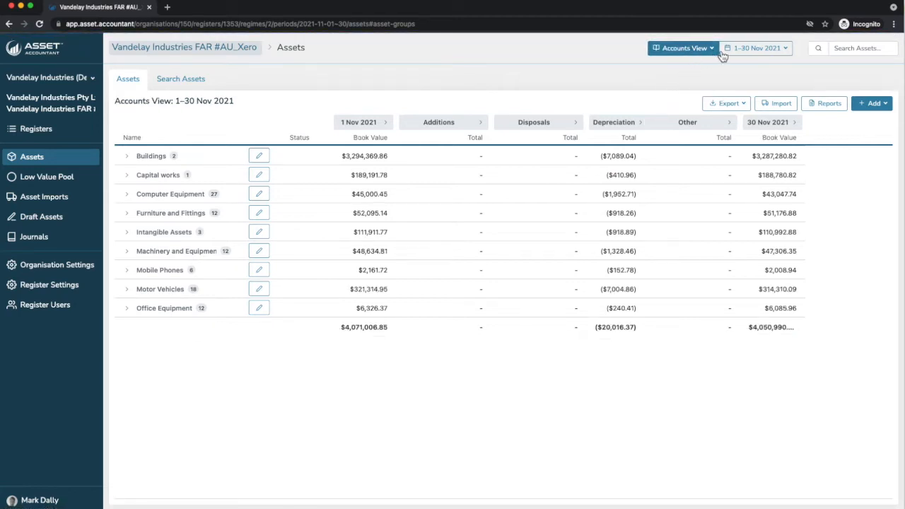
click(684, 48)
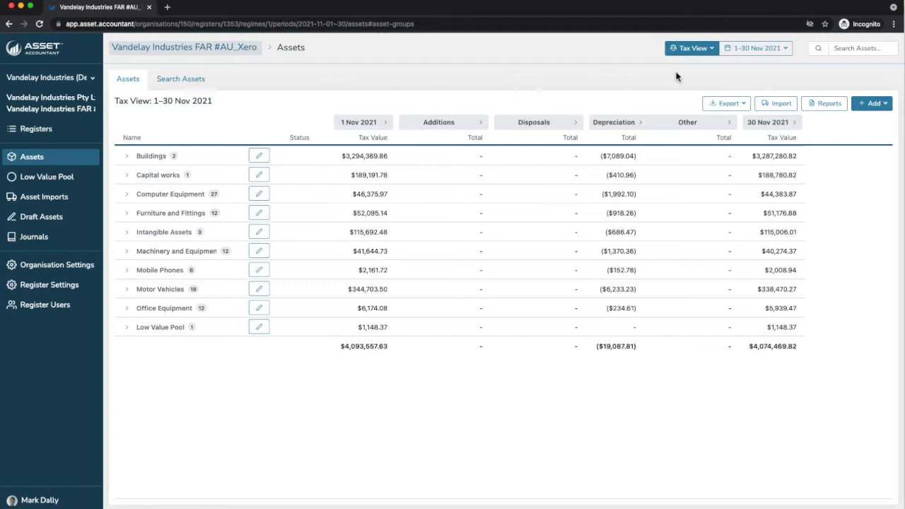
mouse_move(455, 382)
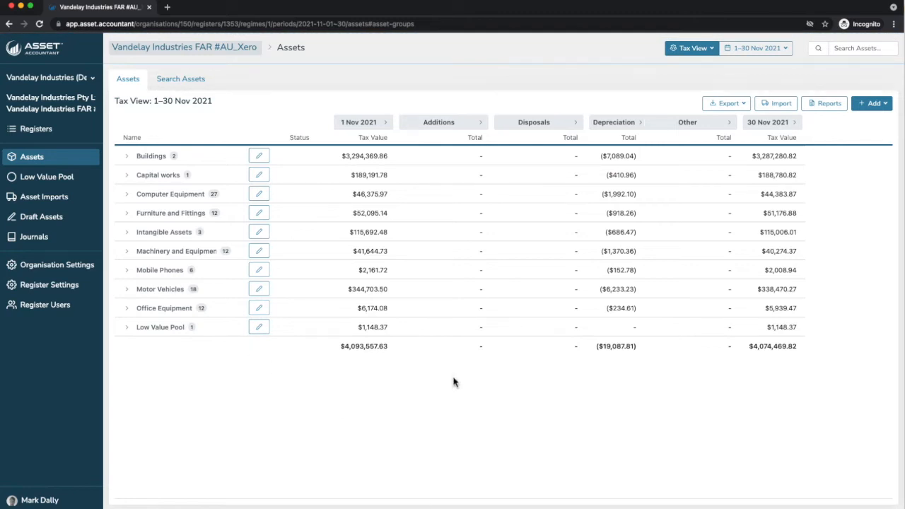
mouse_move(559, 139)
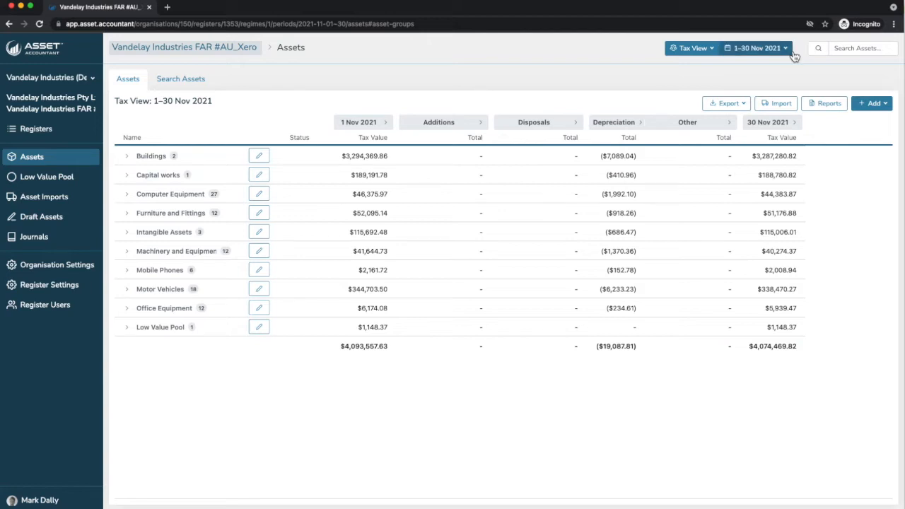
click(755, 48)
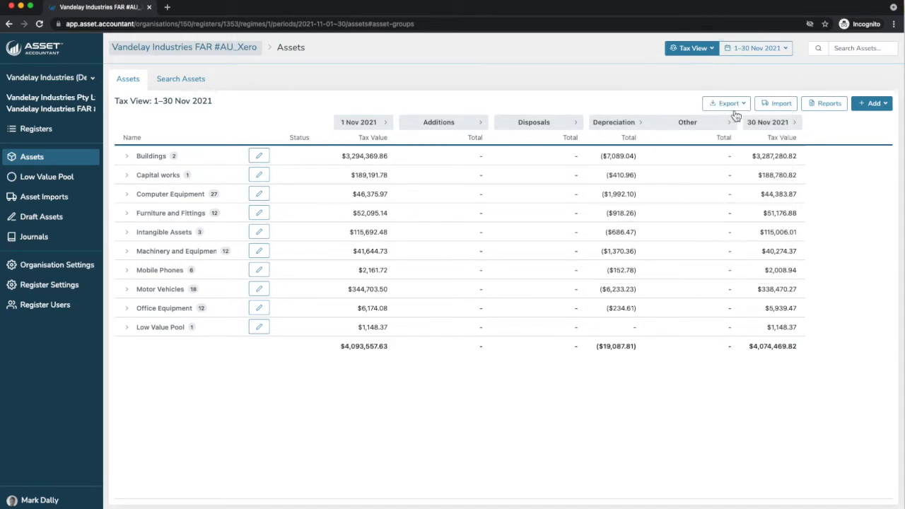
click(727, 103)
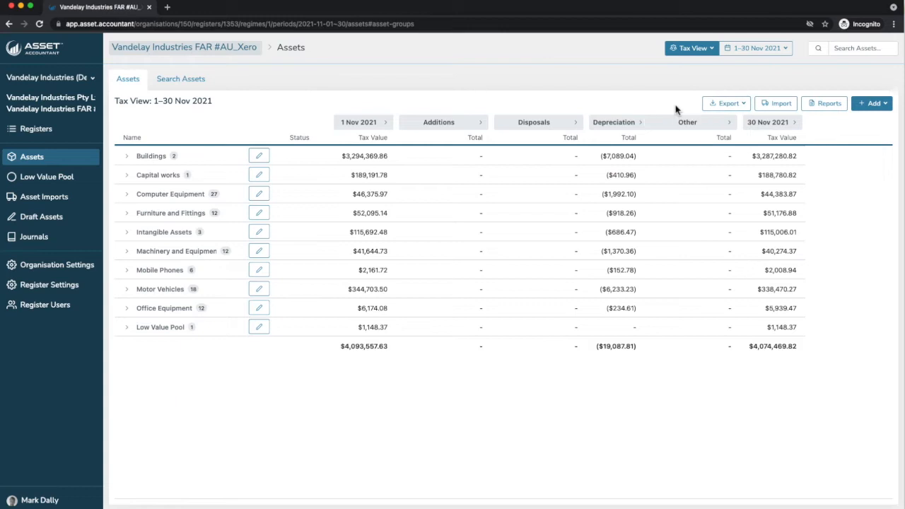
mouse_move(470, 144)
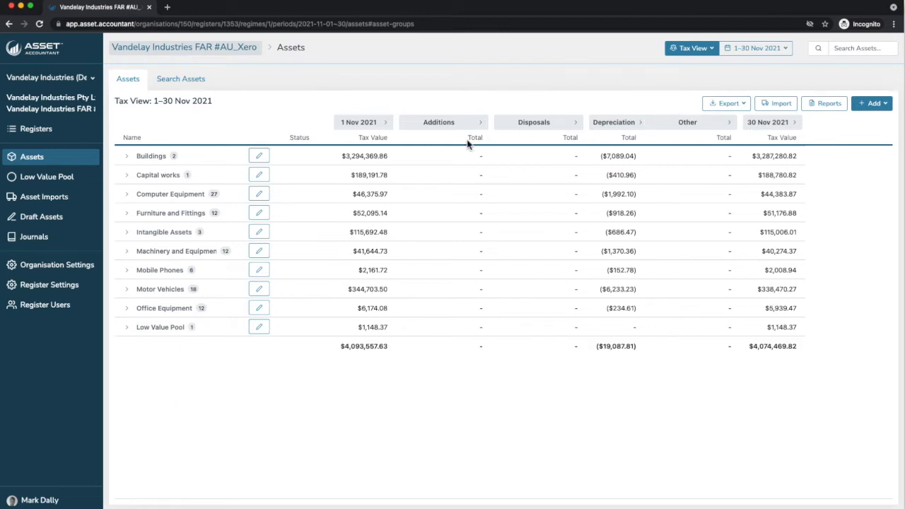
mouse_move(776, 104)
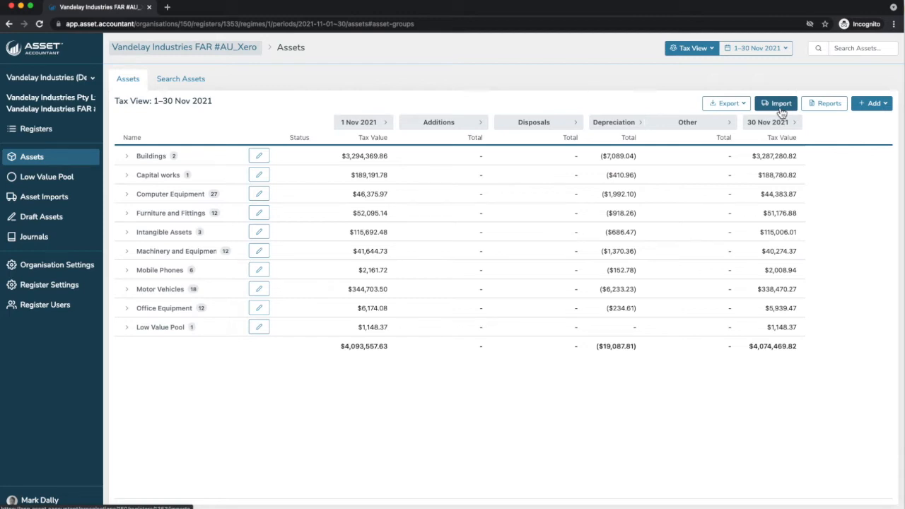
mouse_move(824, 103)
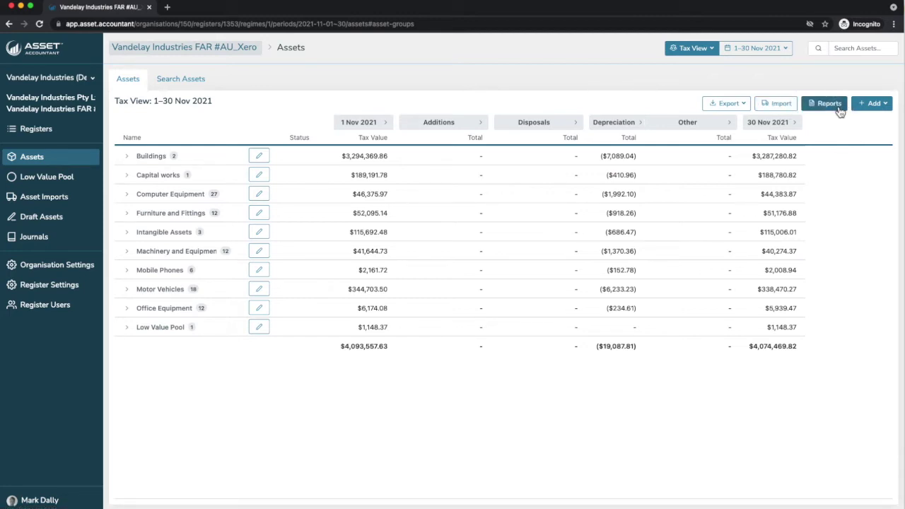
click(824, 103)
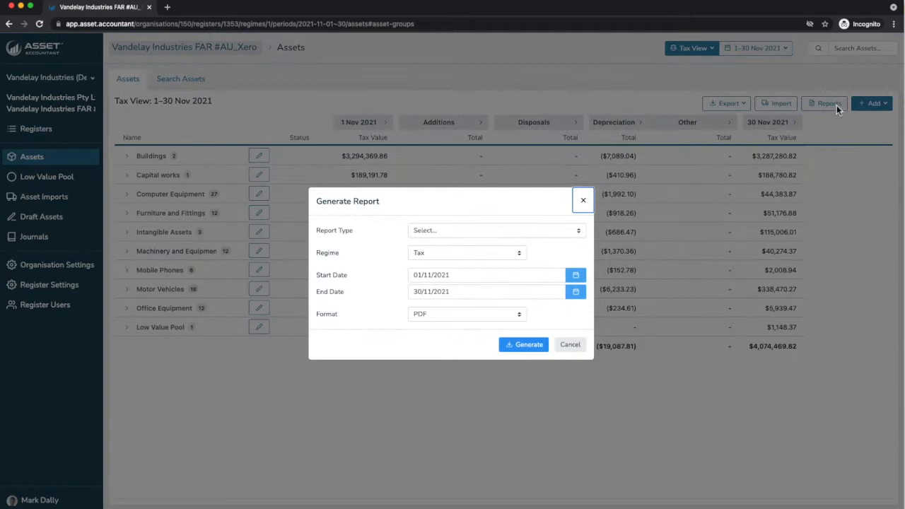
mouse_move(817, 120)
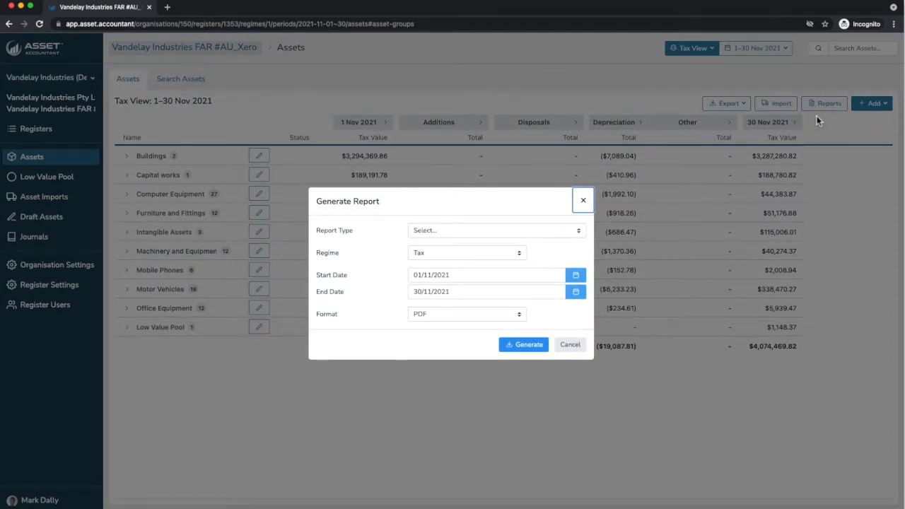
mouse_move(791, 147)
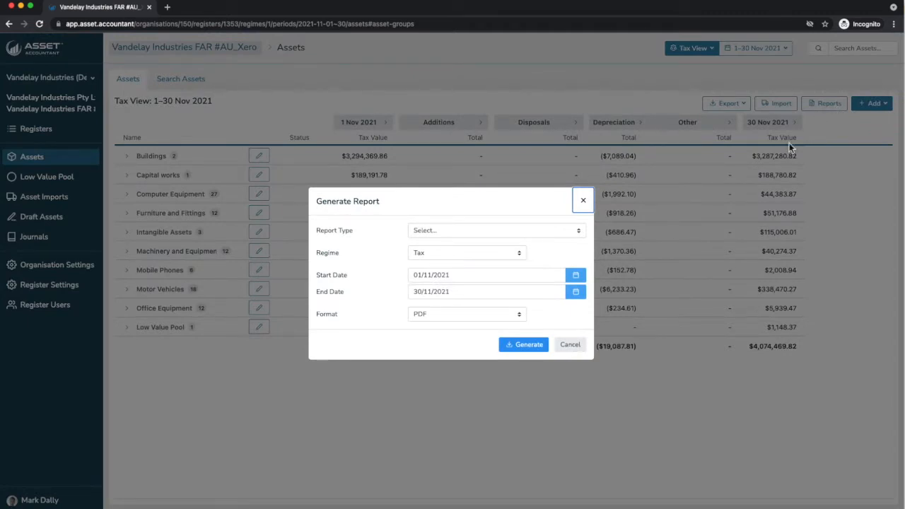
click(495, 229)
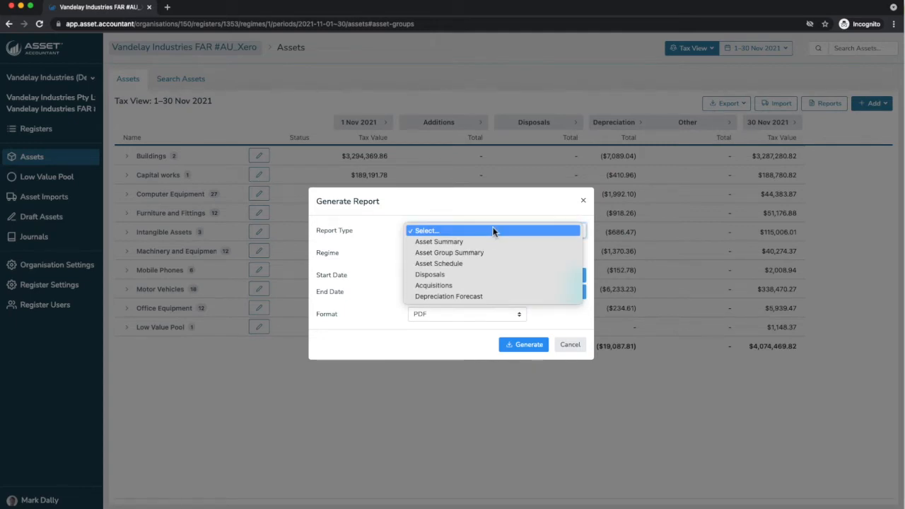
mouse_move(474, 297)
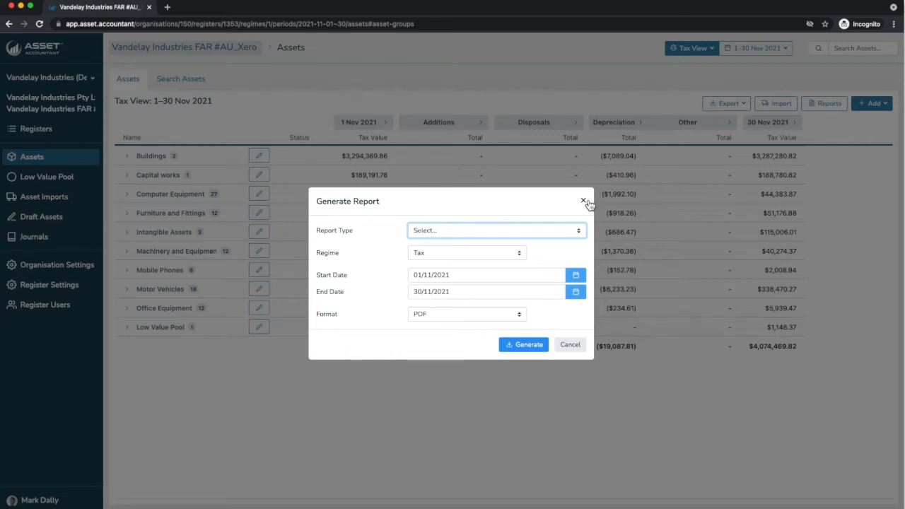
click(582, 201)
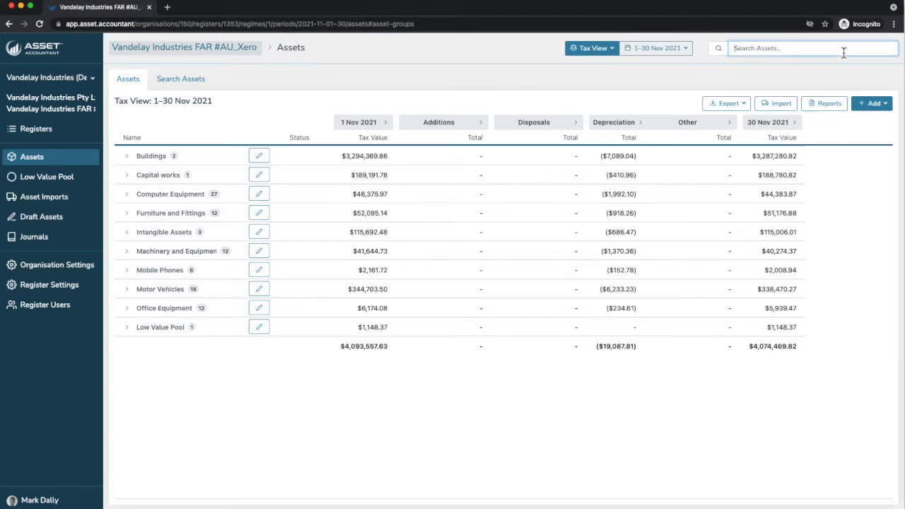
Search 'widget' and load asset FA-45559 Widgets, reviewing Reverse, Tax, Accounts and its depreciation table
text(widget)
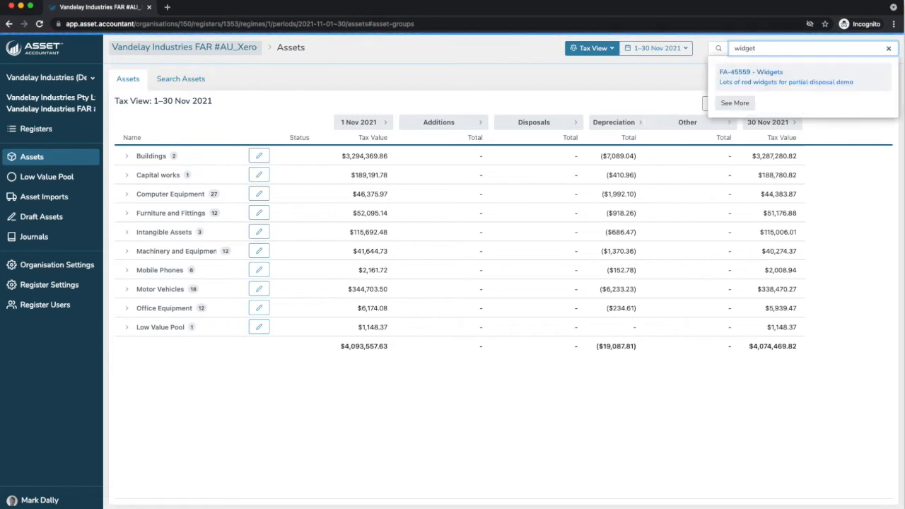
click(887, 48)
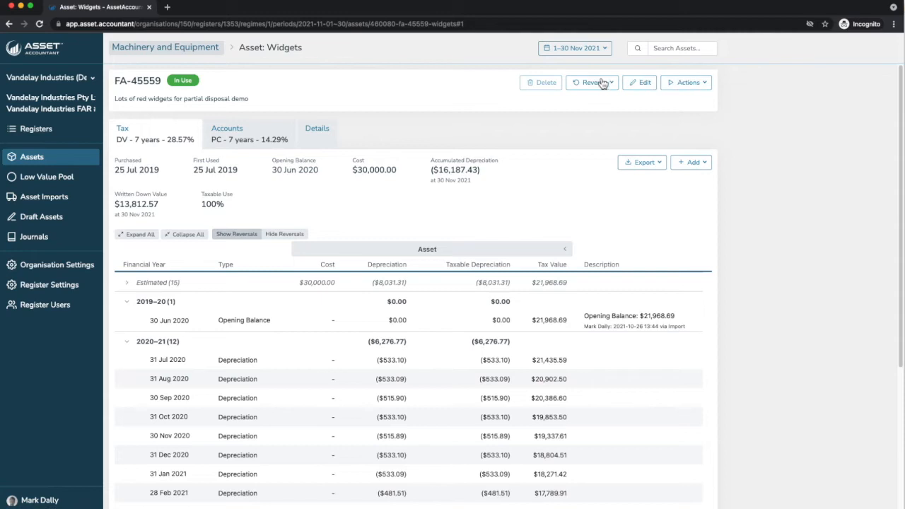
mouse_move(592, 82)
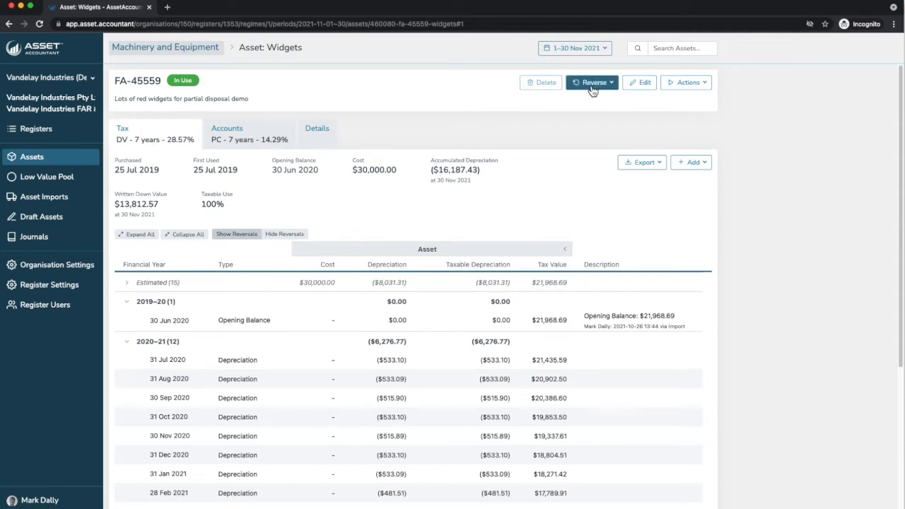
click(590, 82)
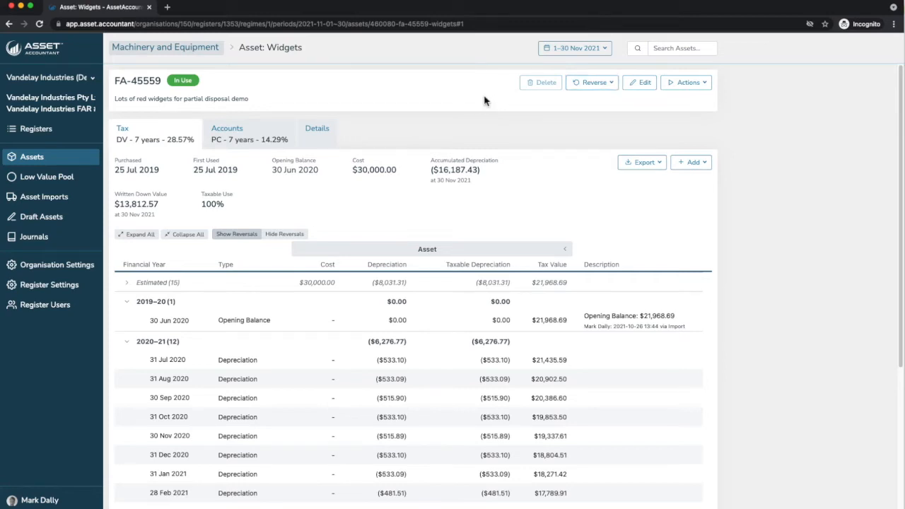
mouse_move(641, 82)
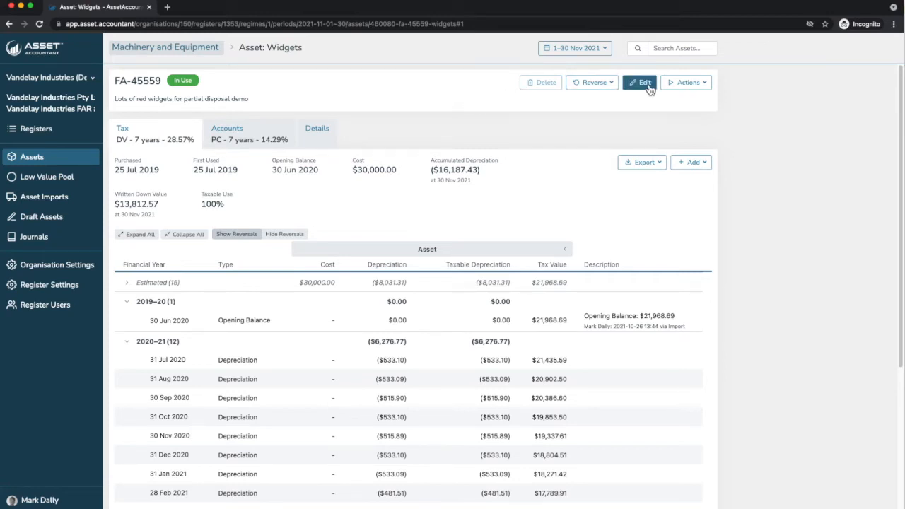
mouse_move(316, 133)
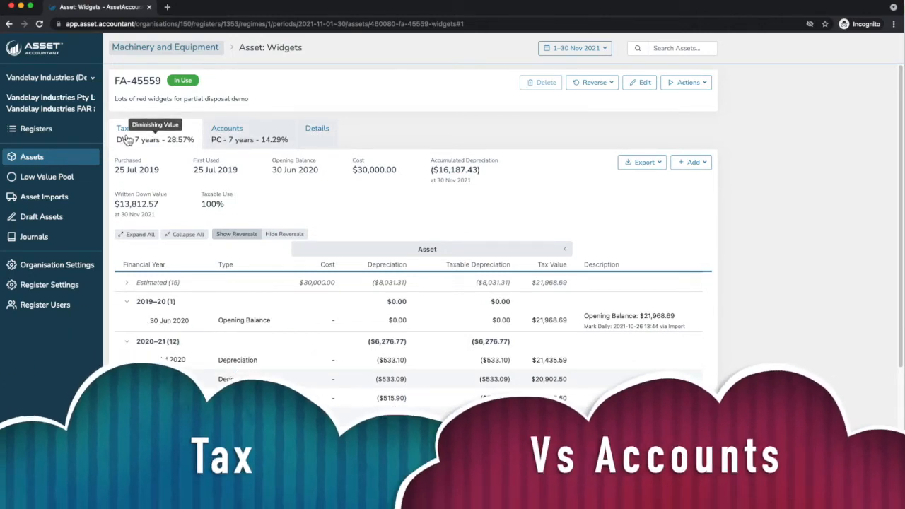
mouse_move(168, 151)
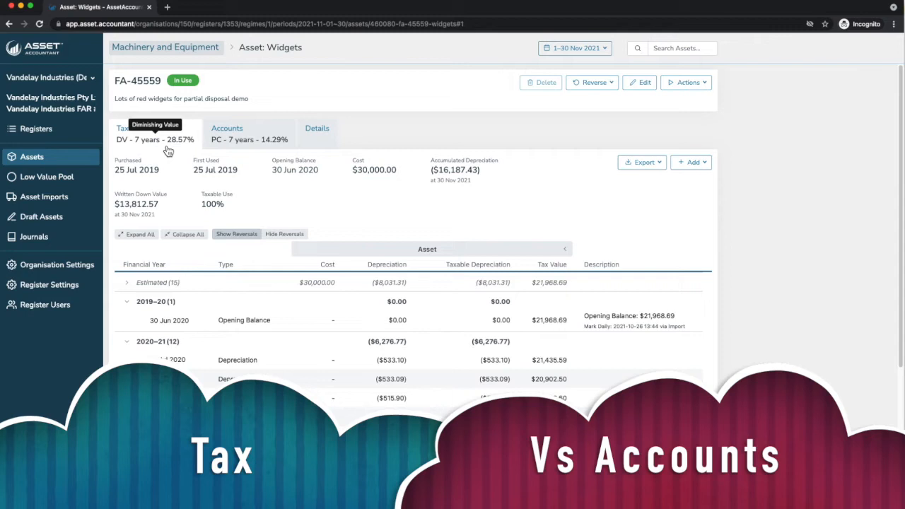
mouse_move(228, 149)
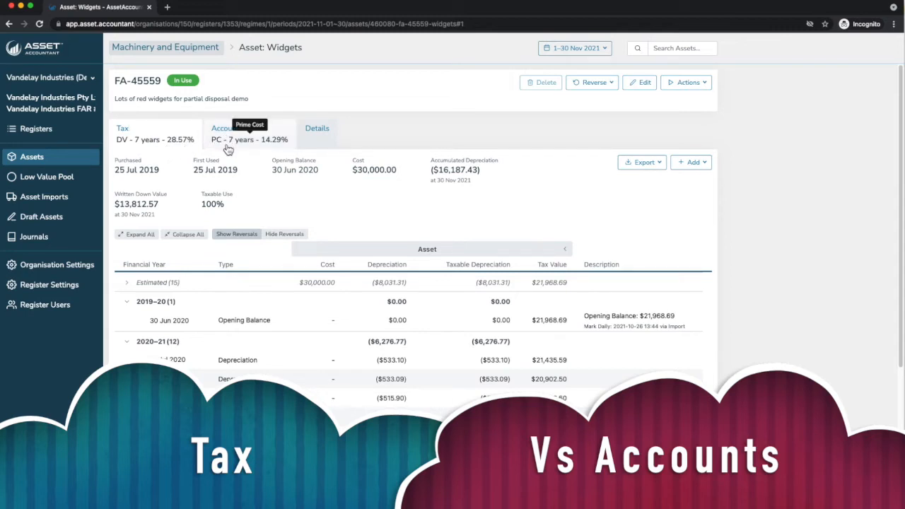
mouse_move(563, 352)
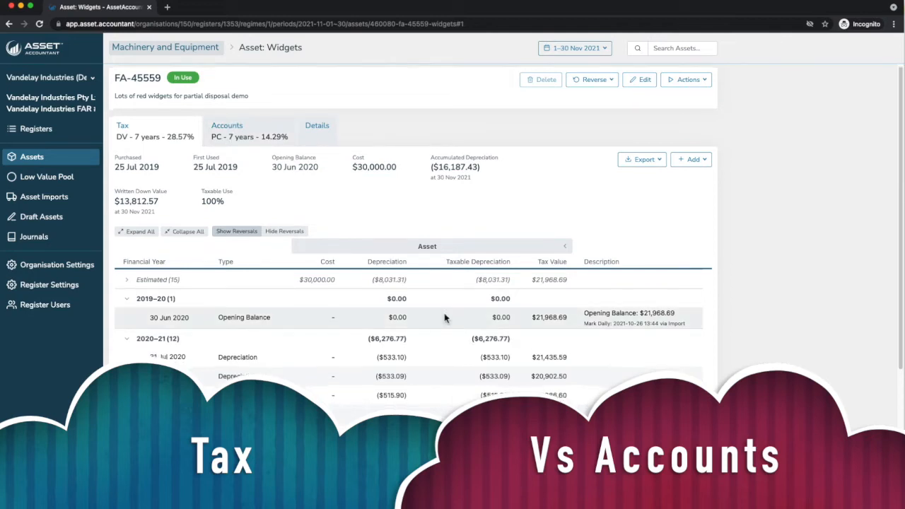
scroll(down, 3)
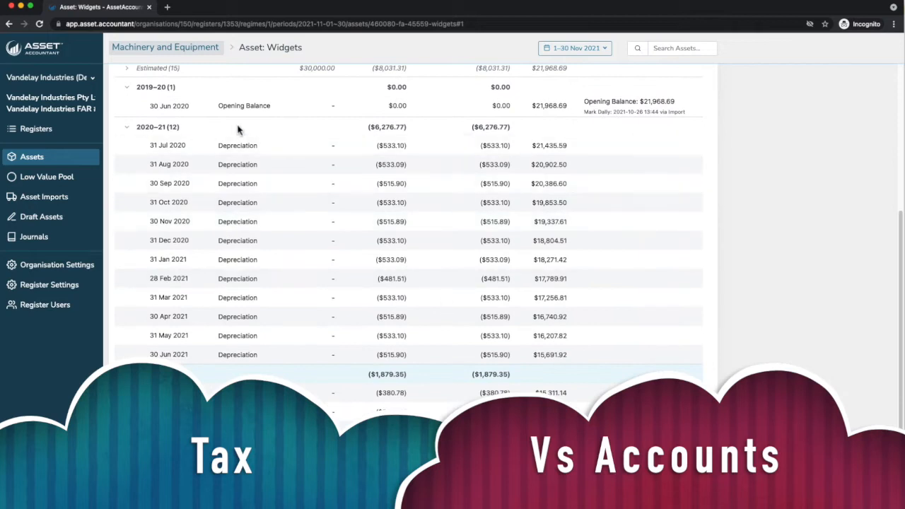
mouse_move(314, 157)
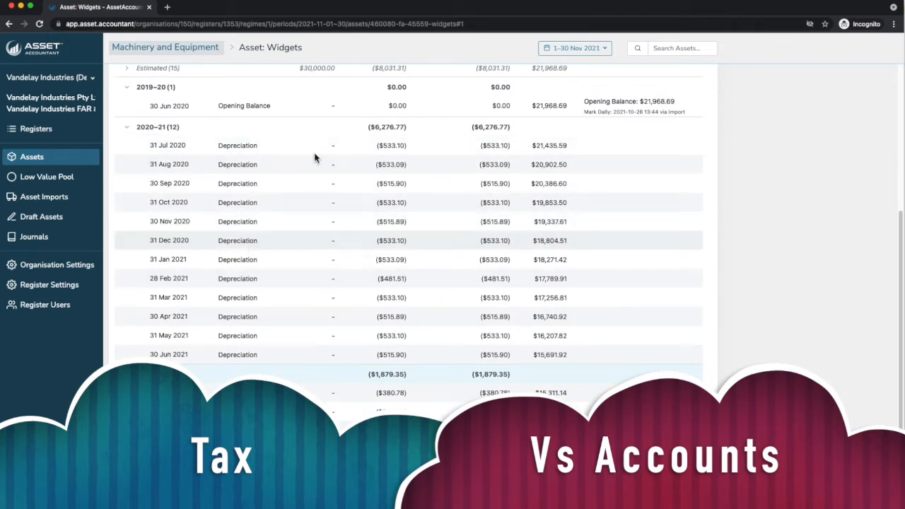
scroll(up, 3)
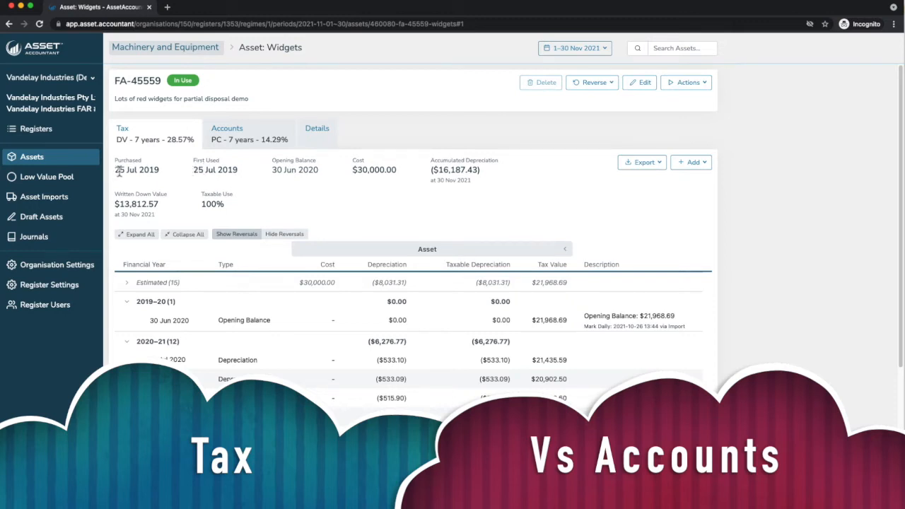
mouse_move(488, 195)
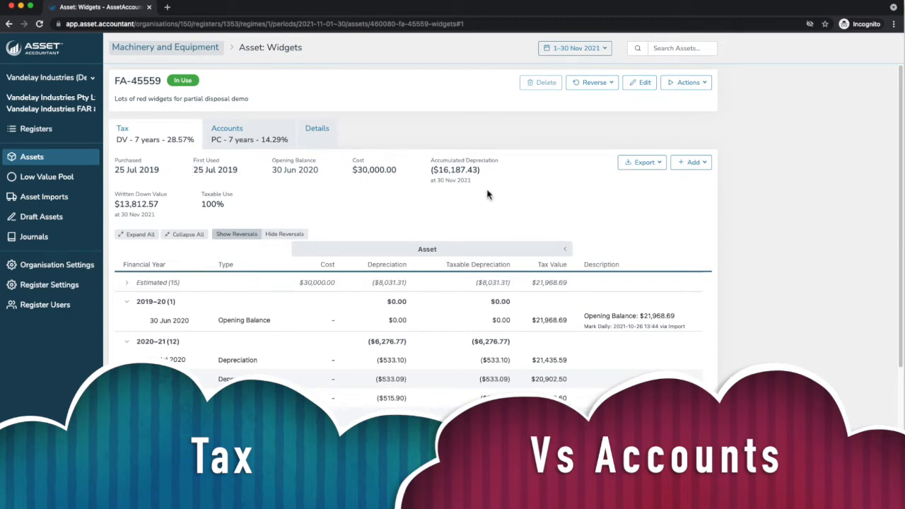
click(641, 161)
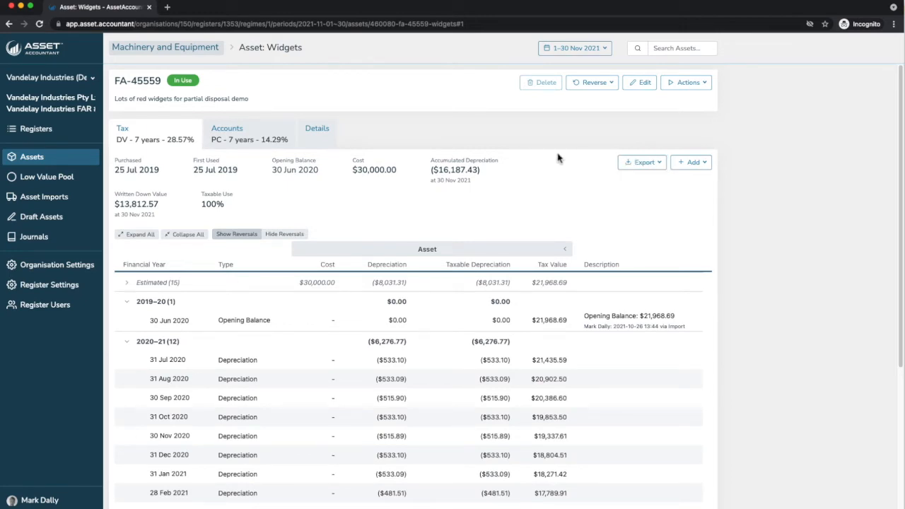
Browse the asset's actions list, then show its Details with Brisbane location, Installation Team and attachments
click(684, 82)
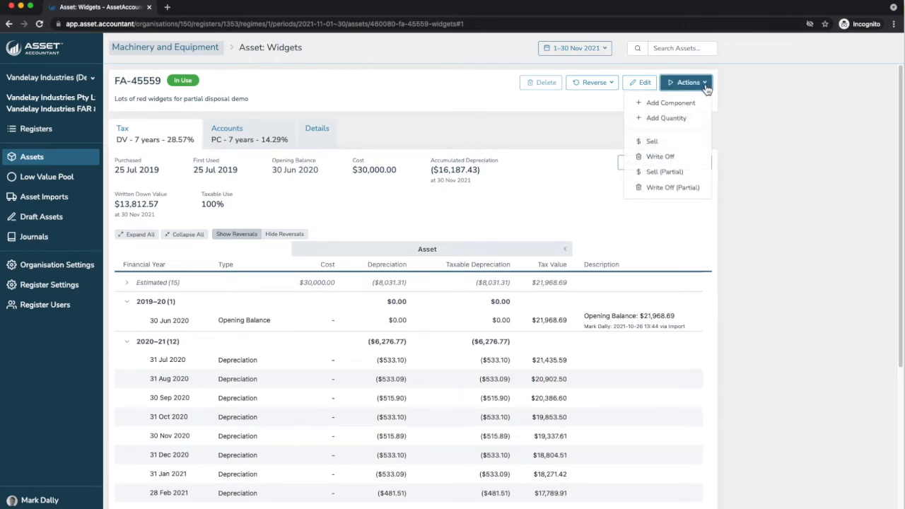
mouse_move(684, 102)
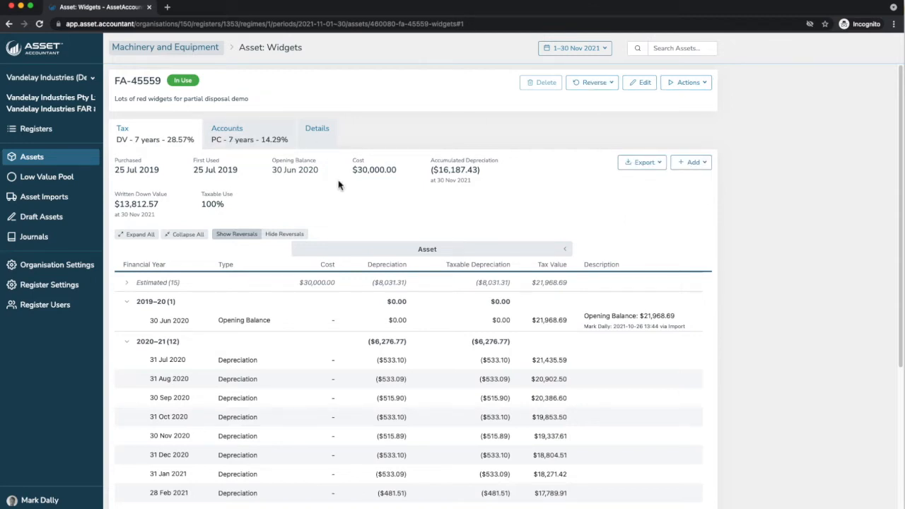
mouse_move(687, 82)
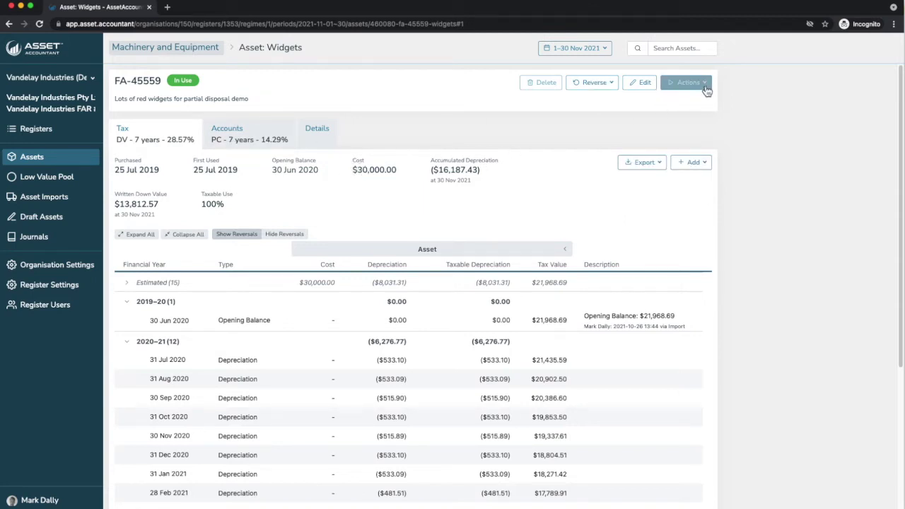
click(685, 82)
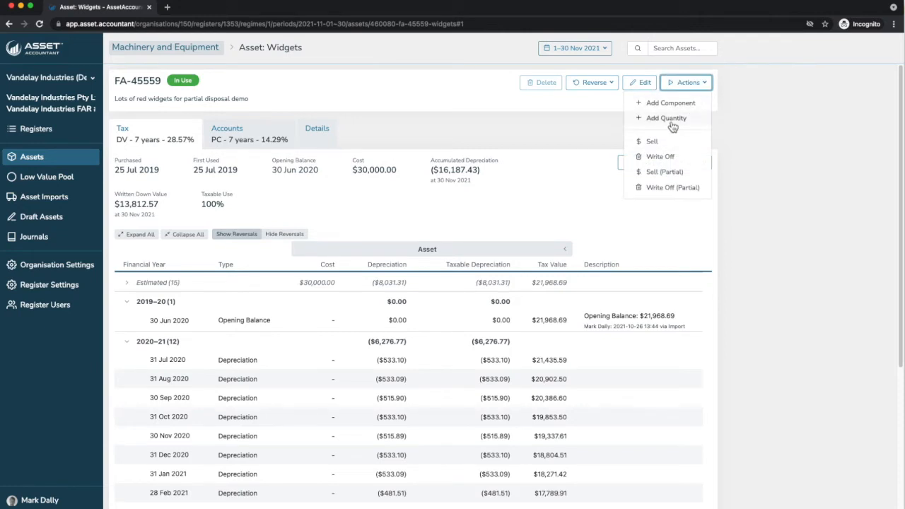
mouse_move(667, 139)
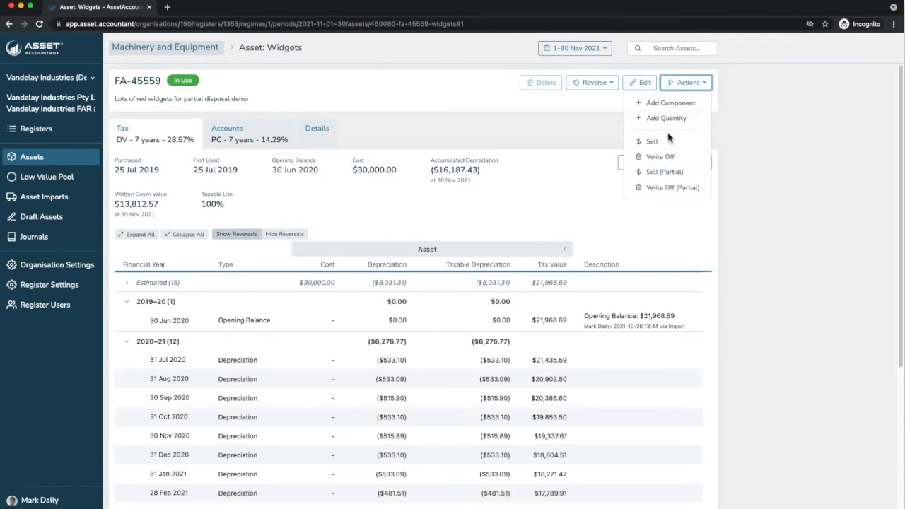
mouse_move(659, 155)
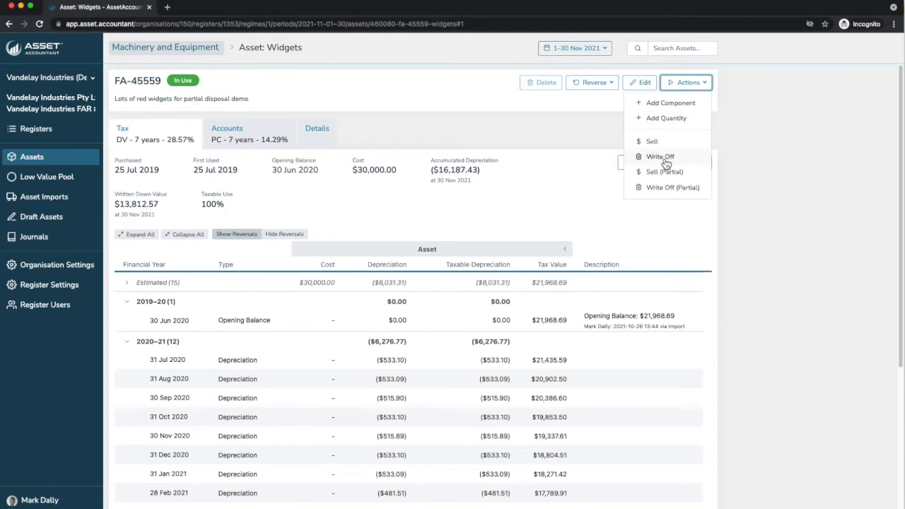
mouse_move(673, 175)
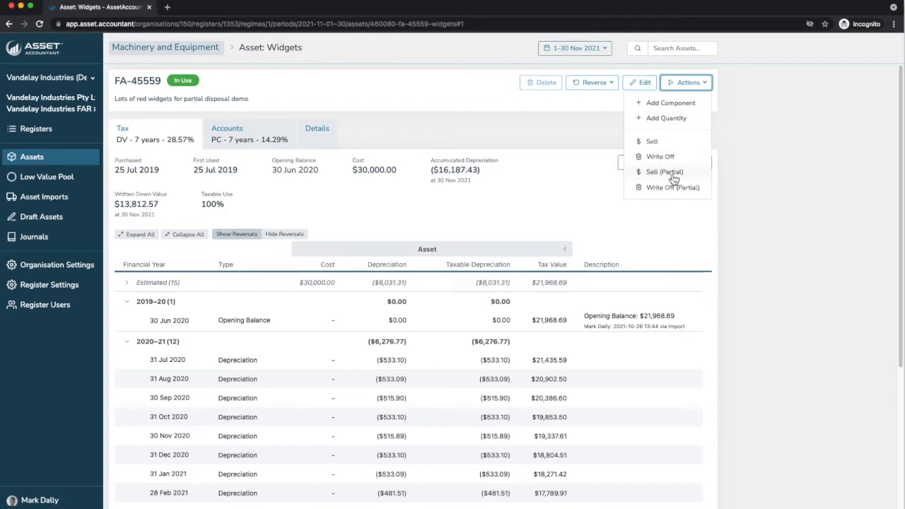
mouse_move(673, 183)
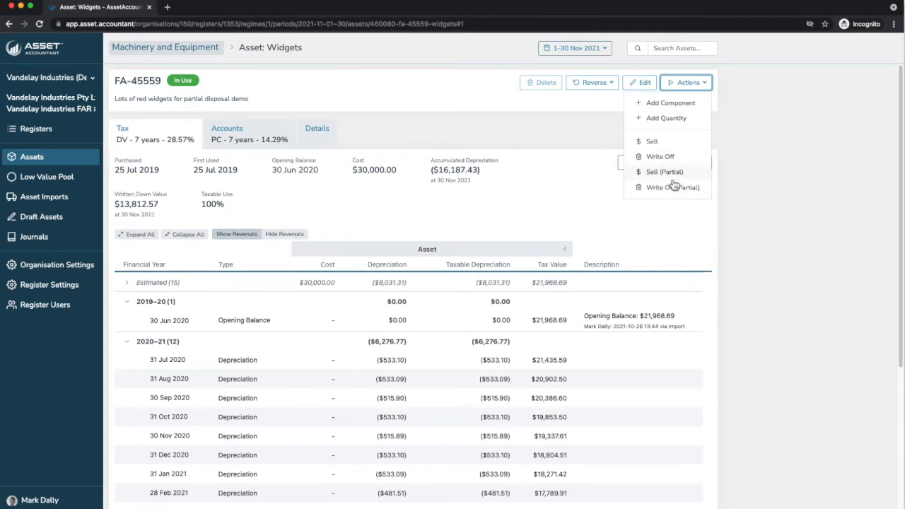
mouse_move(577, 119)
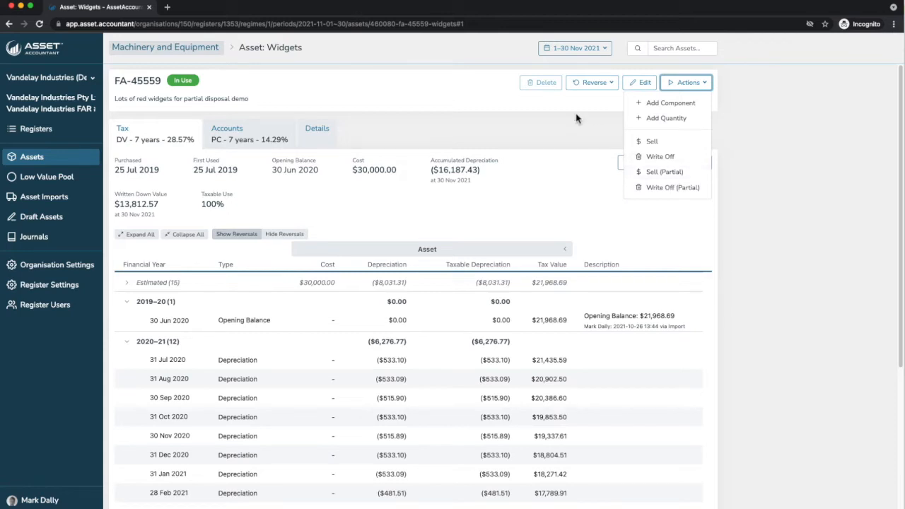
click(554, 127)
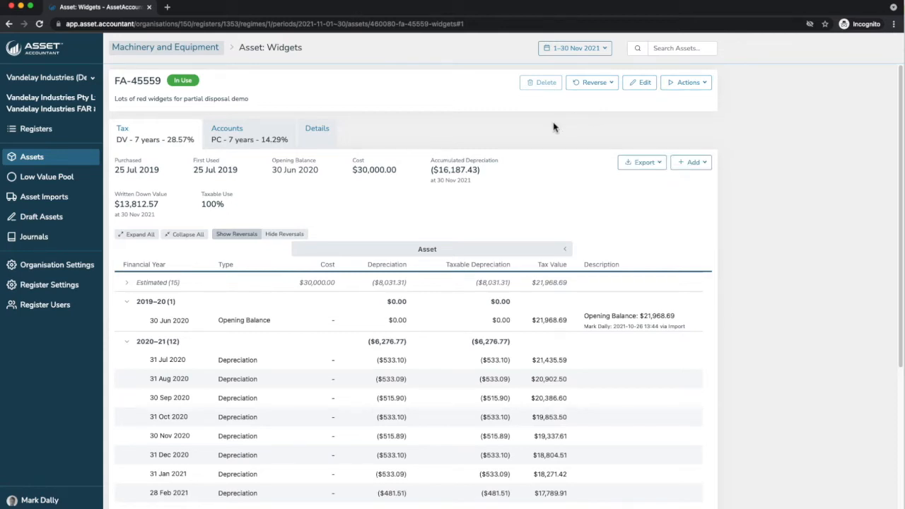
click(317, 130)
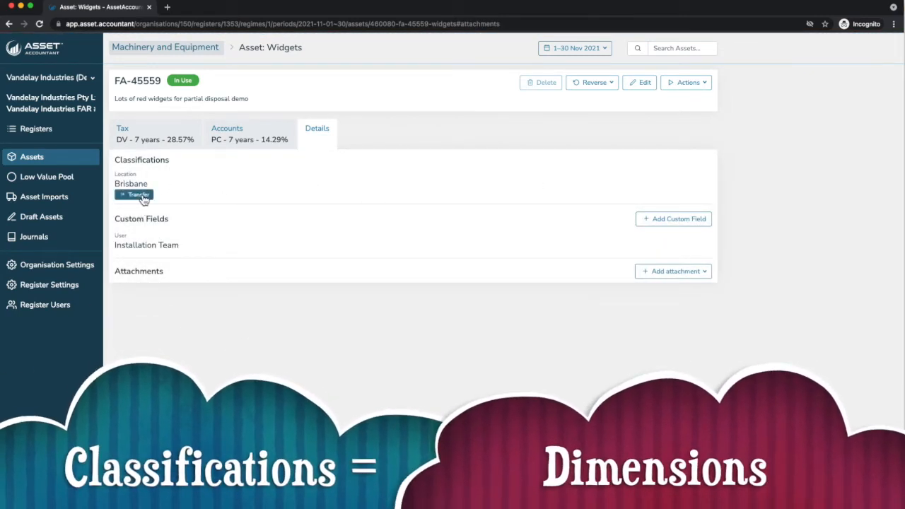
click(134, 195)
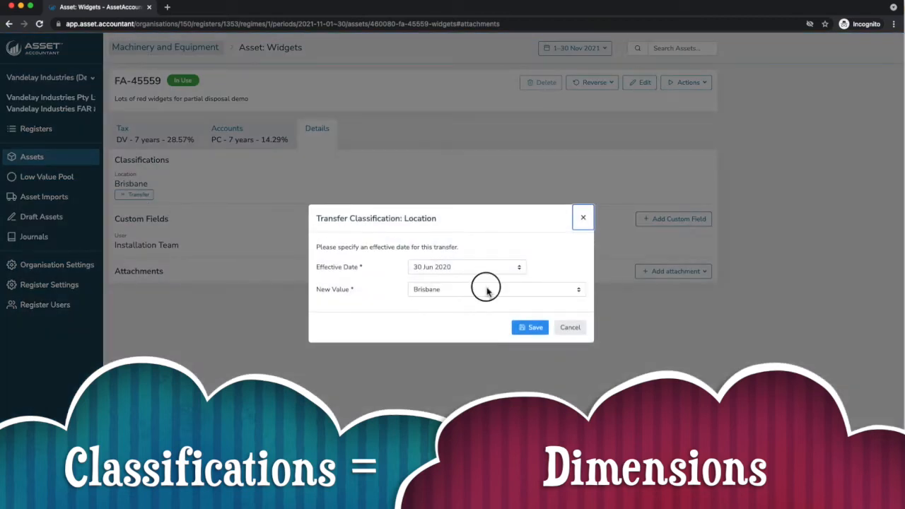
click(495, 288)
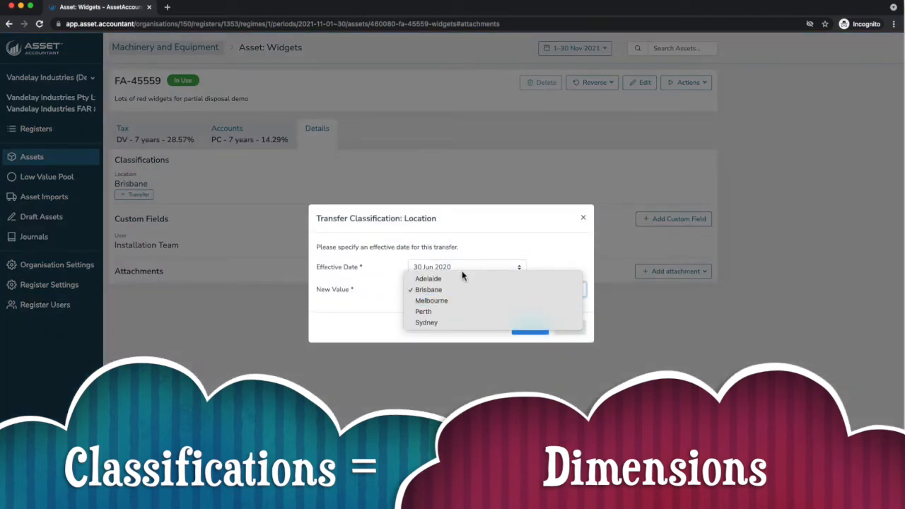
mouse_move(427, 277)
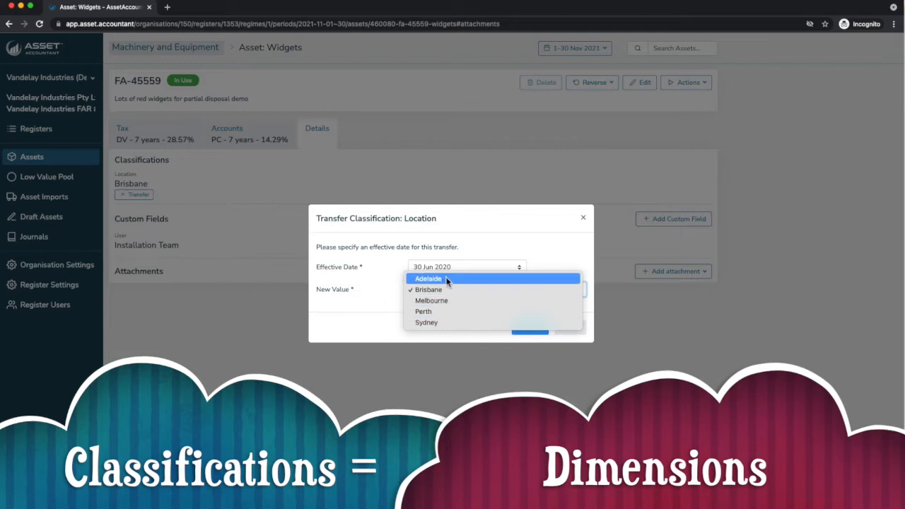
click(427, 288)
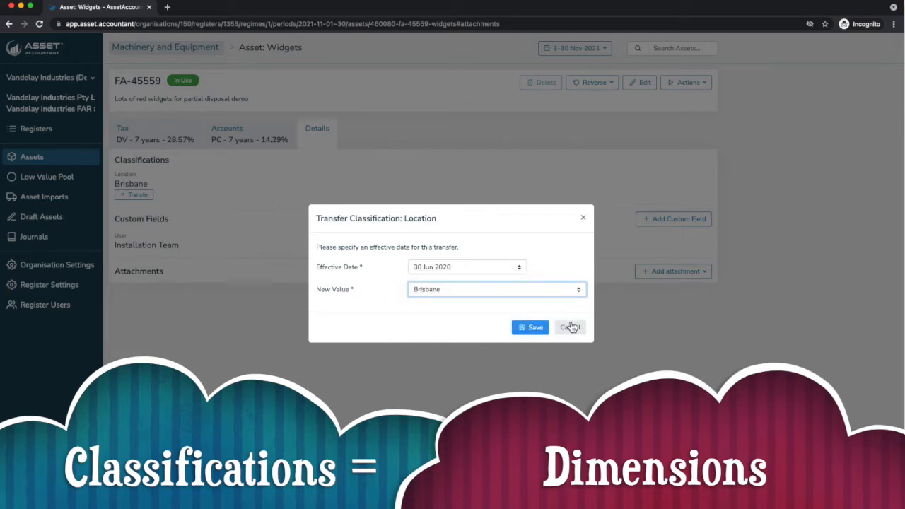
click(570, 326)
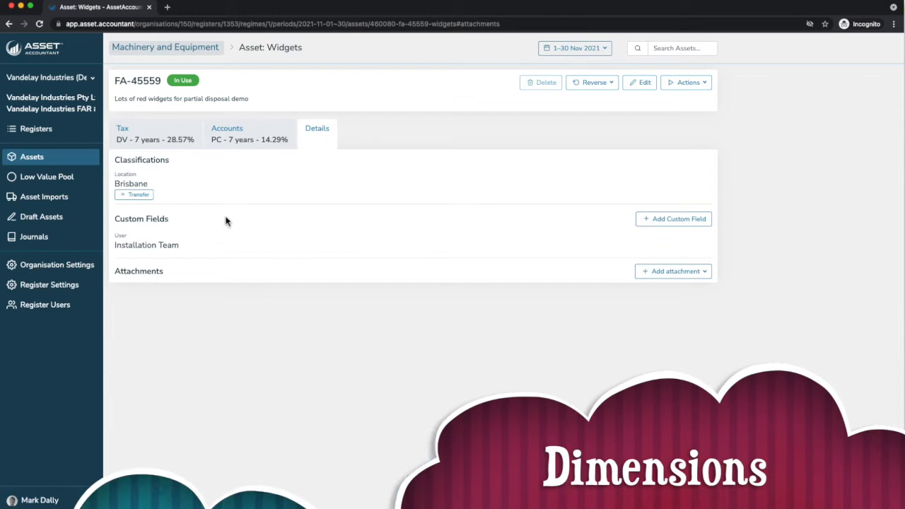
Start editing FA-45559, browse the Serial Number and Licence custom fields, then close unsaved
click(638, 82)
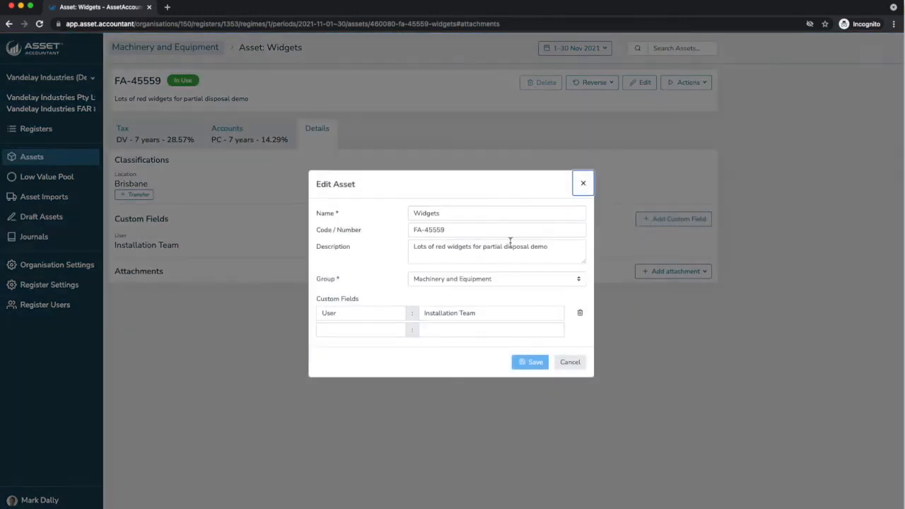
click(361, 329)
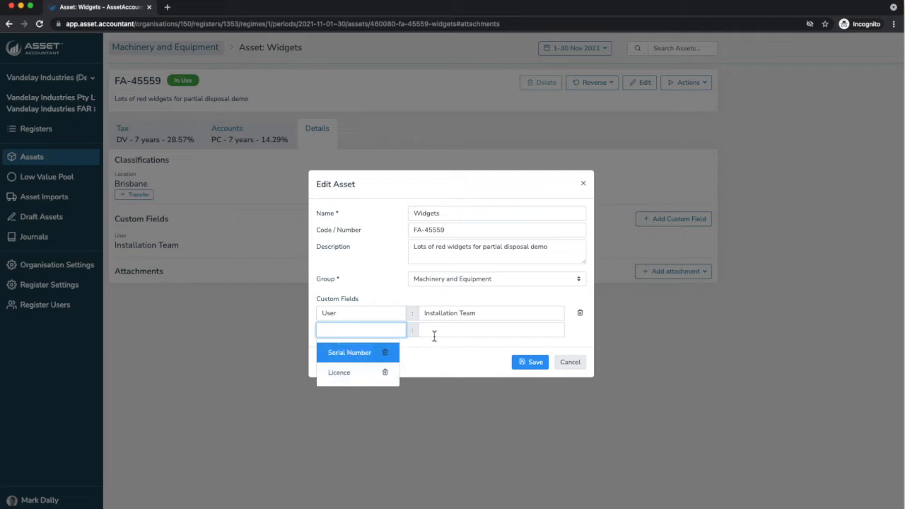
click(570, 362)
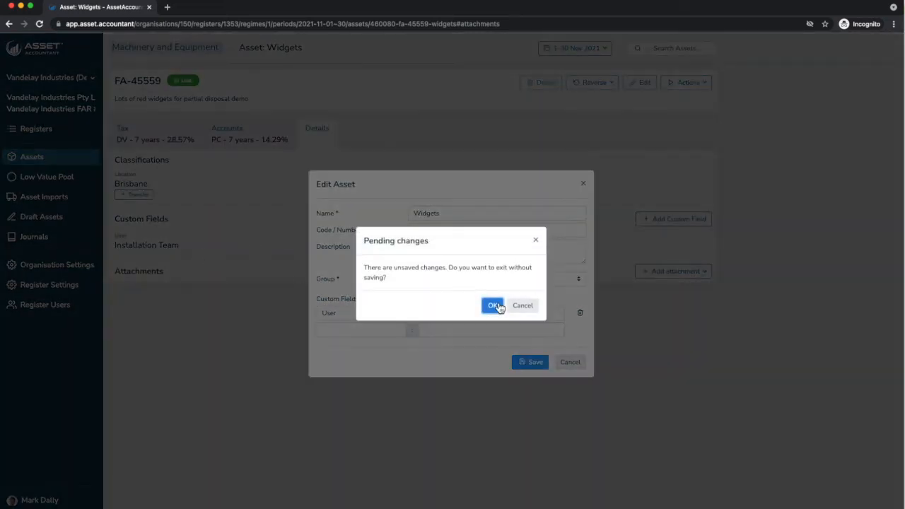
Confirm discarding the pending changes and return to the Widgets tax depreciation schedule
click(491, 306)
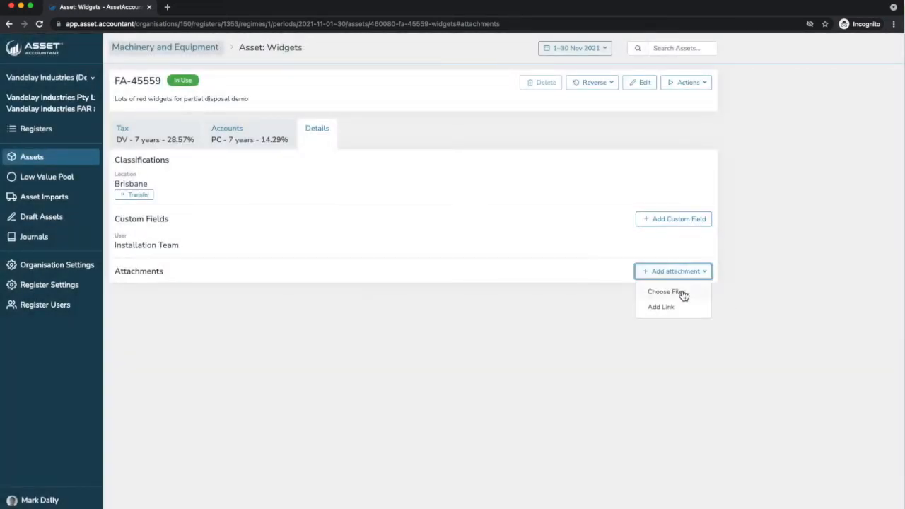
mouse_move(663, 294)
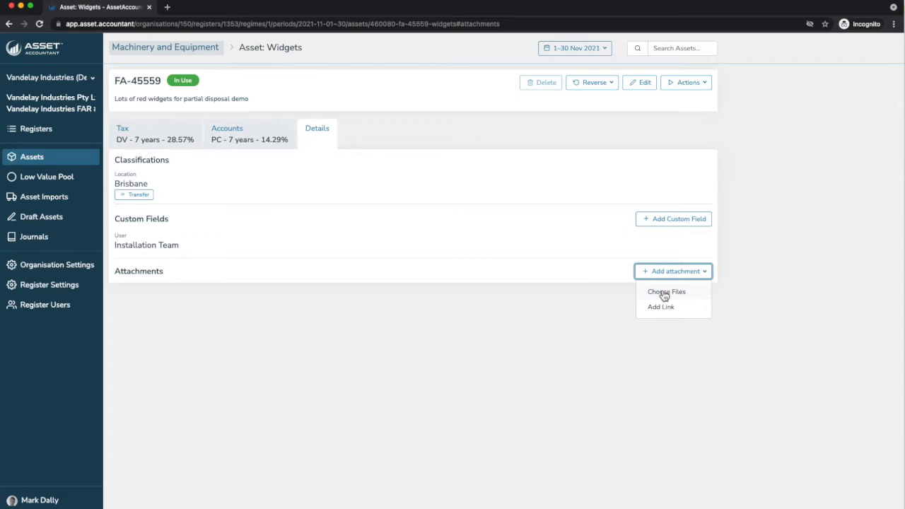
mouse_move(661, 305)
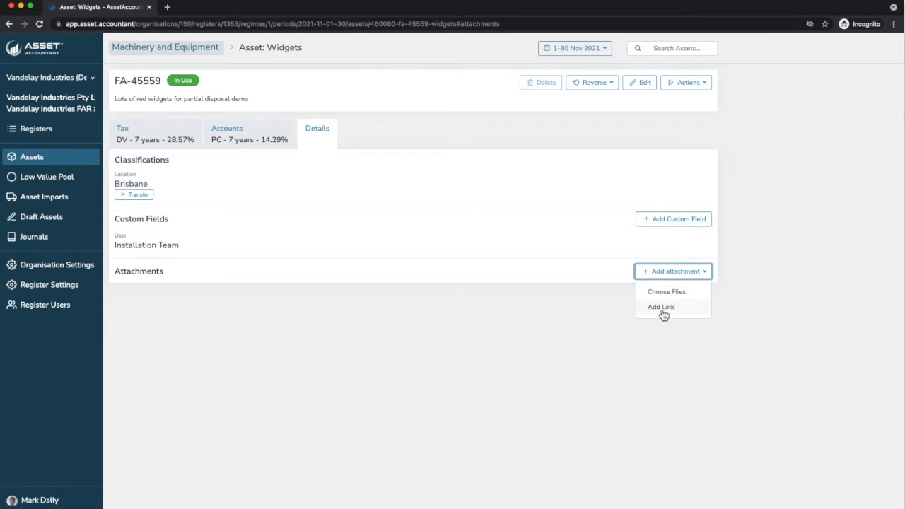
mouse_move(577, 314)
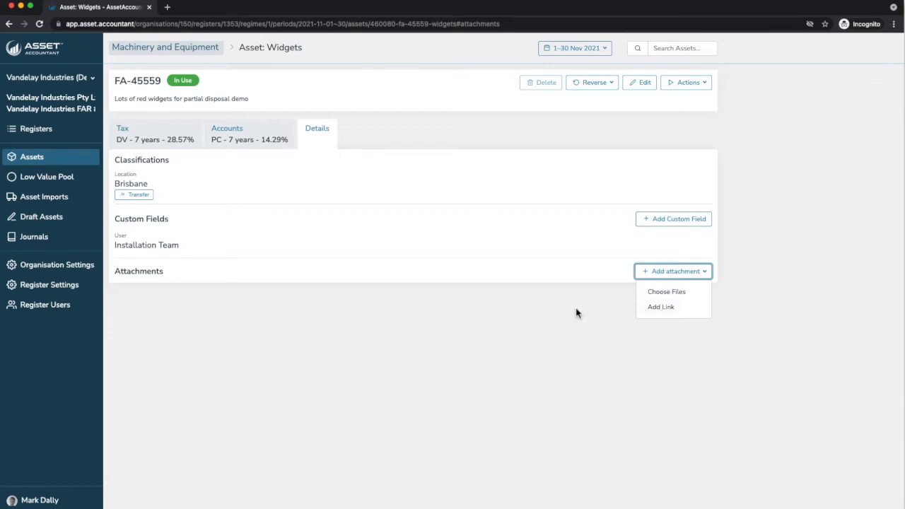
click(121, 127)
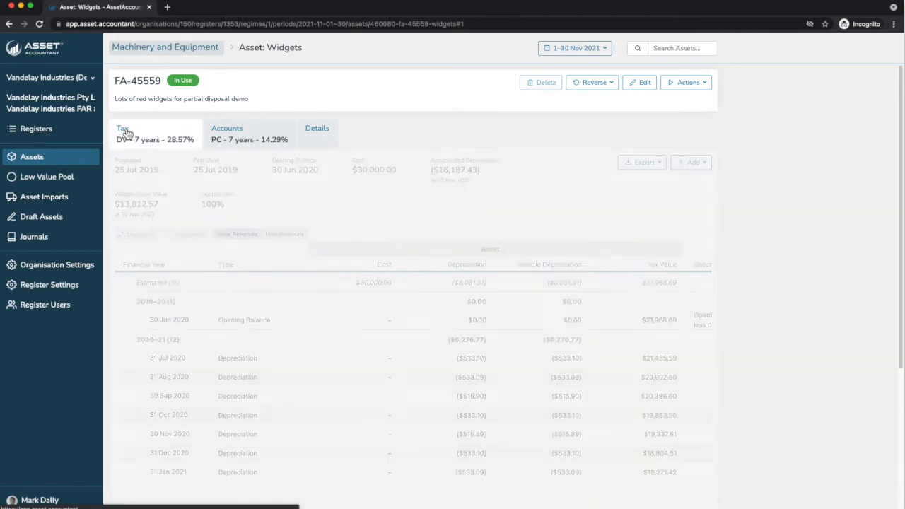
Show the + Add transaction options: reassessment, transfer to pool and adjustment
click(691, 161)
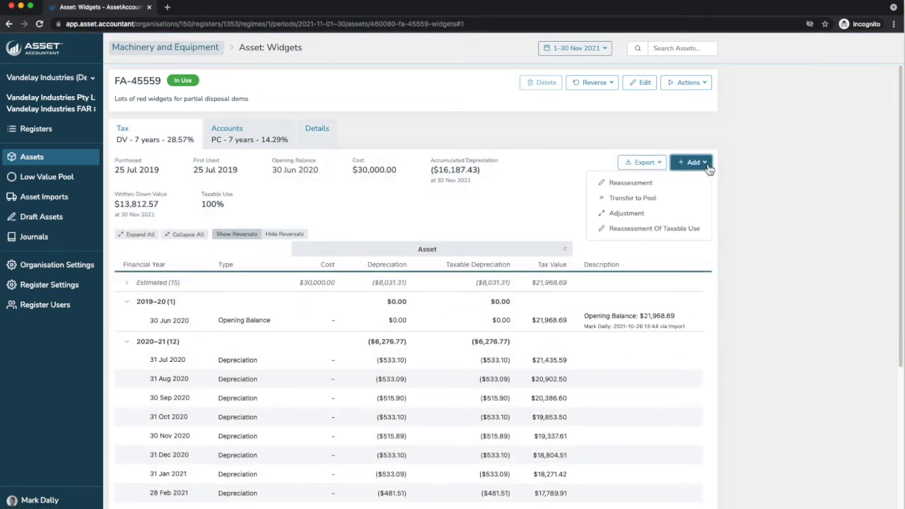
mouse_move(661, 204)
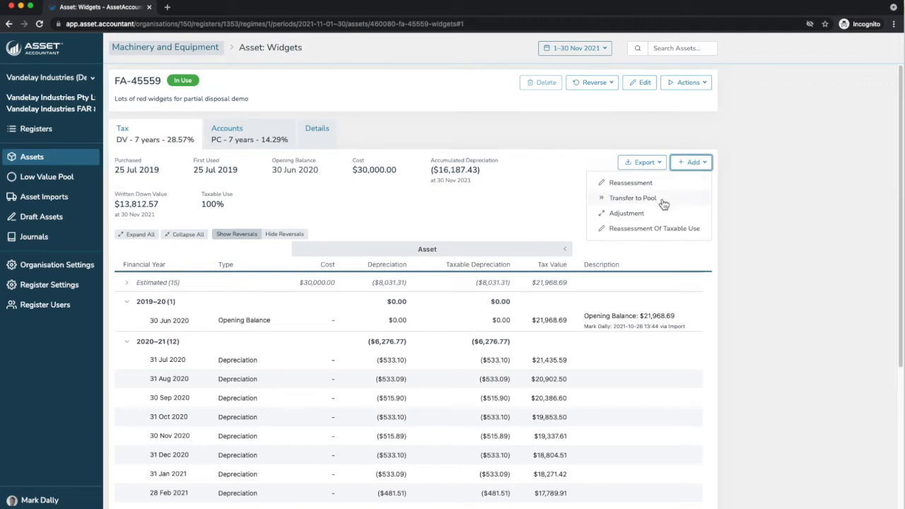
mouse_move(626, 212)
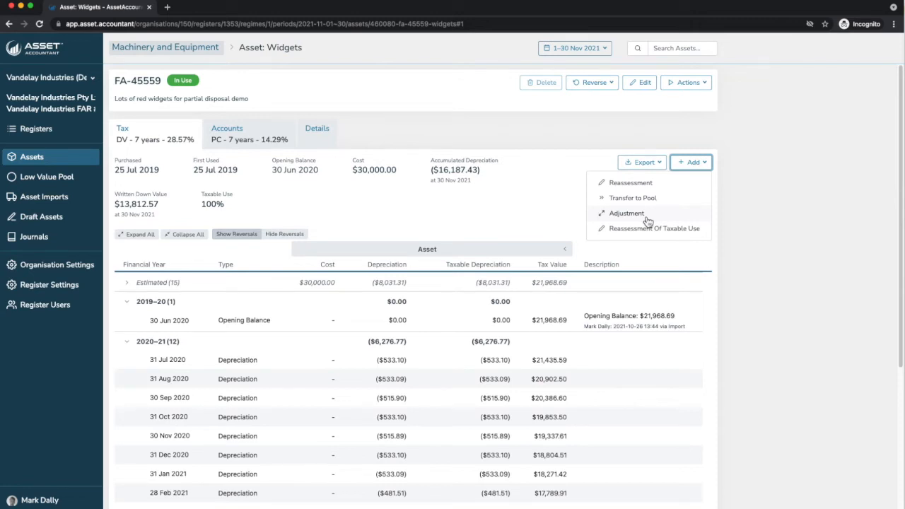
mouse_move(645, 228)
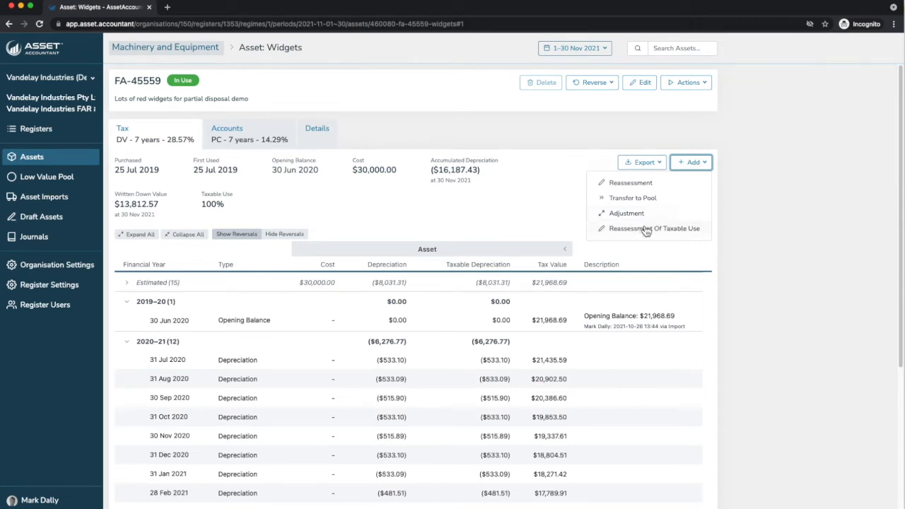
mouse_move(388, 246)
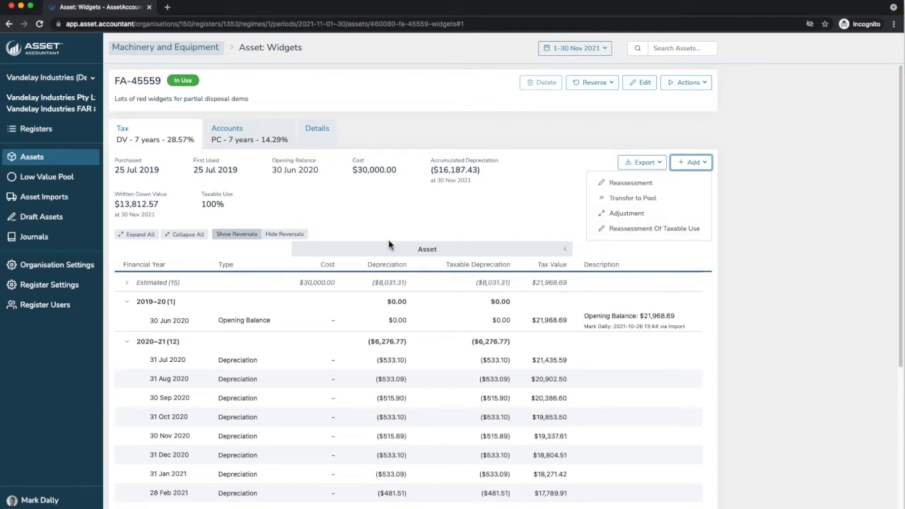
mouse_move(356, 223)
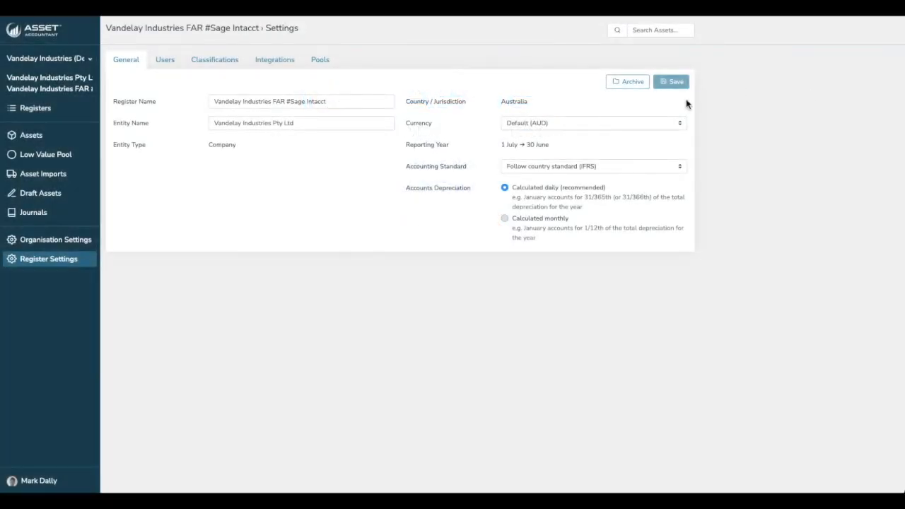
mouse_move(40, 268)
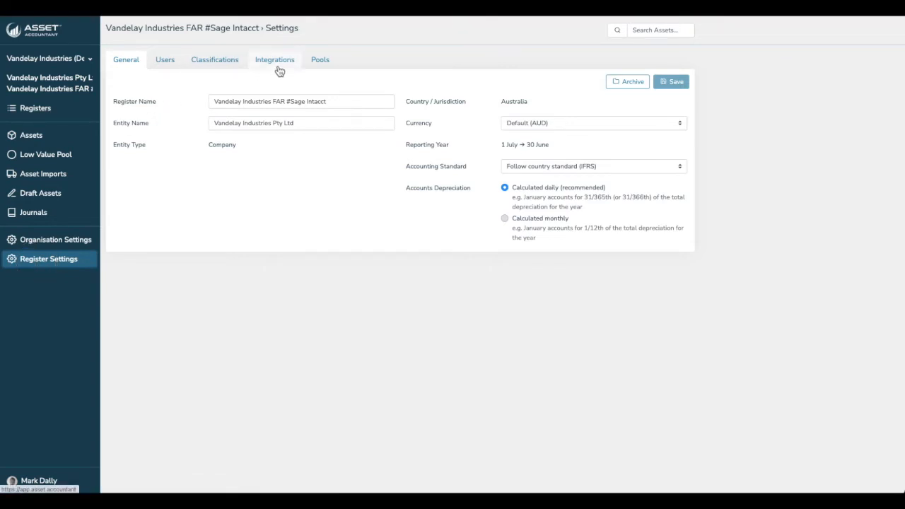
mouse_move(274, 68)
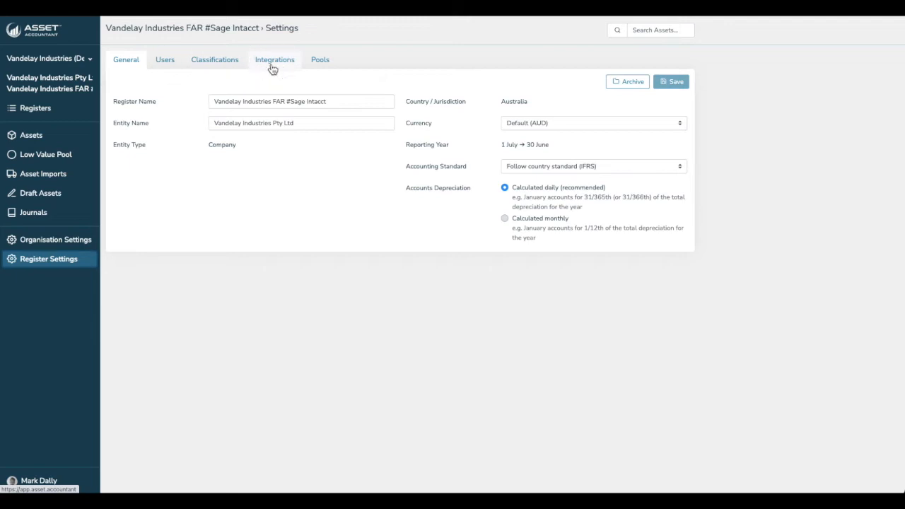
From Integrations, connect the register to Sage Intacct Demo with submitted credentials and the Australia entity
click(274, 59)
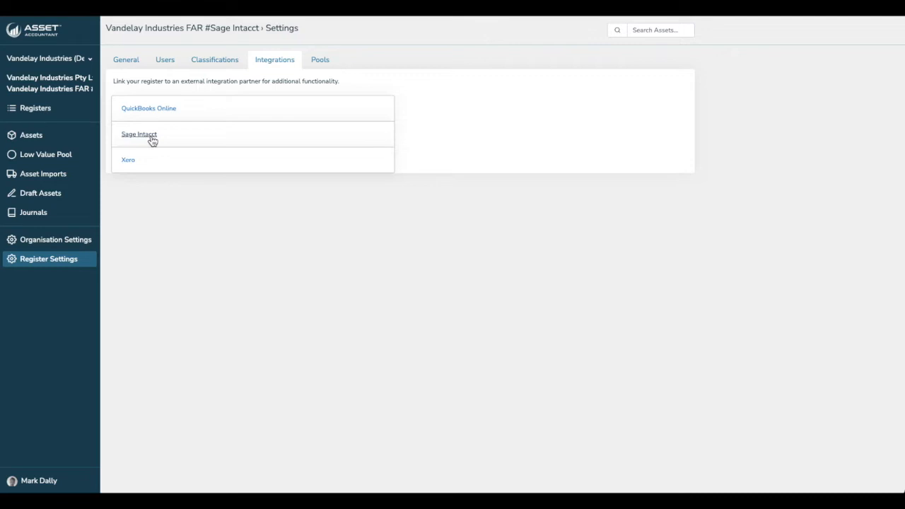
click(139, 133)
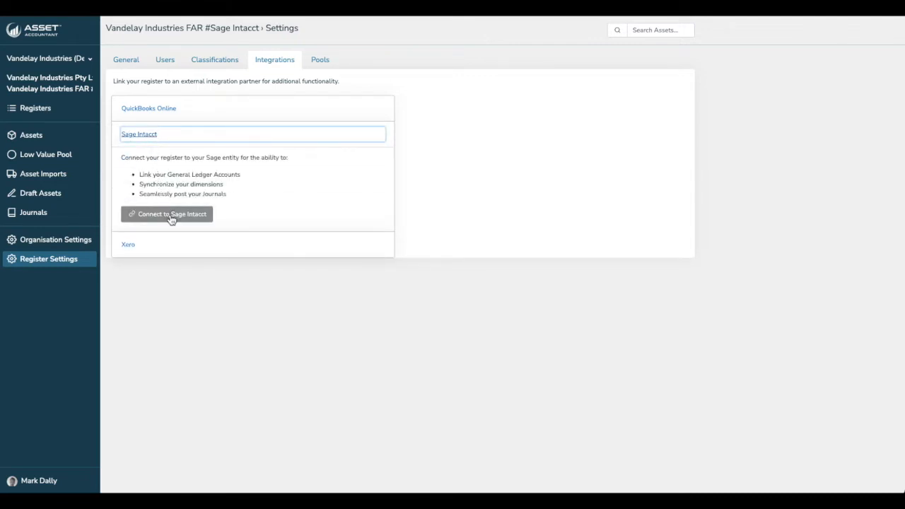
click(167, 213)
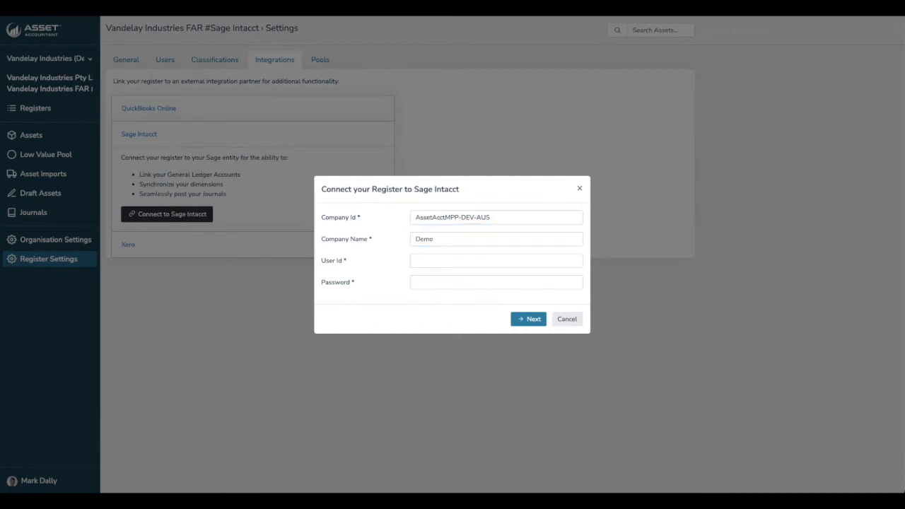
click(528, 320)
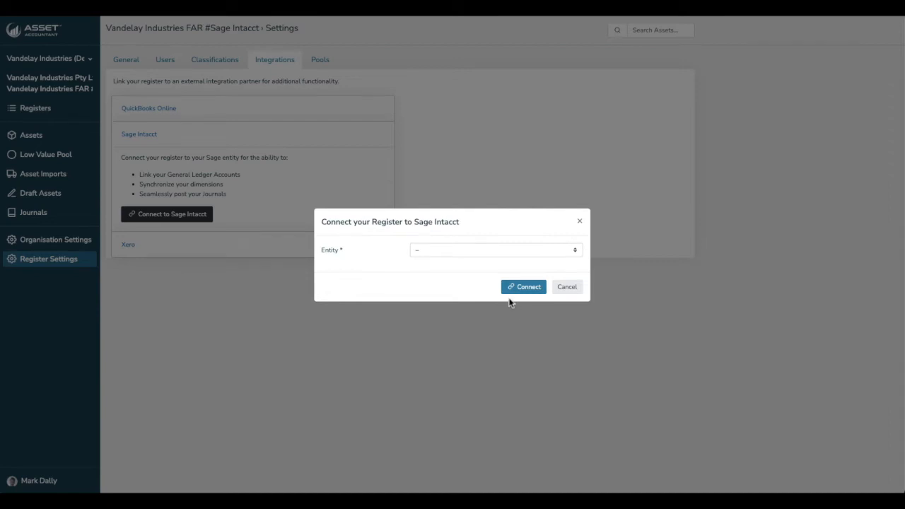
click(495, 249)
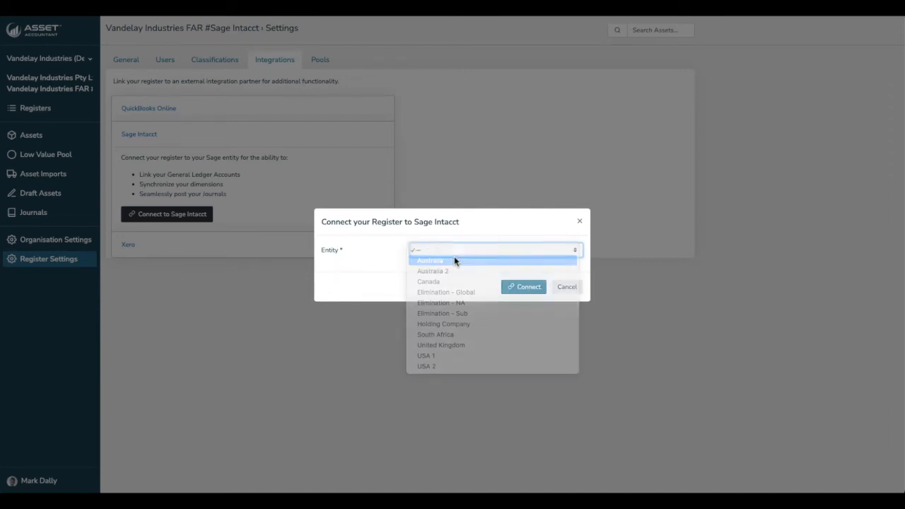
click(528, 285)
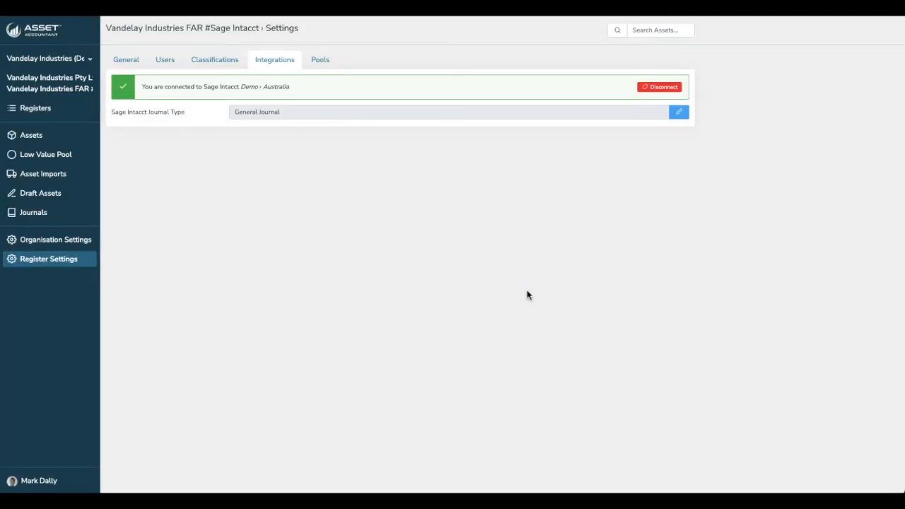
mouse_move(158, 85)
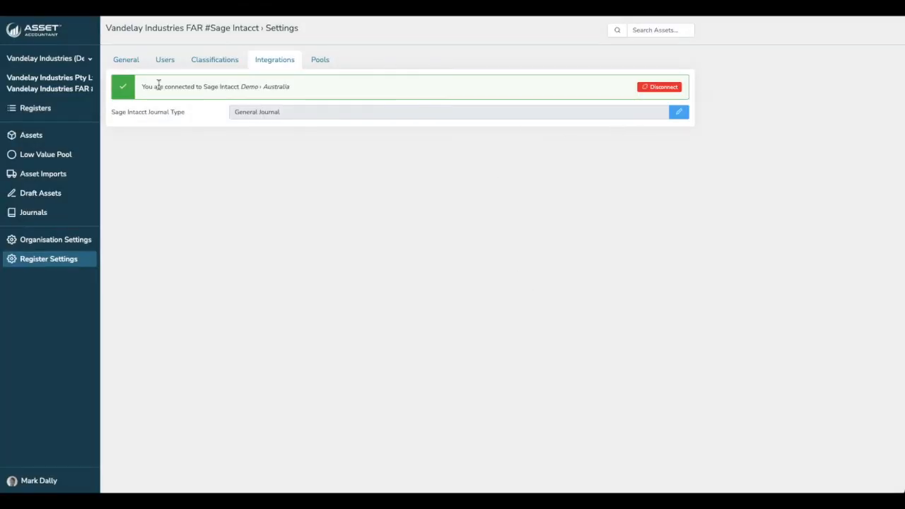
mouse_move(673, 126)
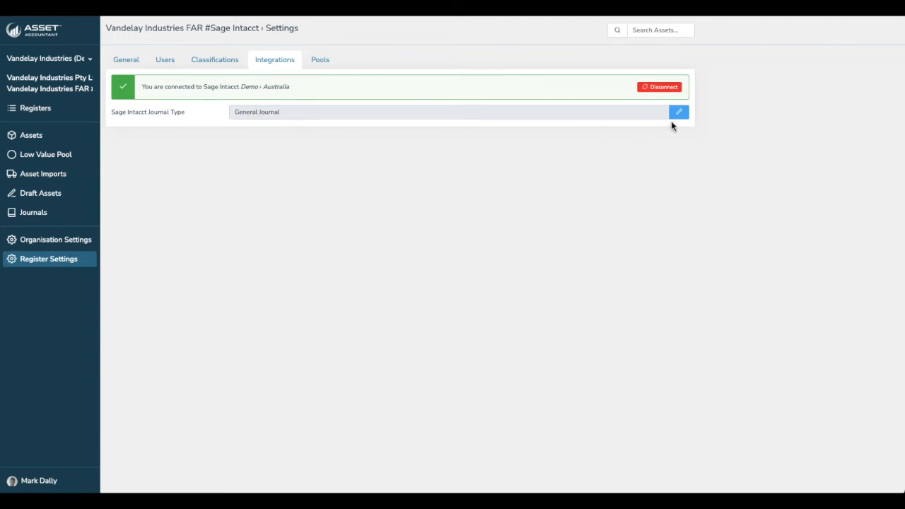
Choose General Journal as the Sage Intacct journal type and save it
click(678, 112)
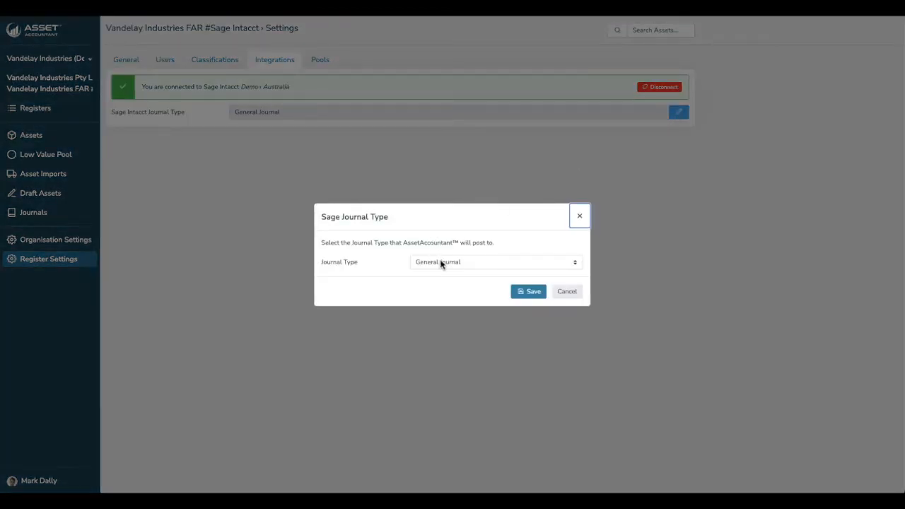
click(495, 262)
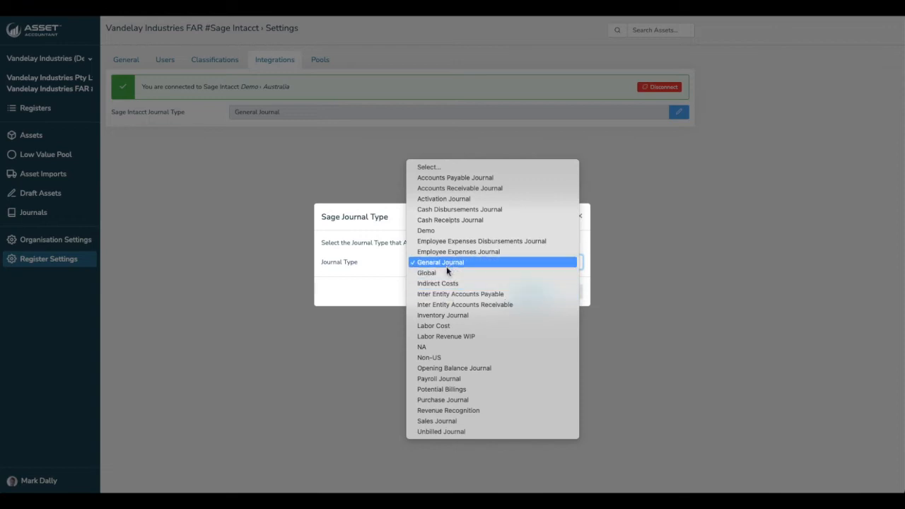
click(439, 262)
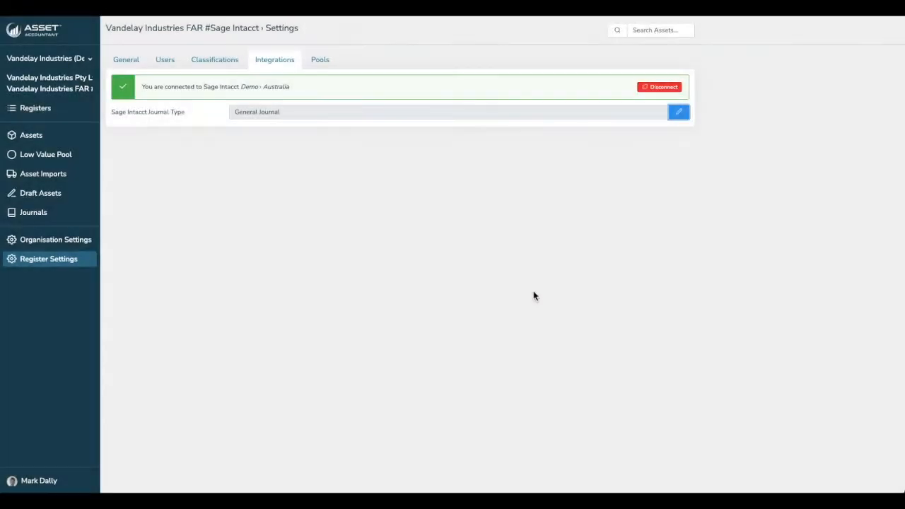
mouse_move(441, 260)
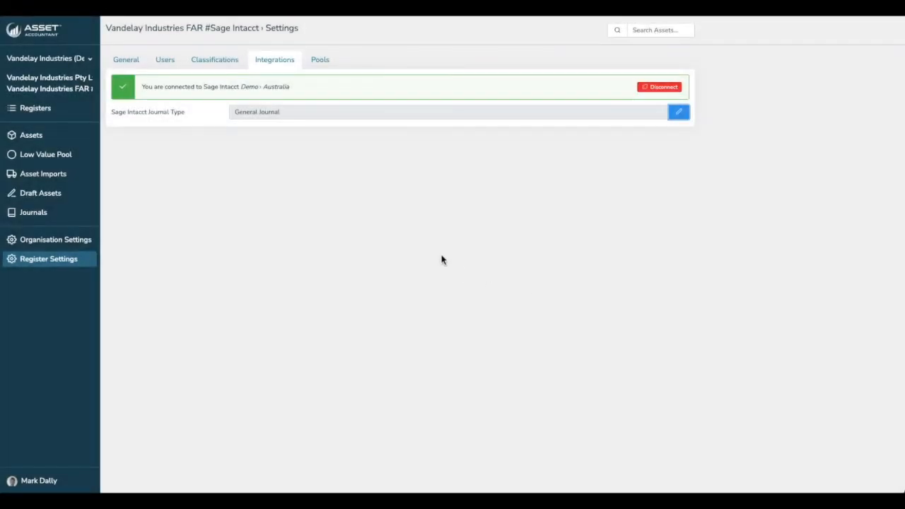
mouse_move(367, 200)
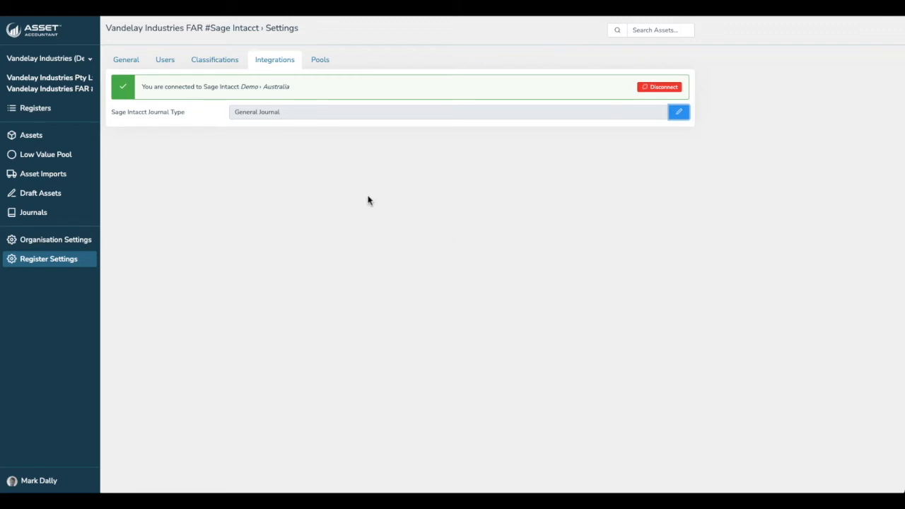
mouse_move(136, 128)
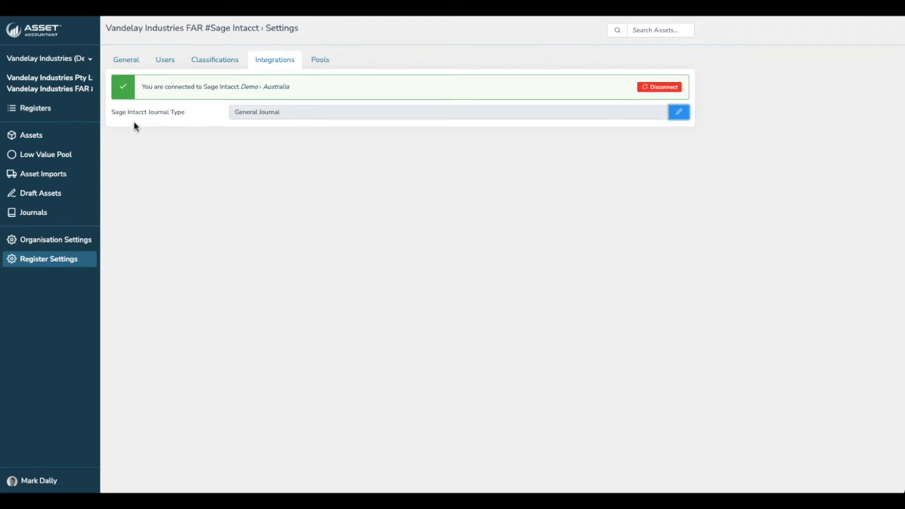
mouse_move(31, 135)
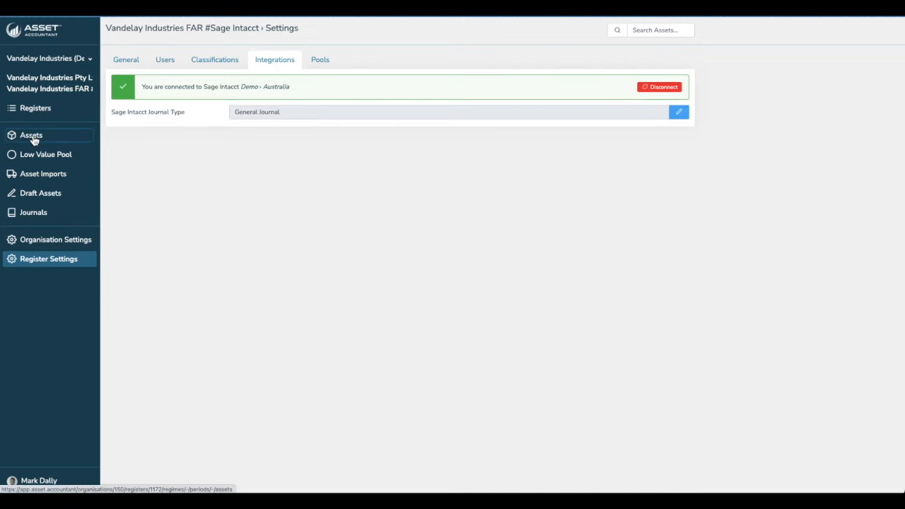
From the Assets summary, review Furniture and Fittings' ledger mappings such as 15160 Furniture & Fittings at cost
click(31, 135)
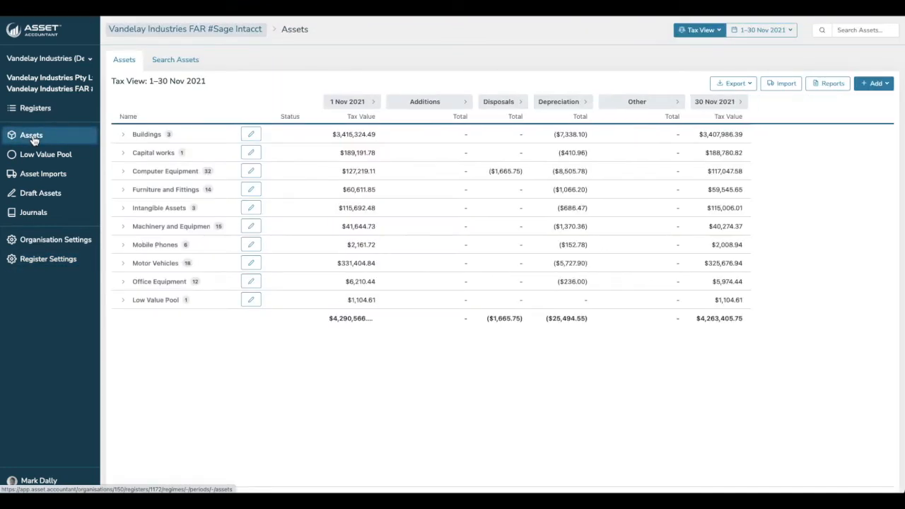
mouse_move(158, 144)
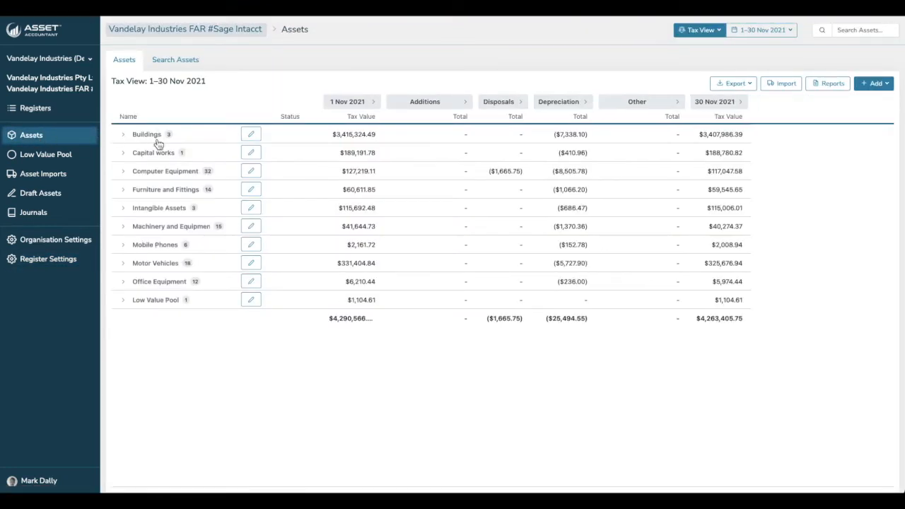
mouse_move(163, 313)
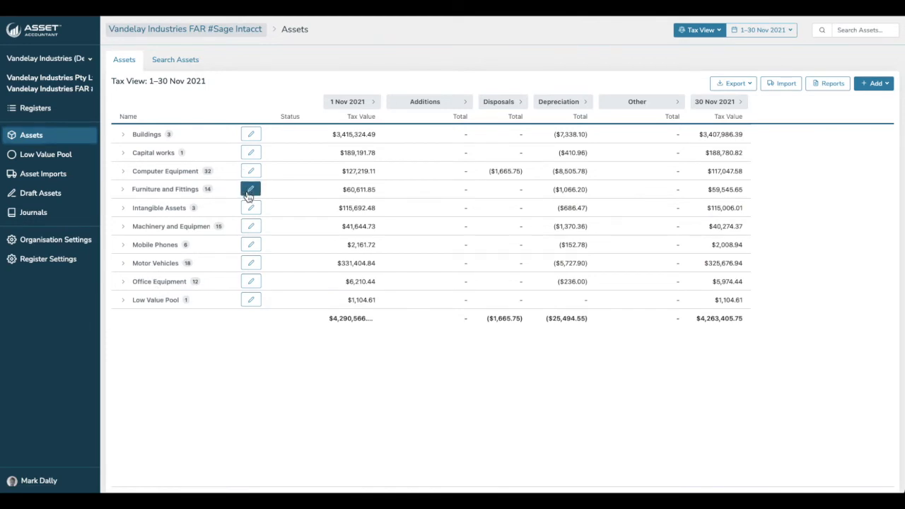
click(250, 190)
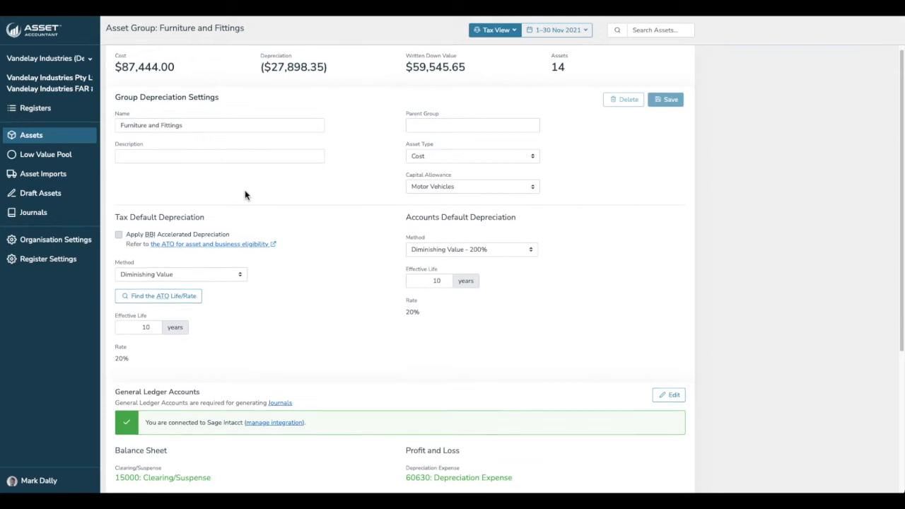
scroll(down, 3)
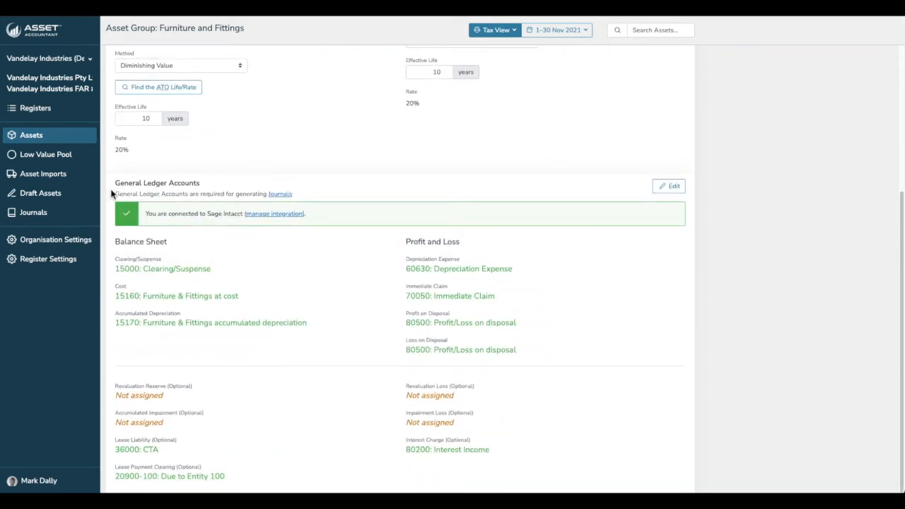
mouse_move(274, 214)
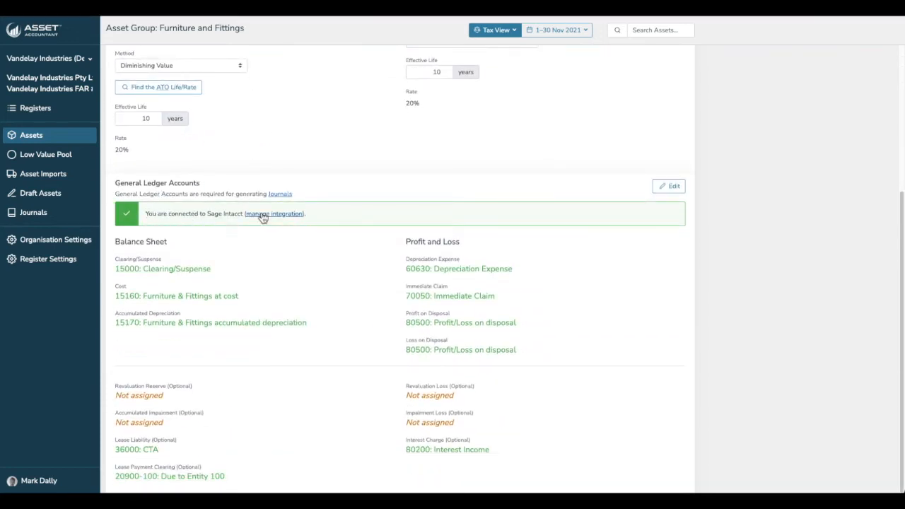
click(667, 185)
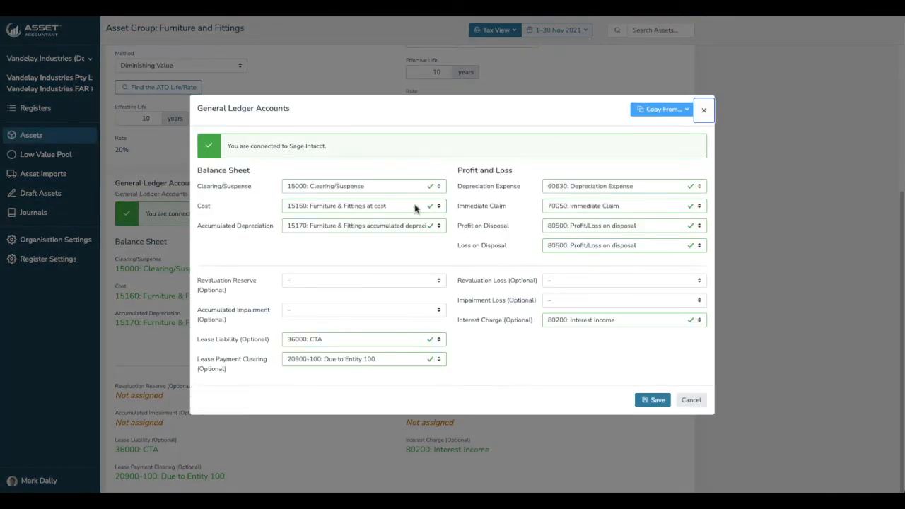
mouse_move(375, 187)
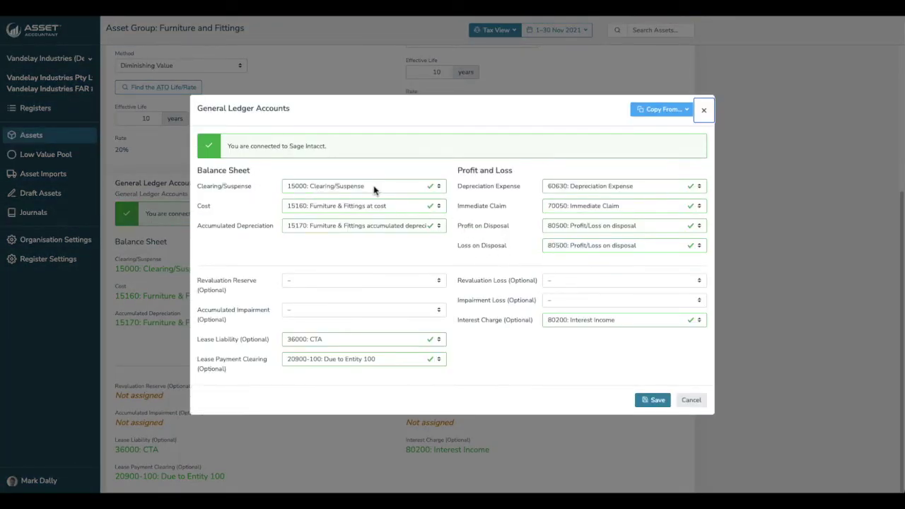
mouse_move(325, 212)
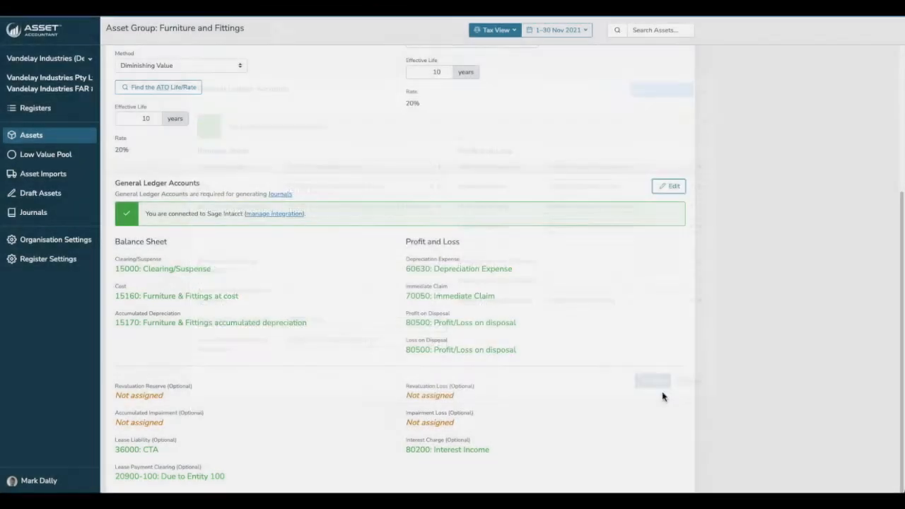
click(653, 380)
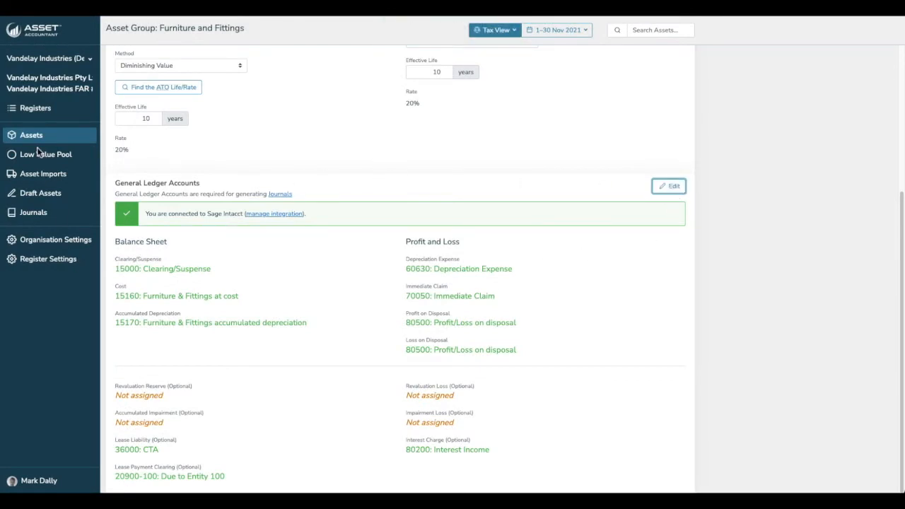
mouse_move(39, 176)
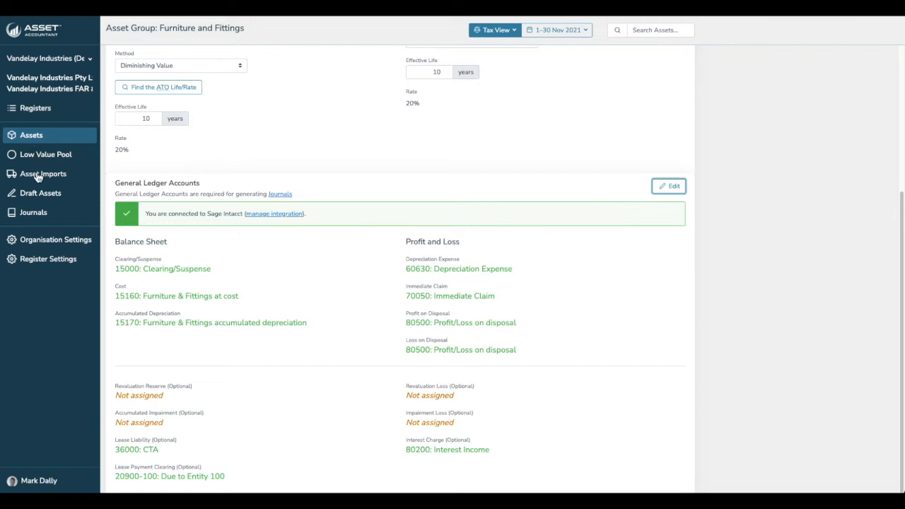
In Register Settings show the Classifications: Customer, Department, Employee, Location and Site
click(48, 259)
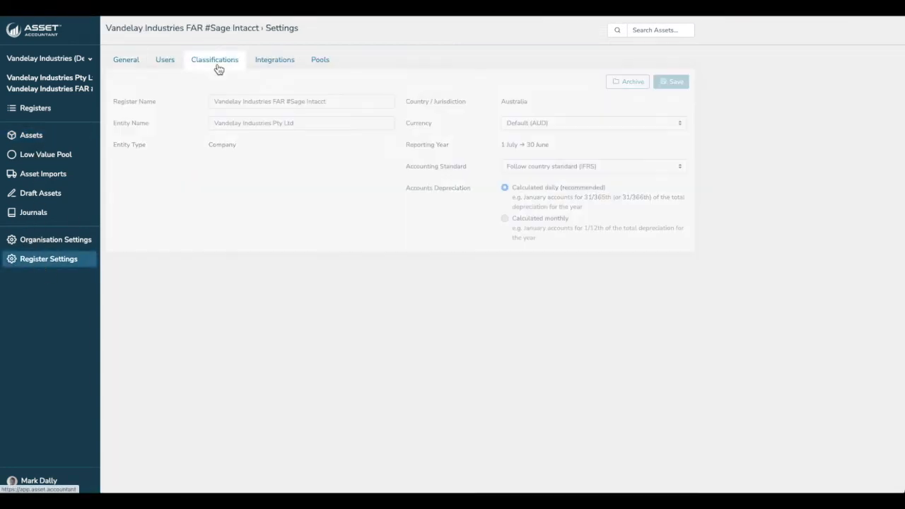
click(215, 60)
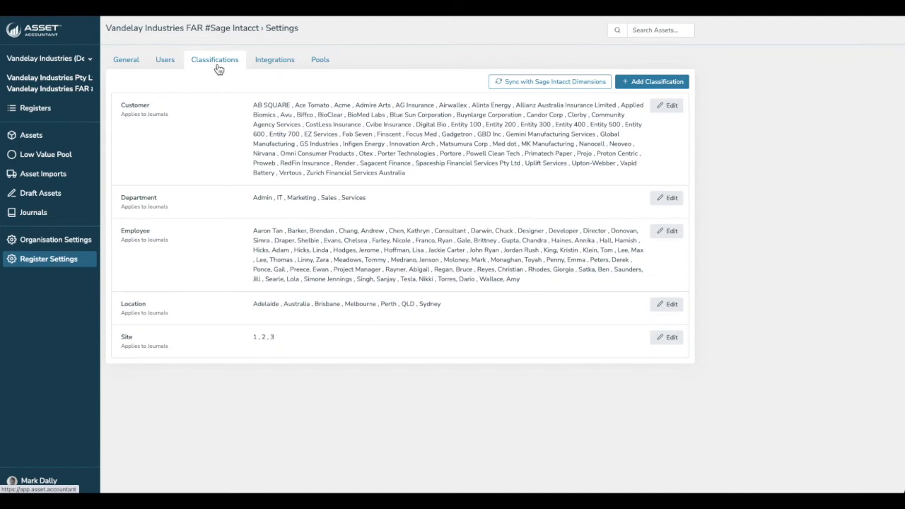
mouse_move(104, 304)
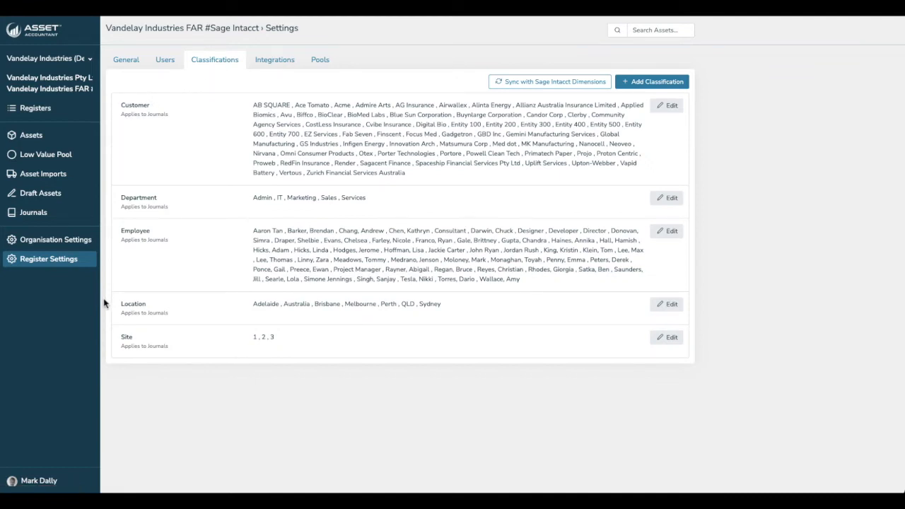
click(548, 81)
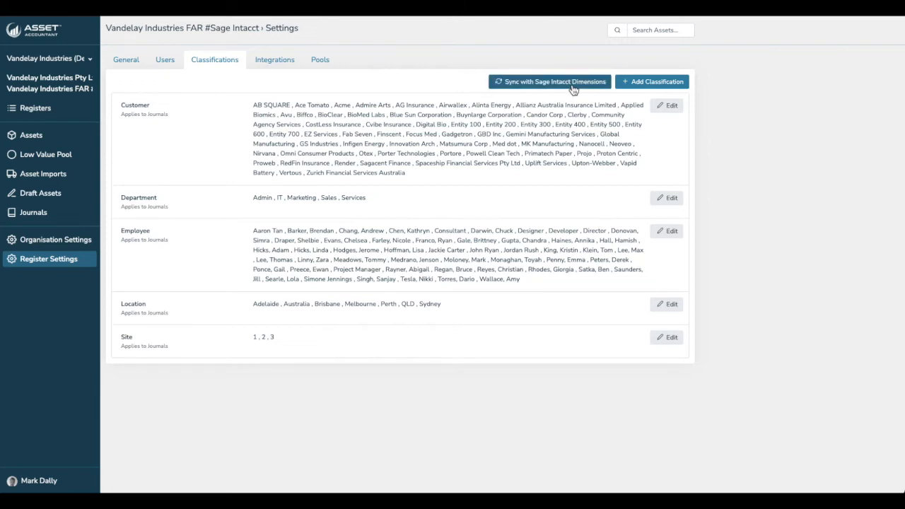
Begin the Sage Intacct dimension sync and accept the chosen dimensions to reach Department values
click(548, 80)
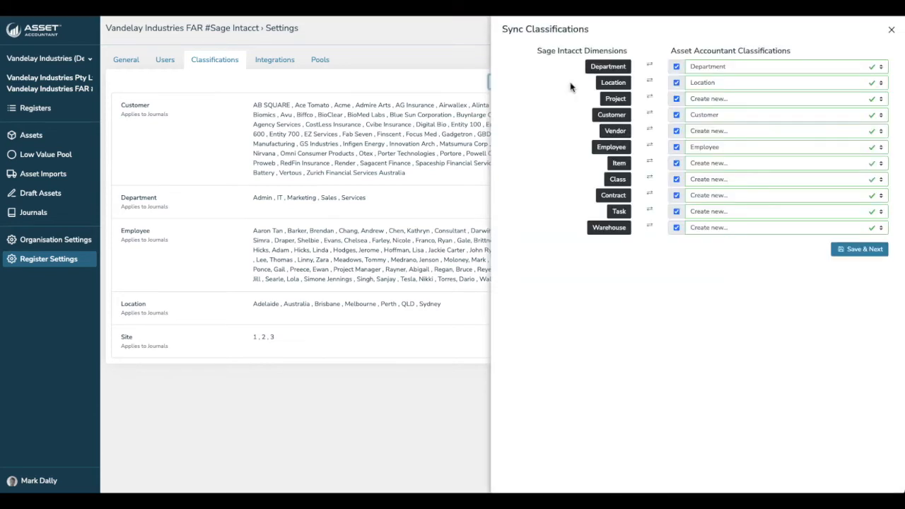
mouse_move(537, 88)
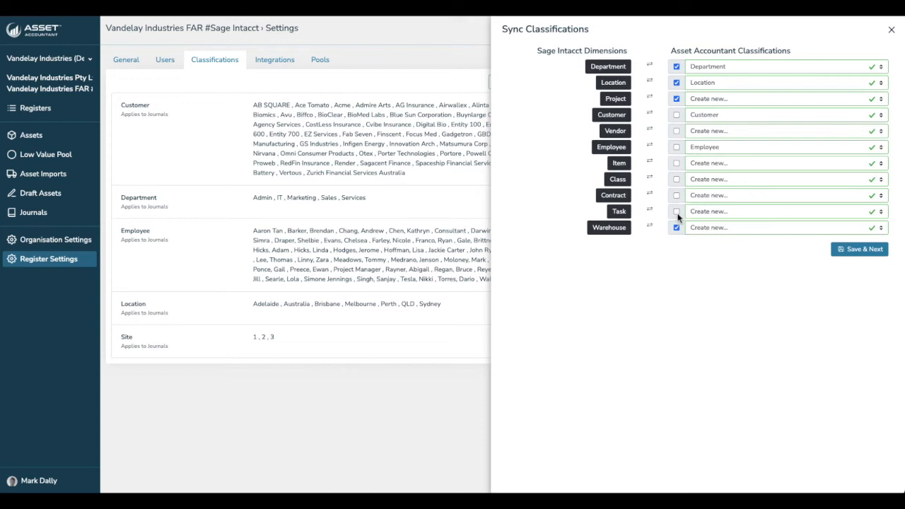
click(859, 249)
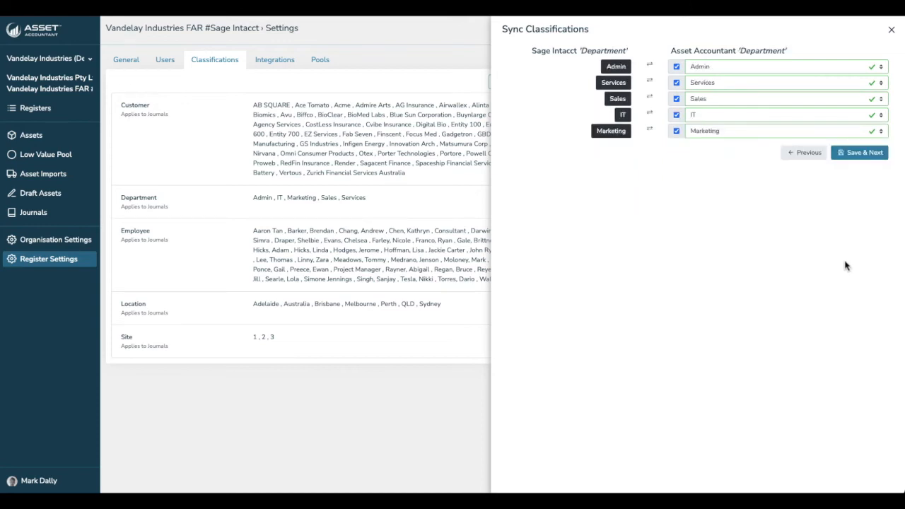
mouse_move(558, 62)
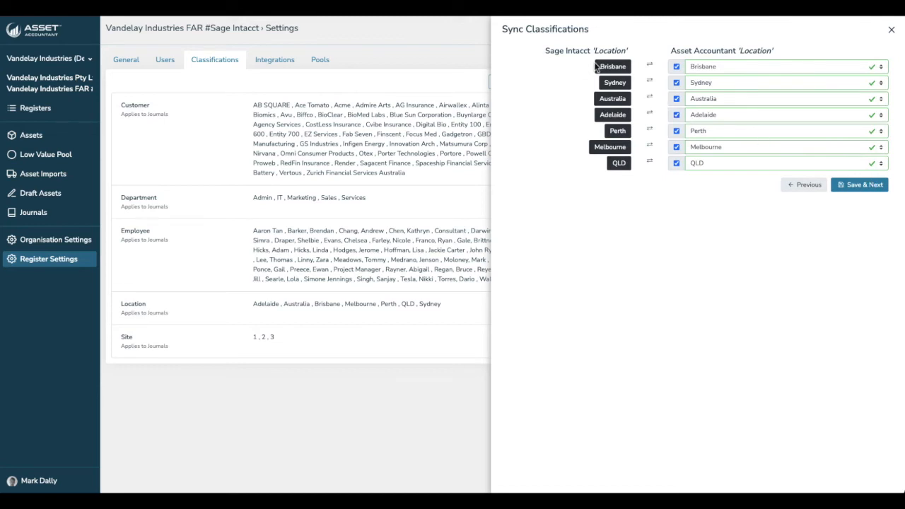
mouse_move(760, 171)
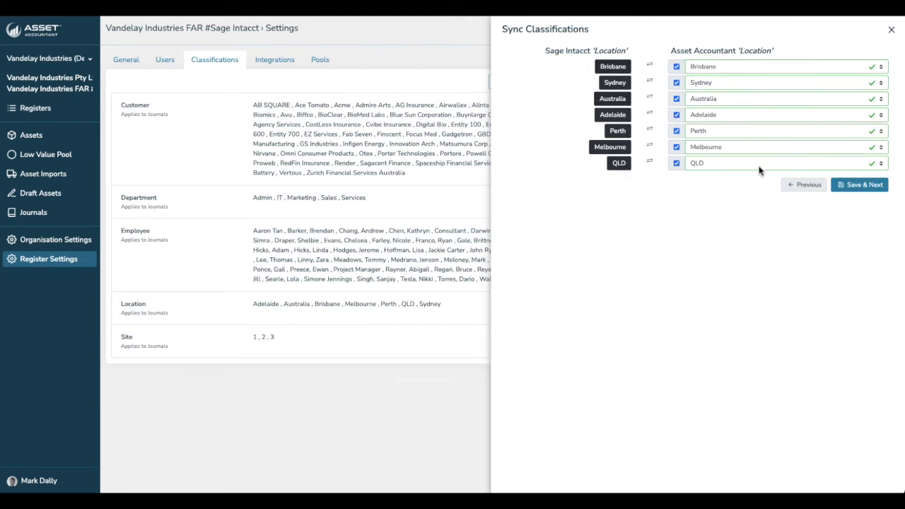
Accept the Location values, then untick General Overhead-Current, Branding Follow Up, Rallyard and one other project
click(859, 183)
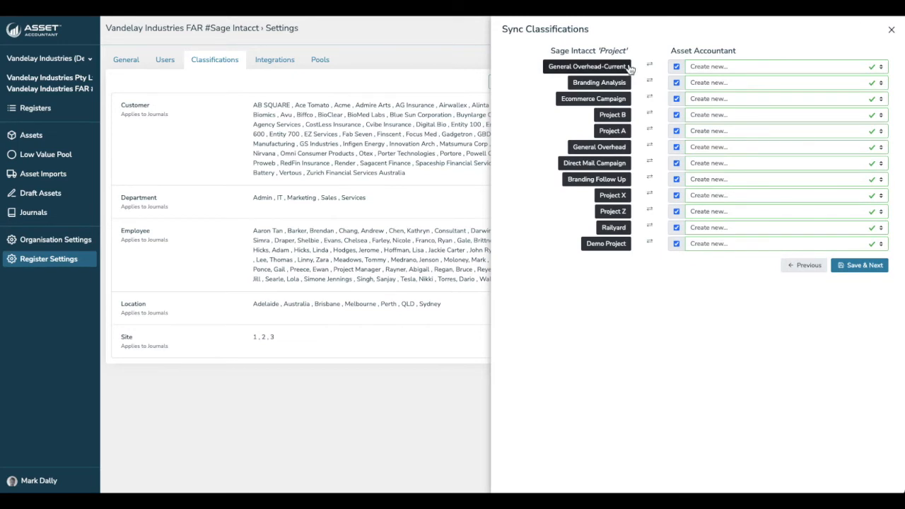
mouse_move(309, 220)
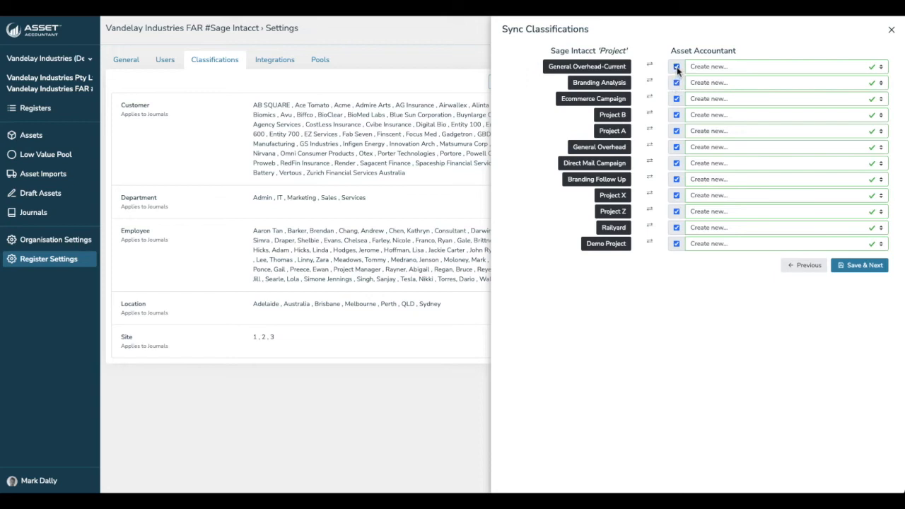
click(675, 66)
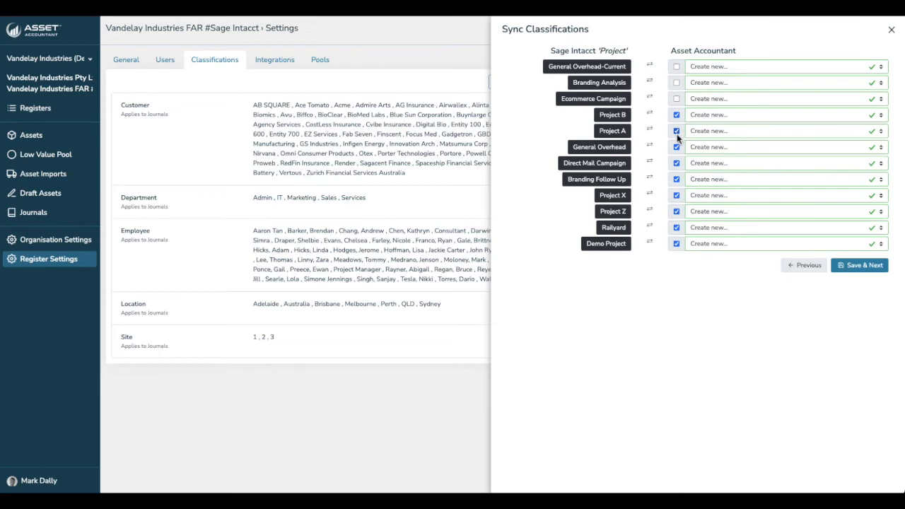
click(675, 146)
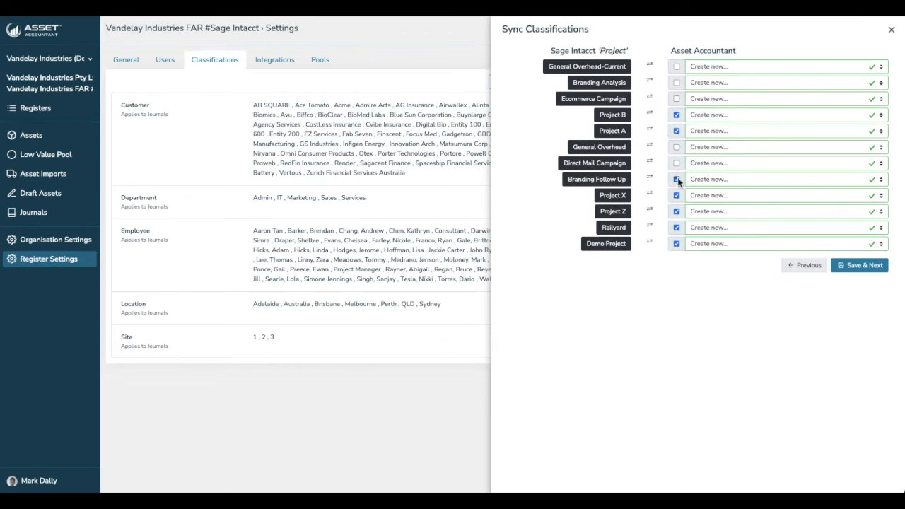
click(675, 226)
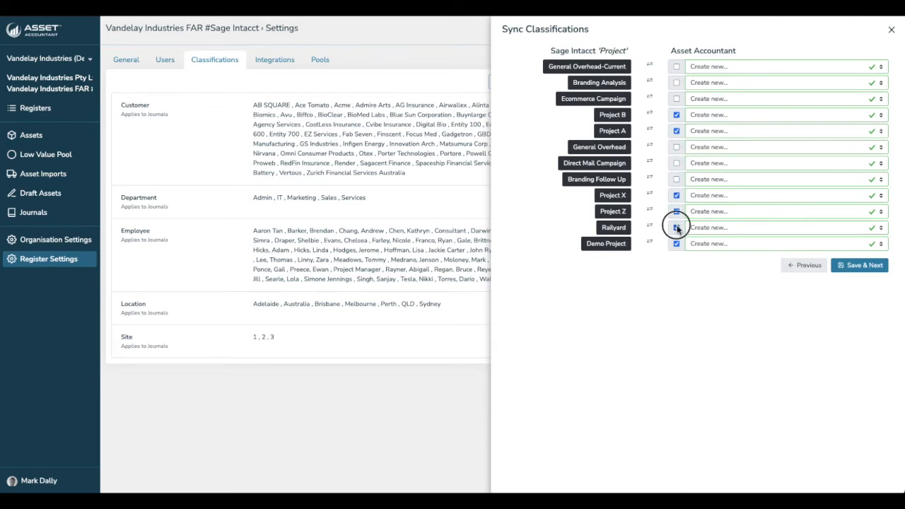
click(676, 226)
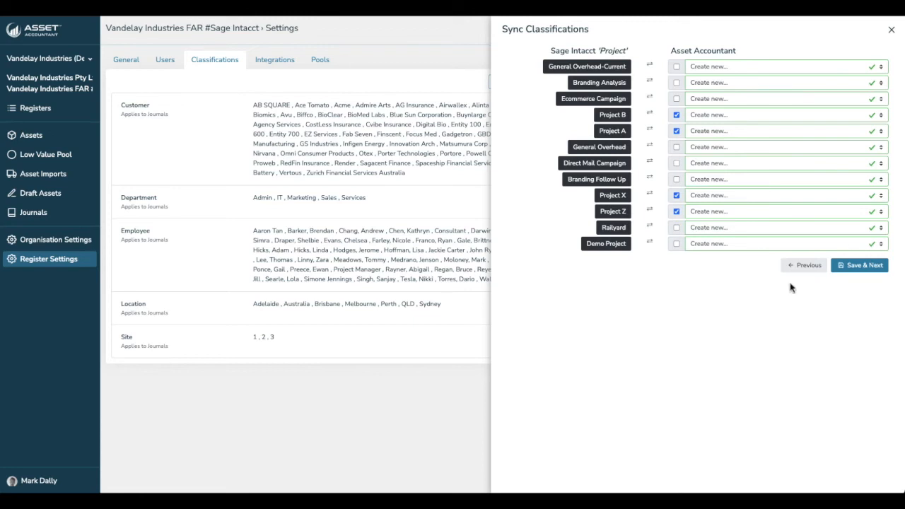
mouse_move(860, 264)
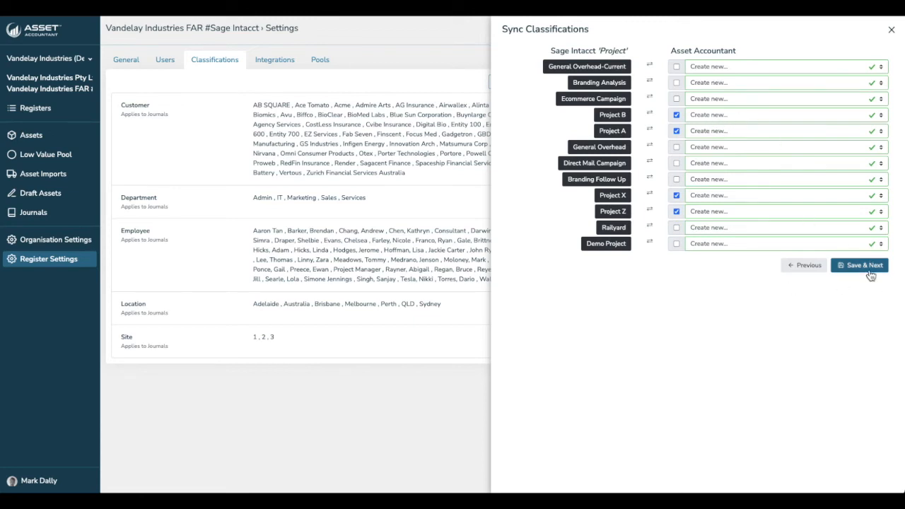
Review the Project mapping with Projects A, B, X and Z and apply the classification sync
click(859, 265)
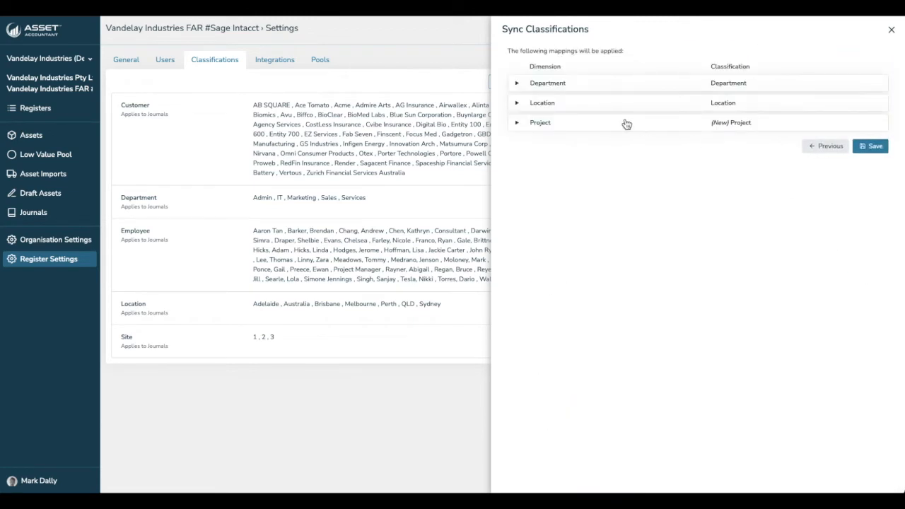
mouse_move(526, 78)
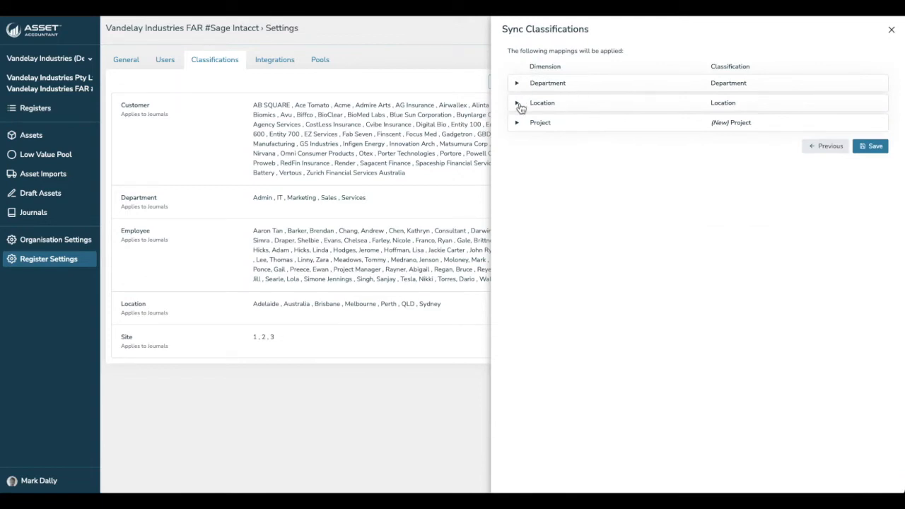
click(517, 122)
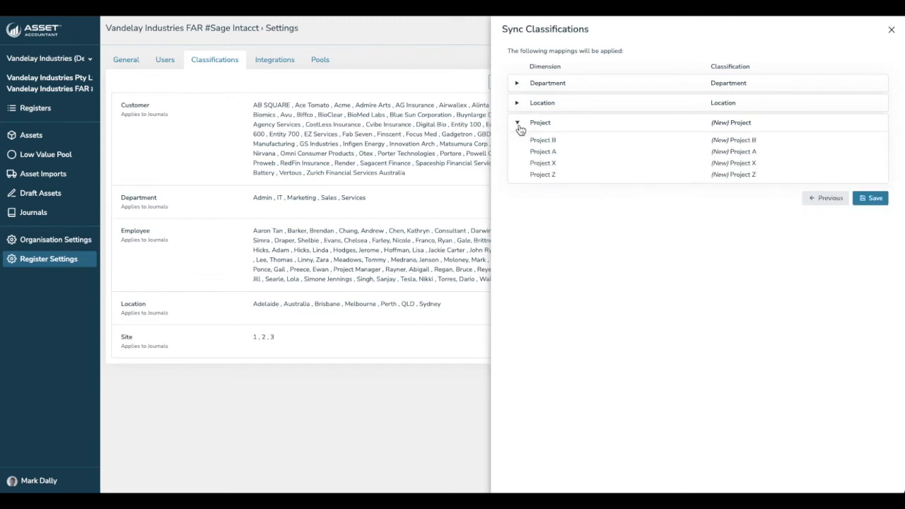
mouse_move(520, 133)
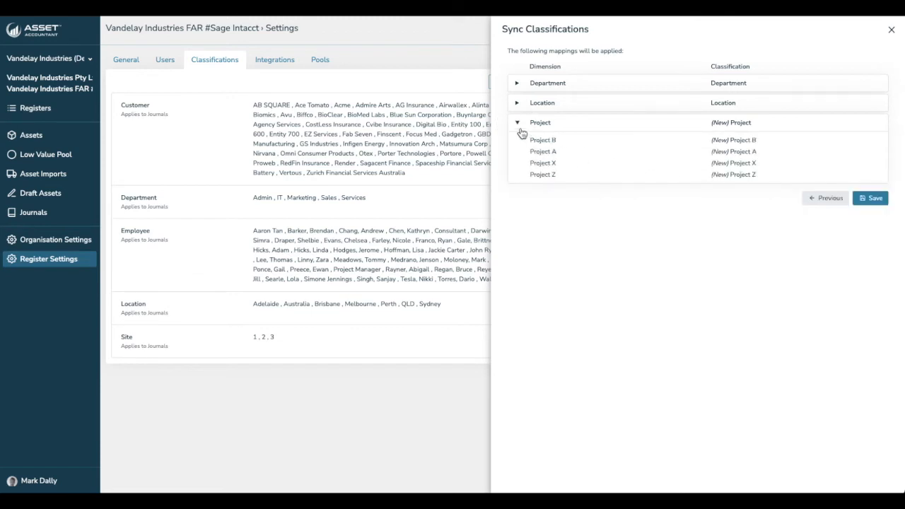
click(871, 198)
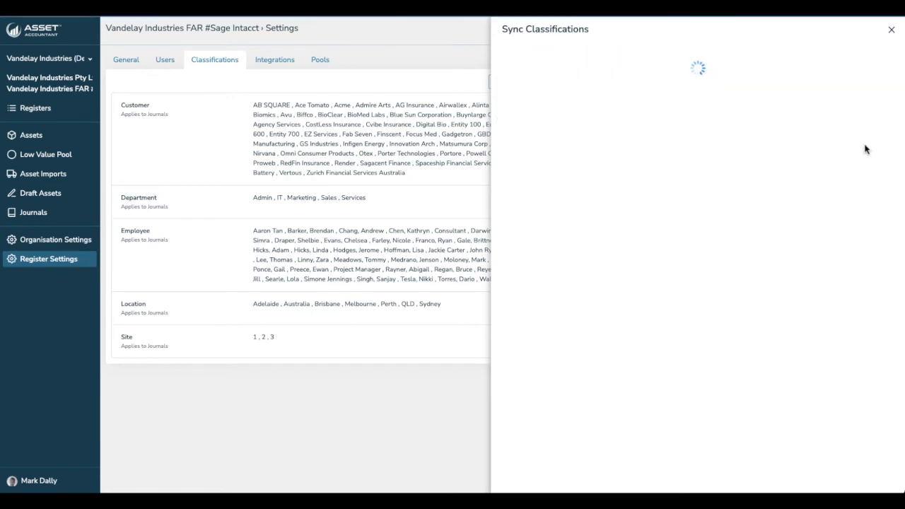
click(890, 30)
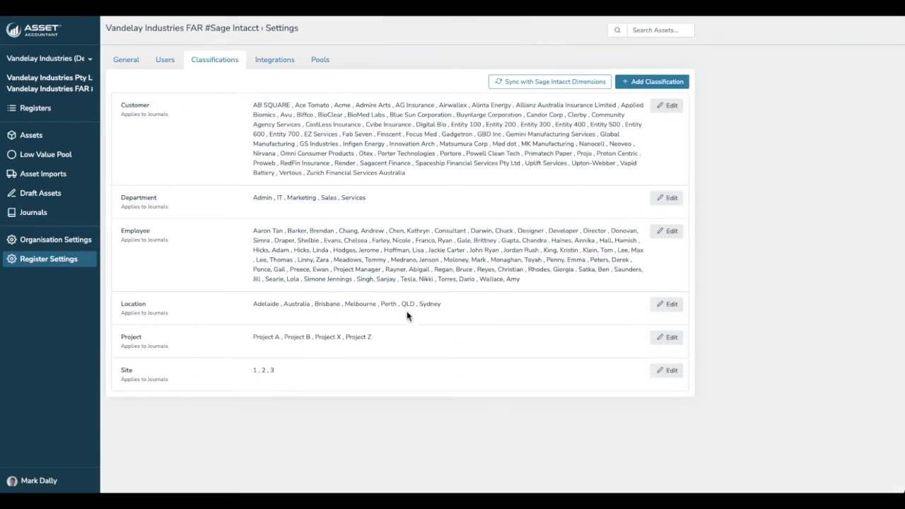
mouse_move(308, 363)
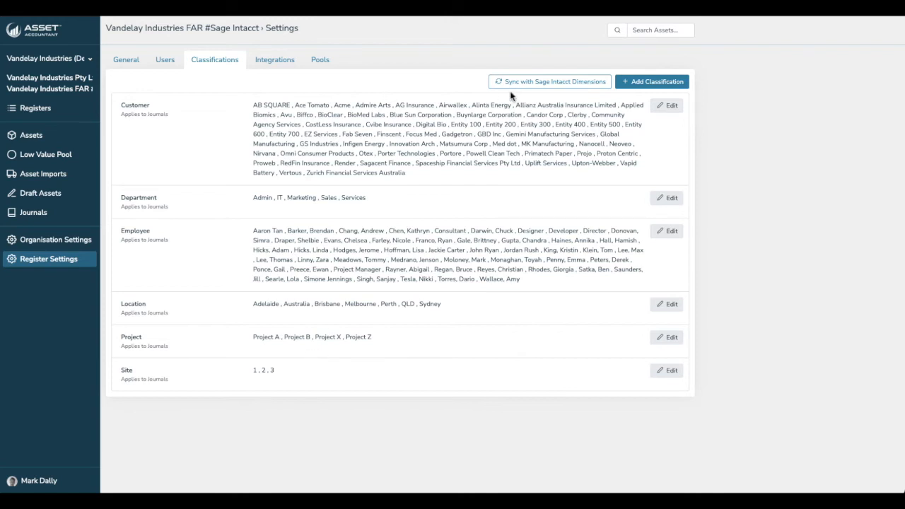
mouse_move(45, 146)
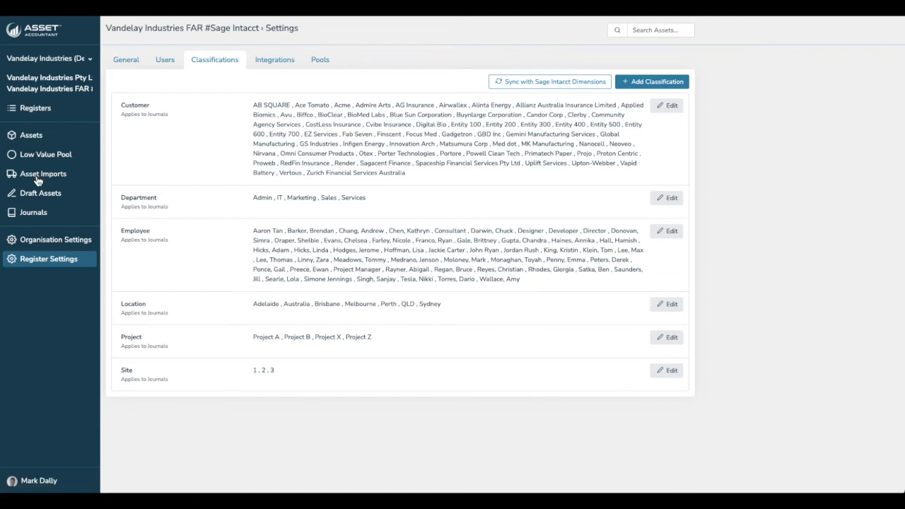
mouse_move(40, 192)
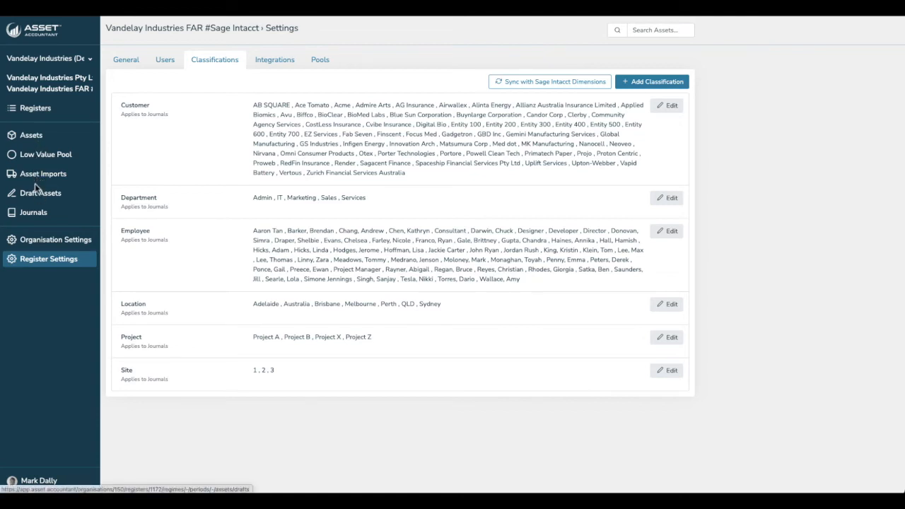
mouse_move(31, 135)
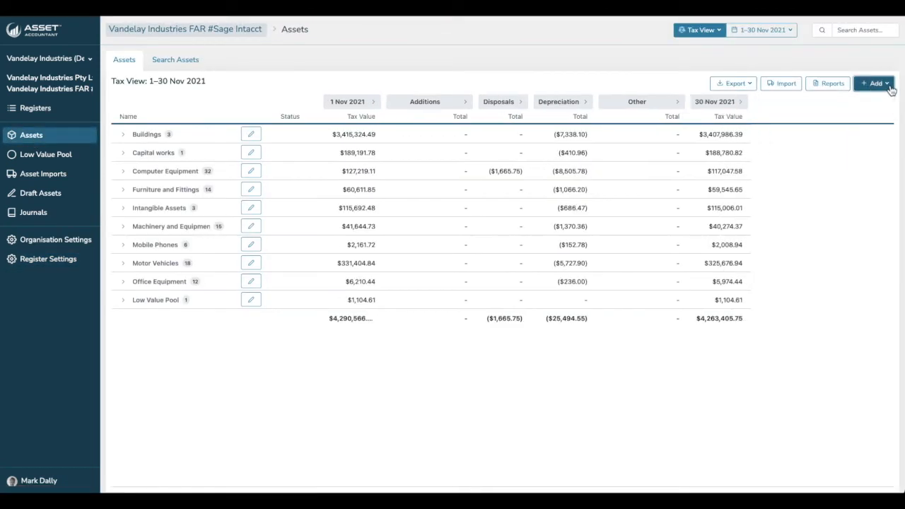
mouse_move(780, 82)
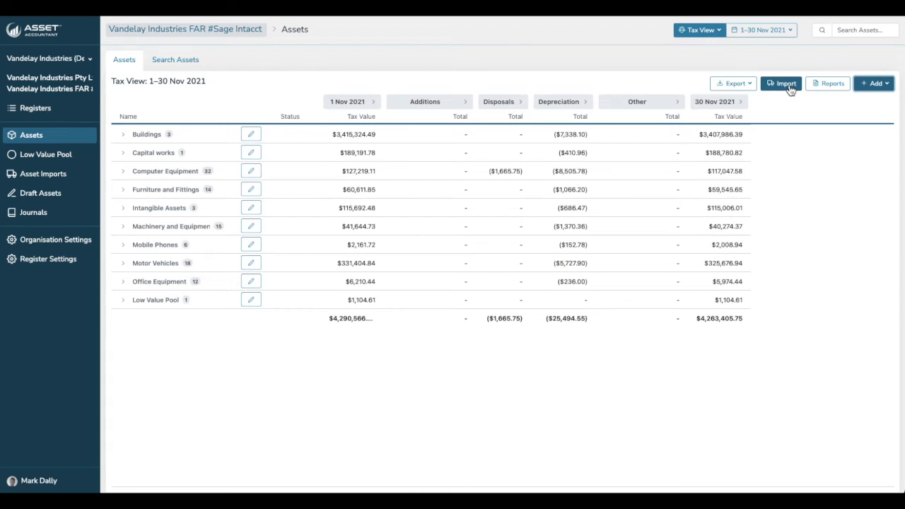
mouse_move(40, 192)
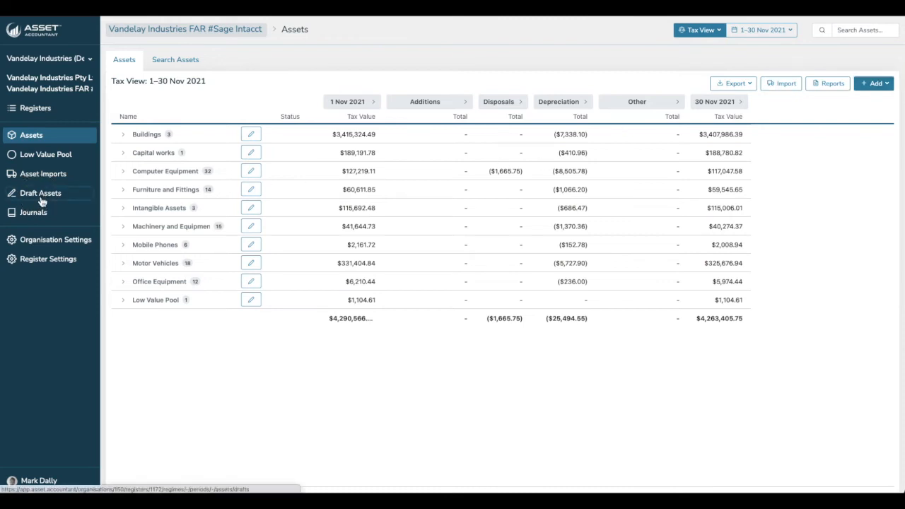
Show the register's Draft Assets list with items like Fridge - Westinghouse
click(39, 192)
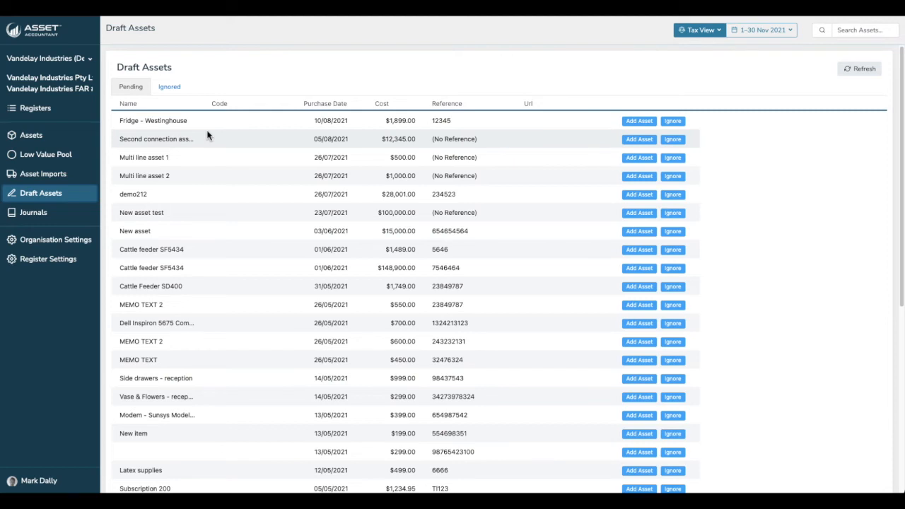
mouse_move(639, 158)
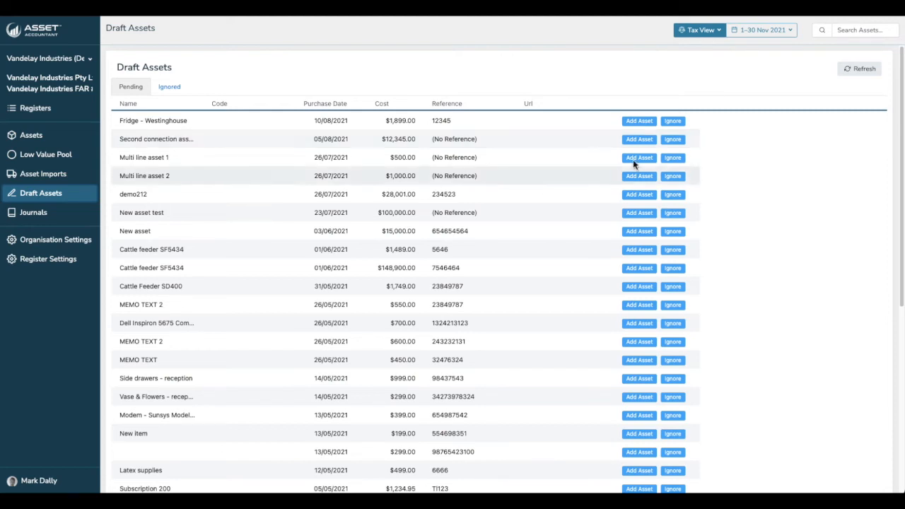
mouse_move(526, 203)
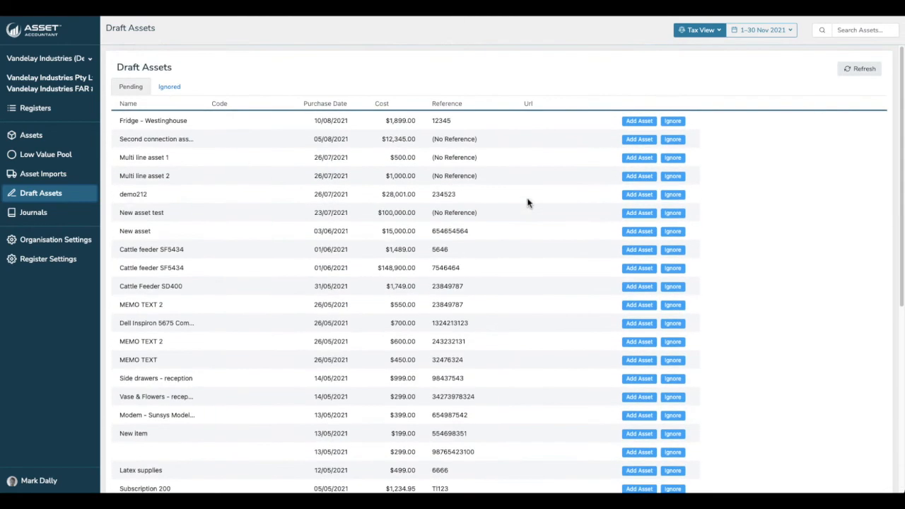
mouse_move(443, 256)
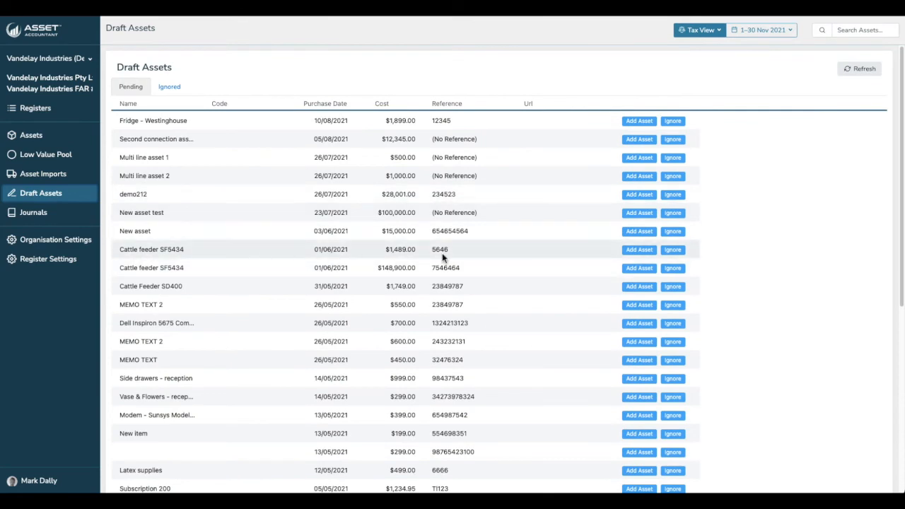
mouse_move(639, 248)
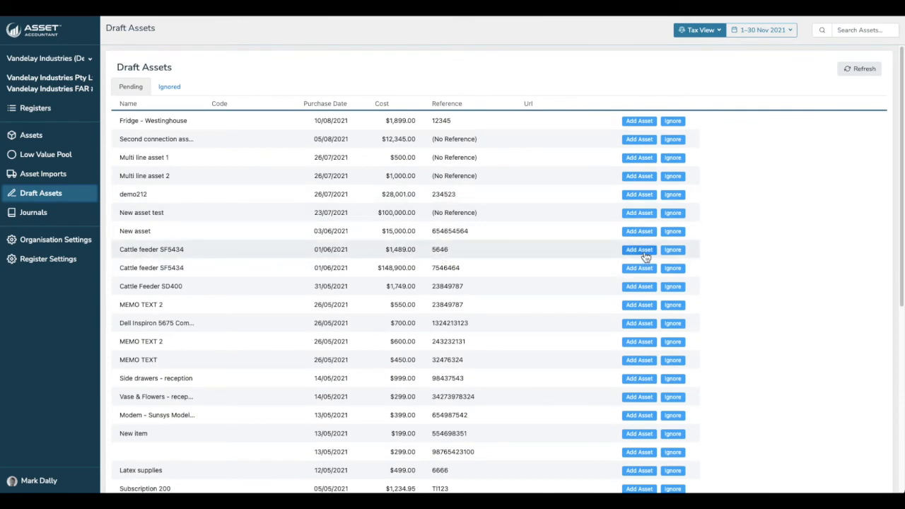
Create an asset from the Cattle feeder SF5434 draft, described CFeeder, in group Machinery and Equipment
click(639, 248)
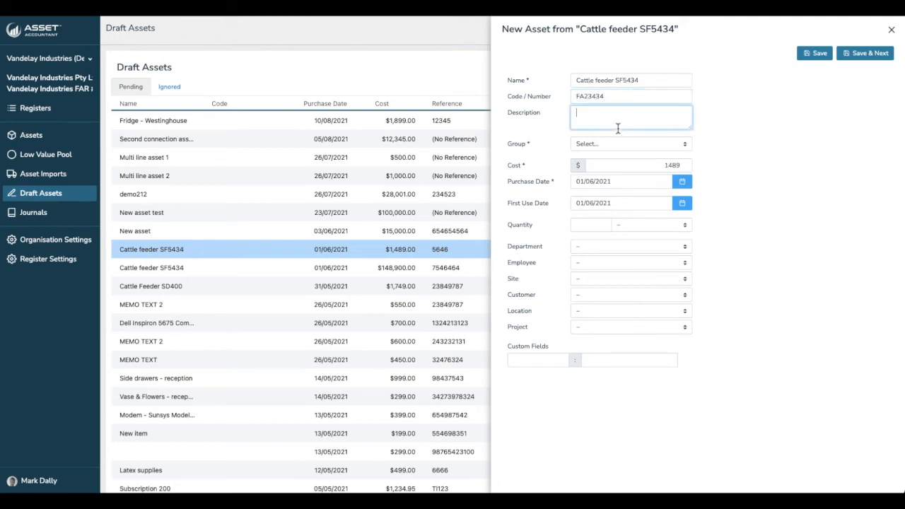
text(CFeed)
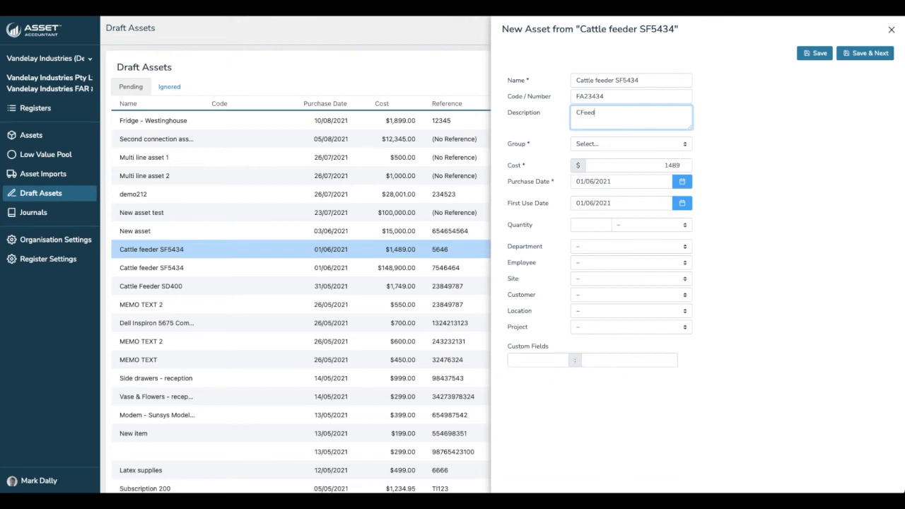
text(er)
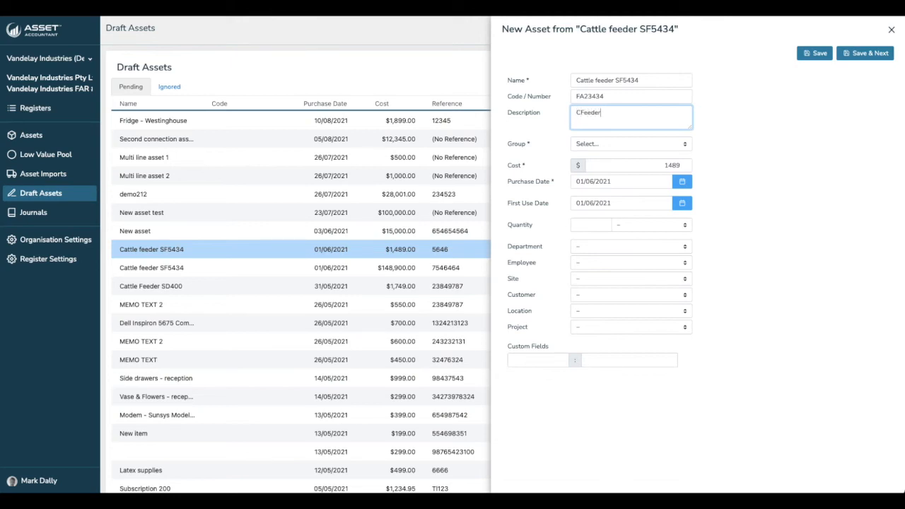
click(629, 144)
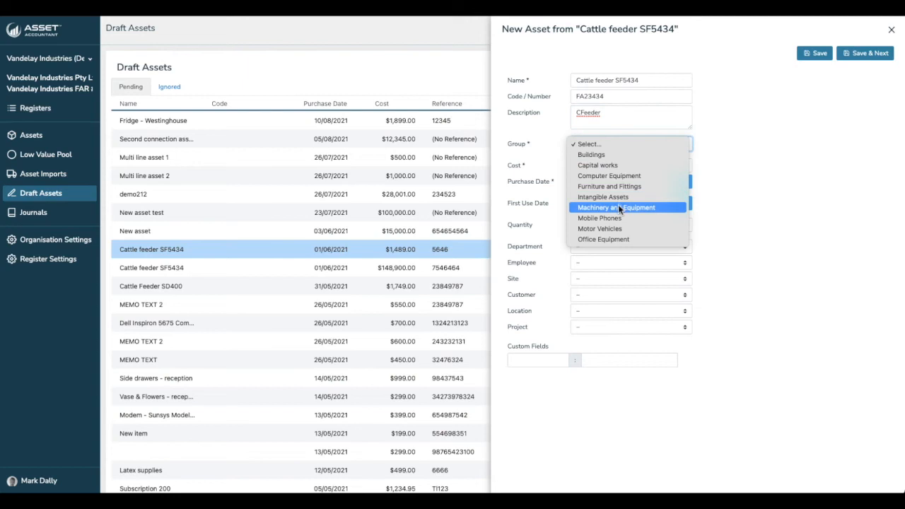
click(616, 207)
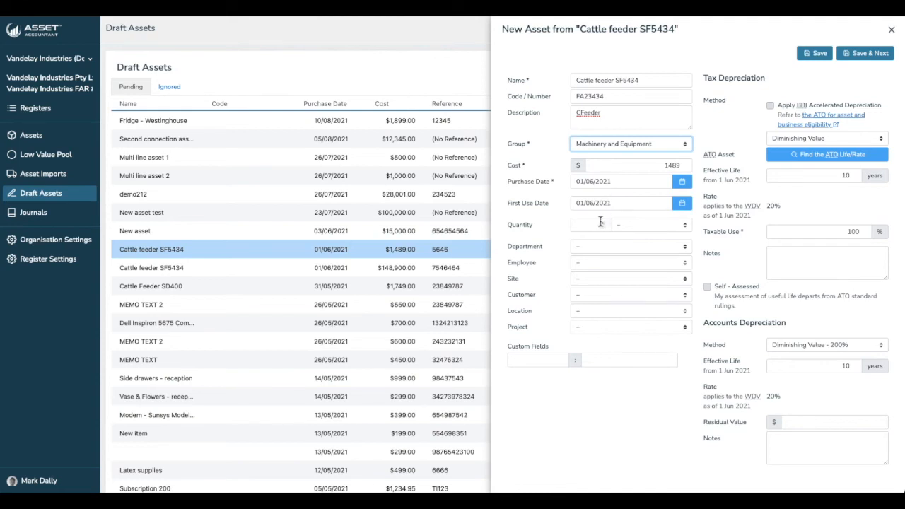
Assign the asset to Services, an employee, site 1, Brisbane and Project X
click(629, 246)
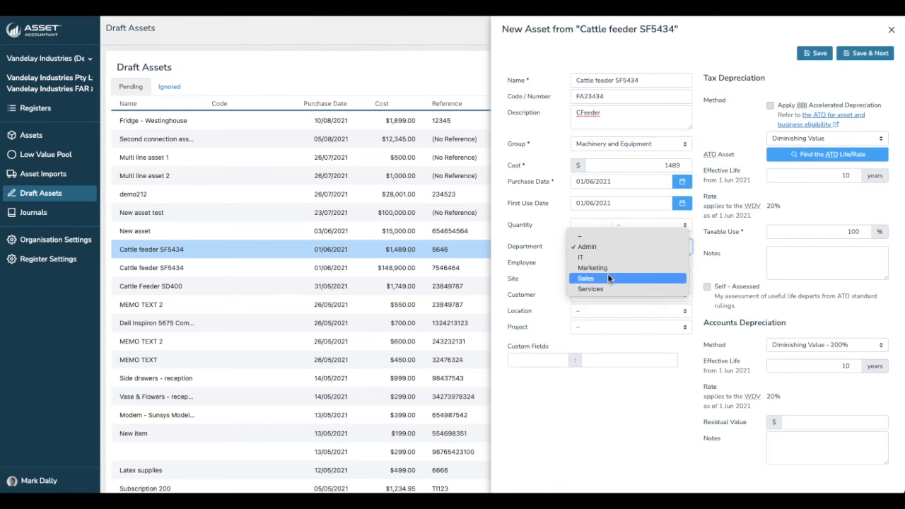
click(589, 288)
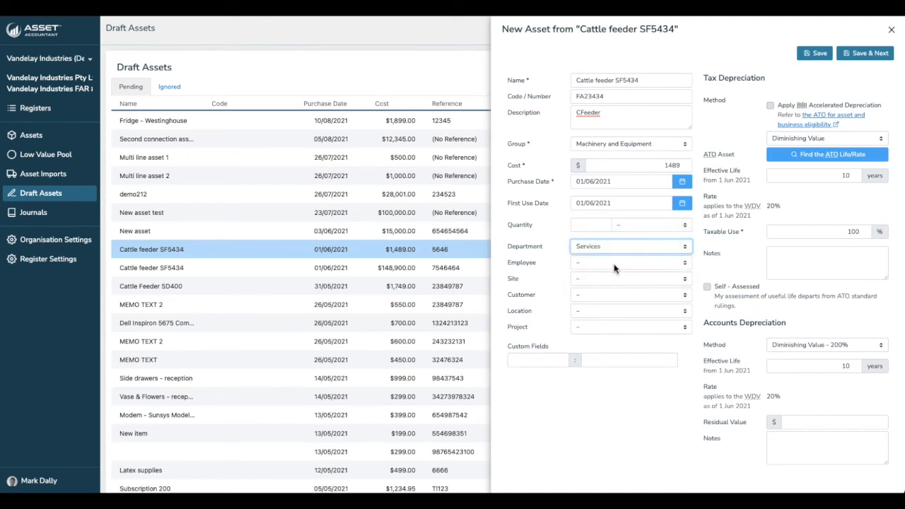
click(628, 261)
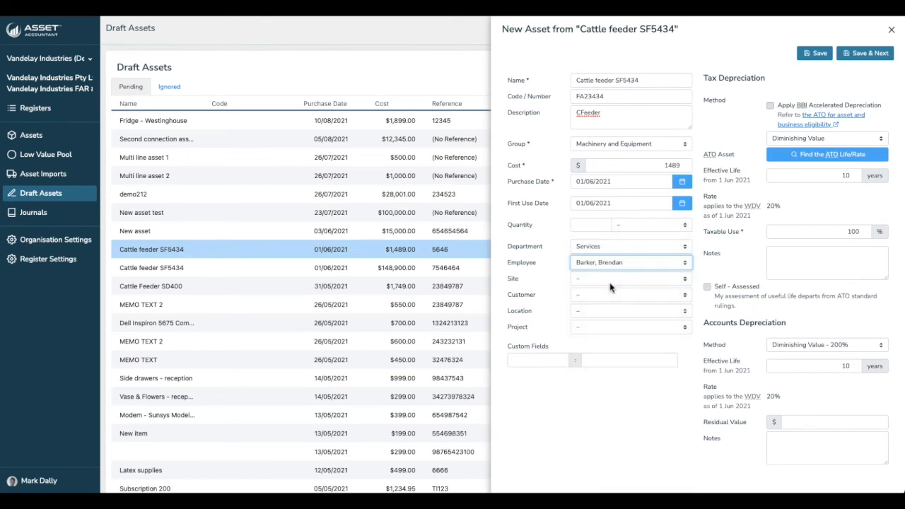
click(628, 277)
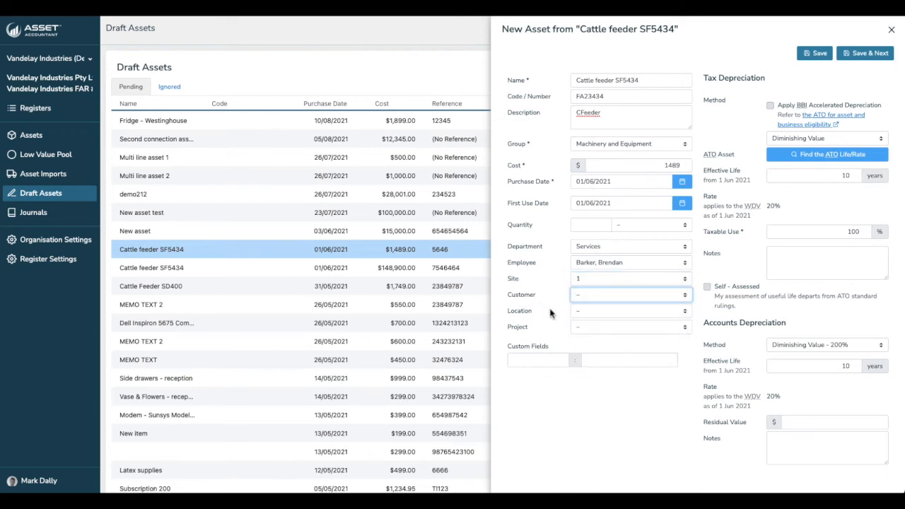
click(628, 311)
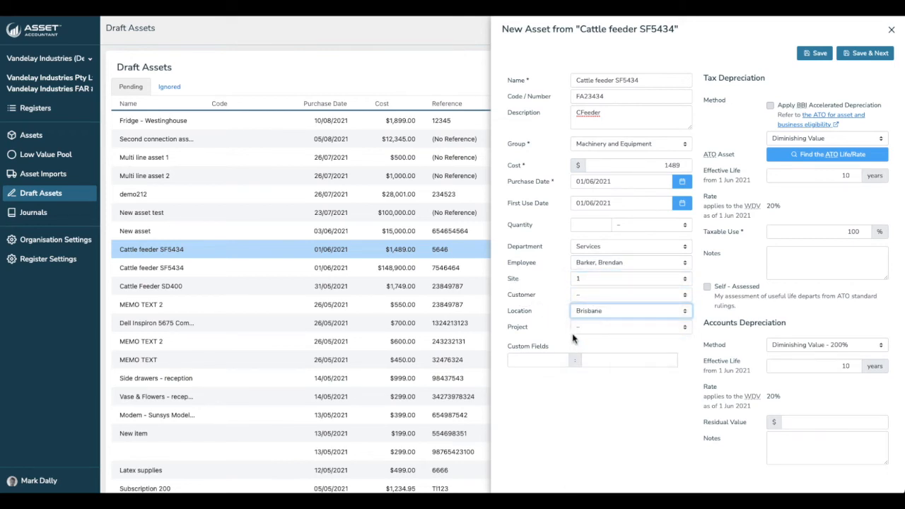
click(629, 327)
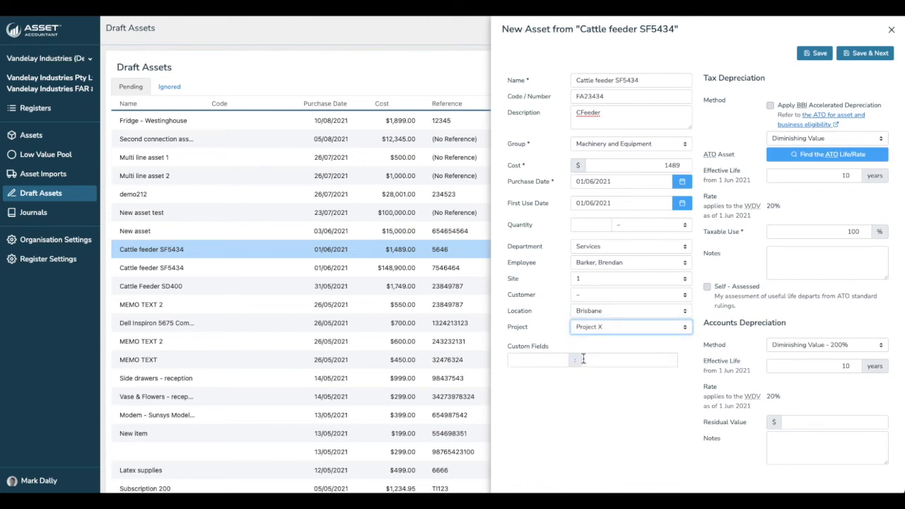
Add a Serial Number custom field and save the cattle feeder to the register
click(537, 360)
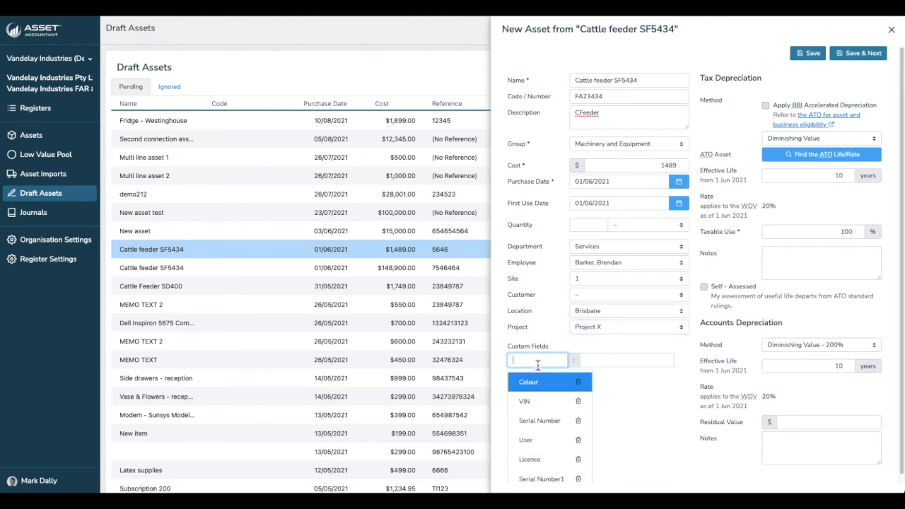
click(540, 420)
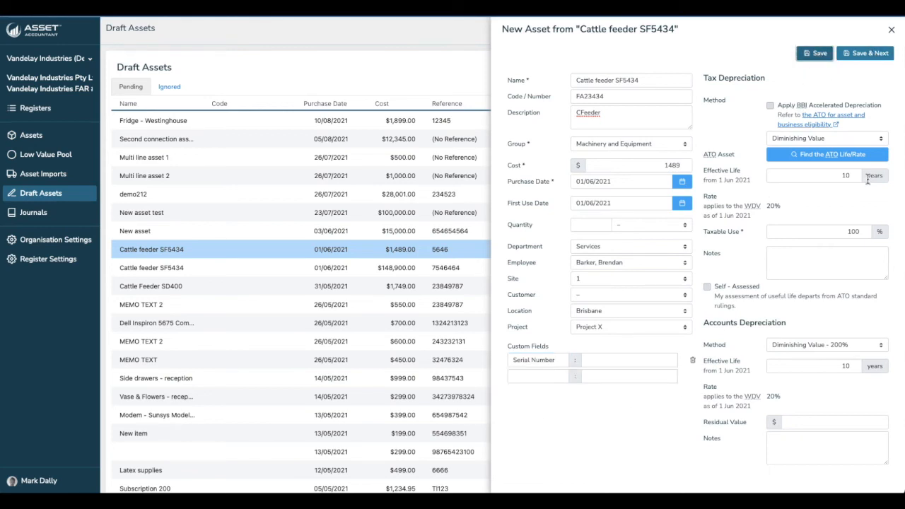
click(814, 54)
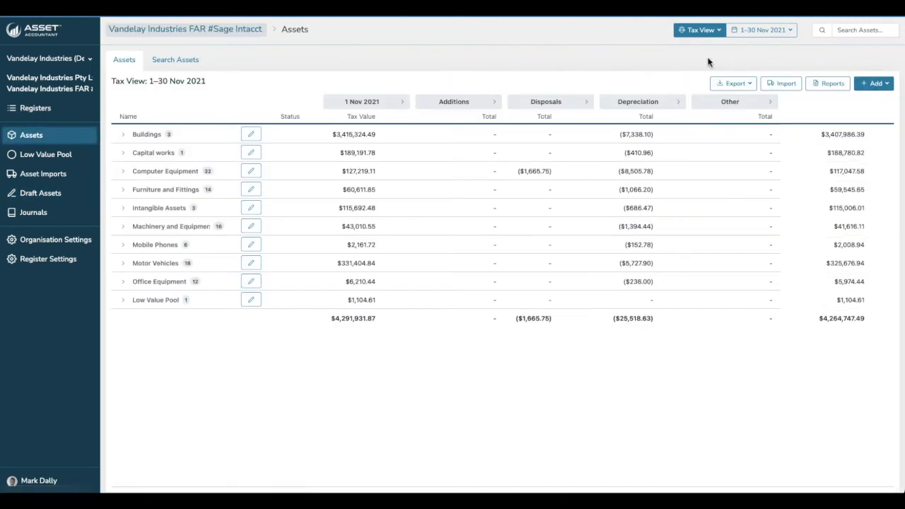
click(813, 30)
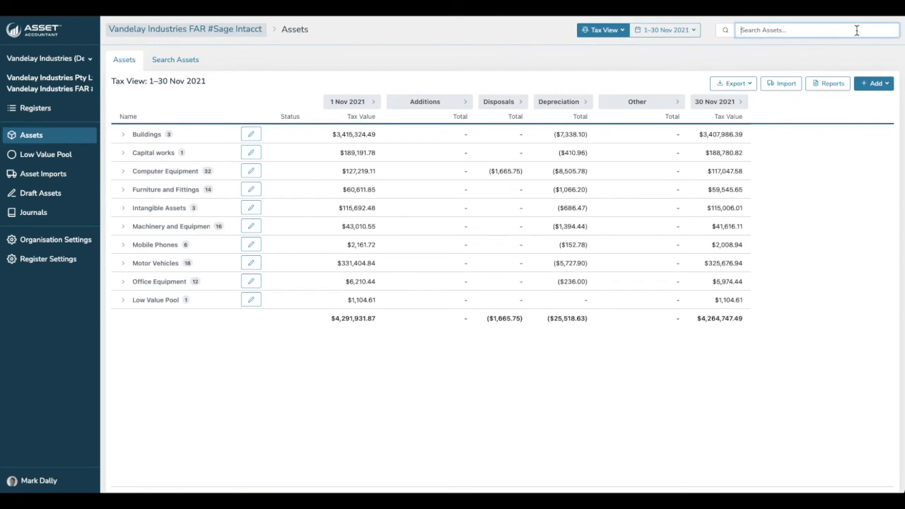
text(feeder)
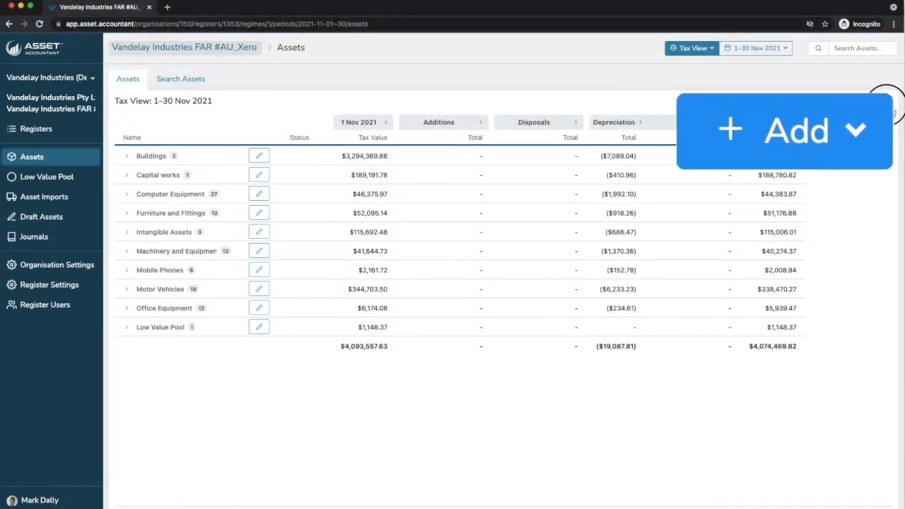
Start a manual new asset named Test Asset, code FA-3456, description 'This is a test asset.'
click(793, 130)
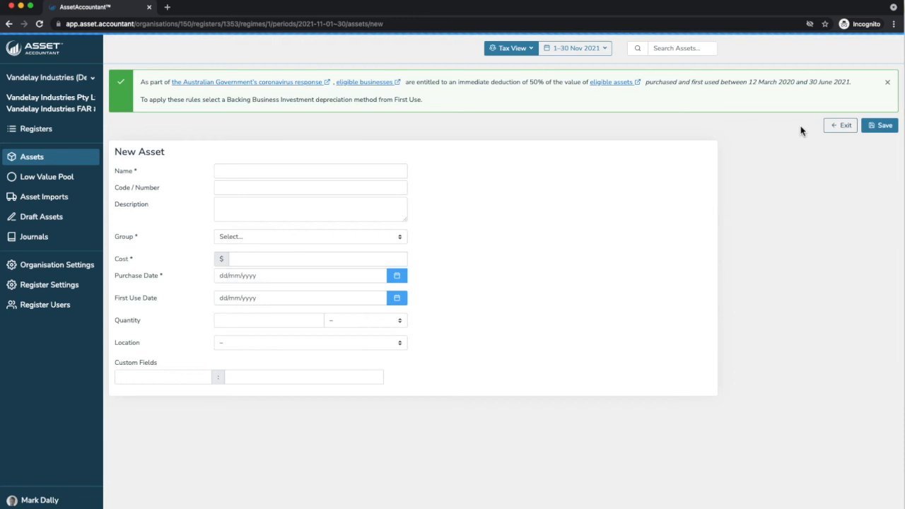
click(887, 82)
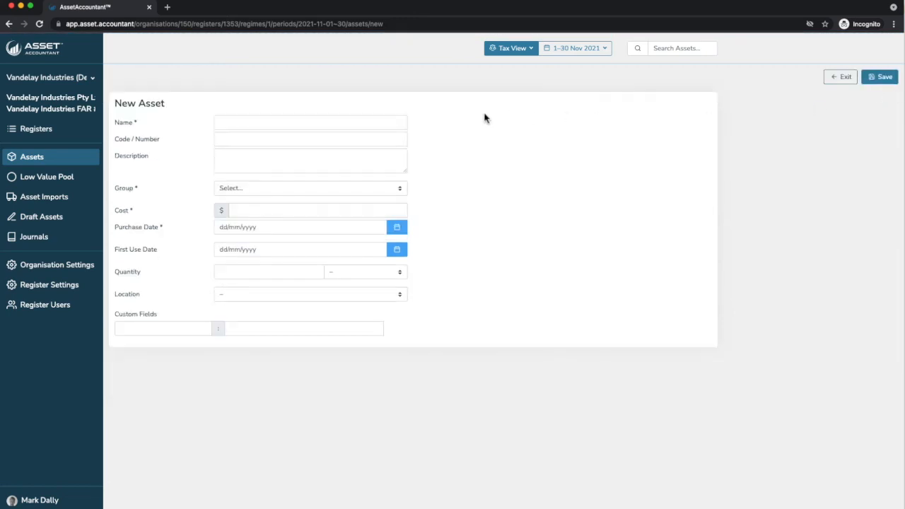
text(Test)
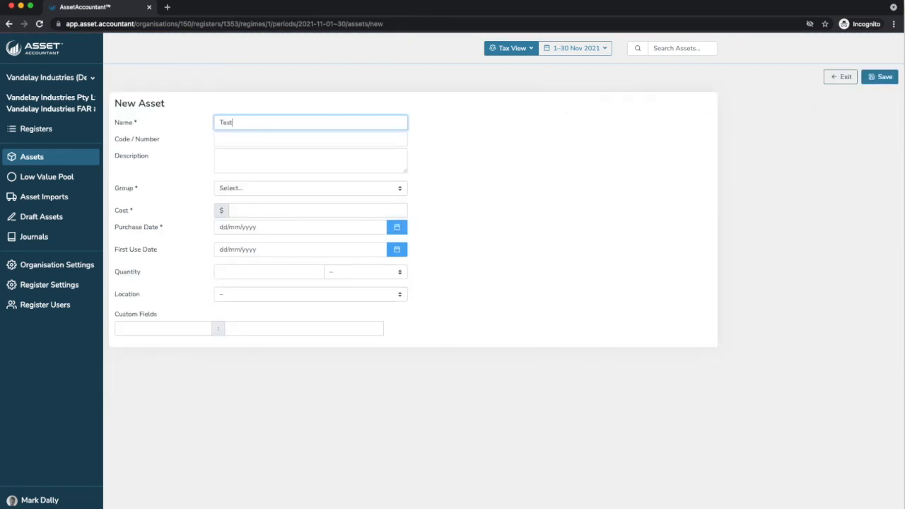
text(Asset)
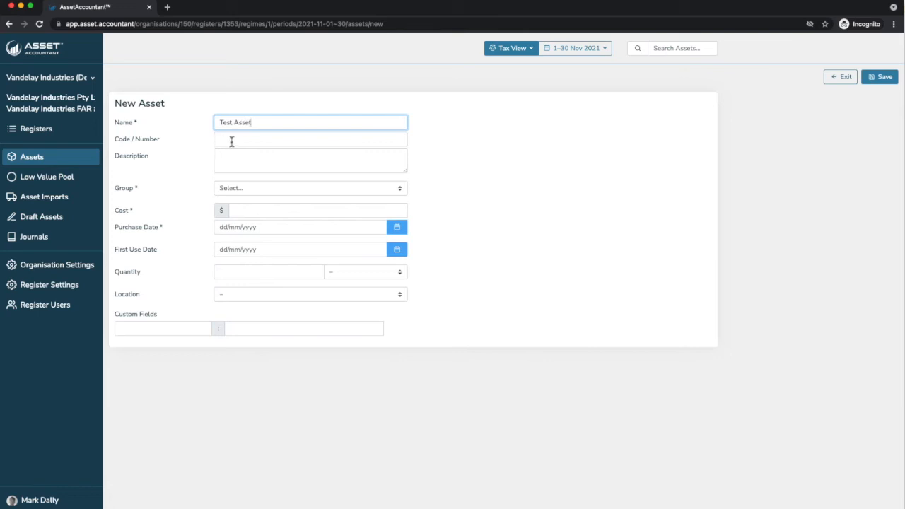
text(FA-3456)
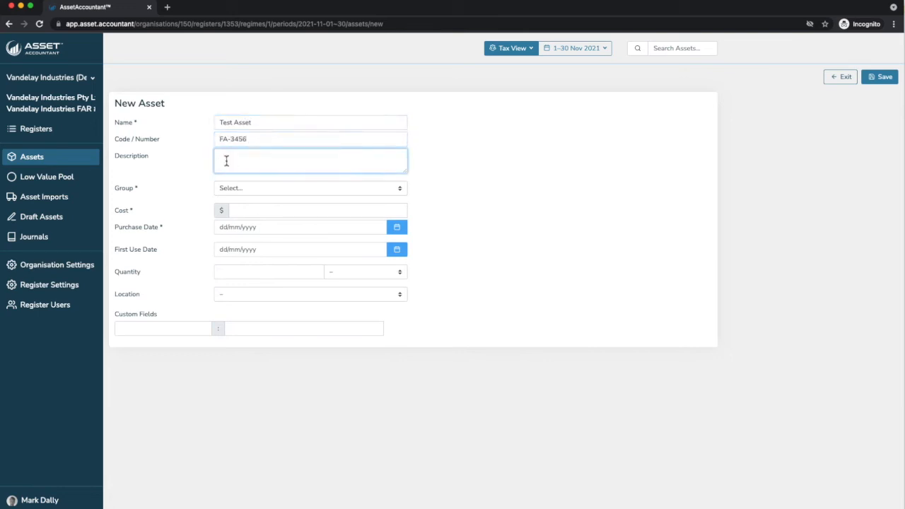
text(This is a test)
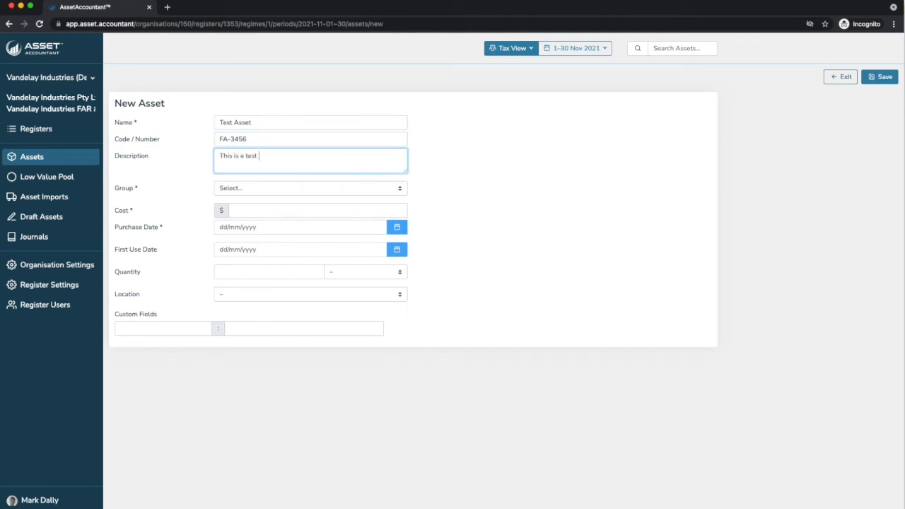
text(asset.)
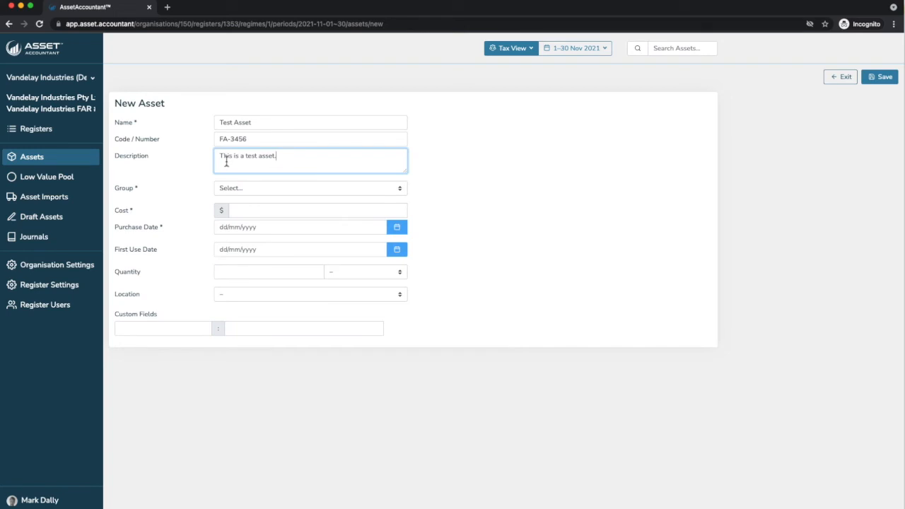
Put Test Asset in Machinery and Equipment with cost 10000 and purchase date 7 Nov 2021
click(309, 186)
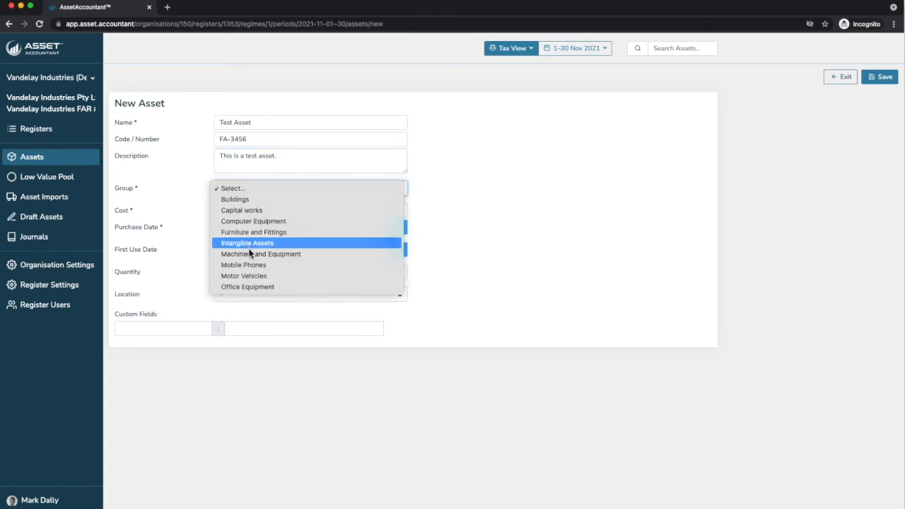
click(260, 255)
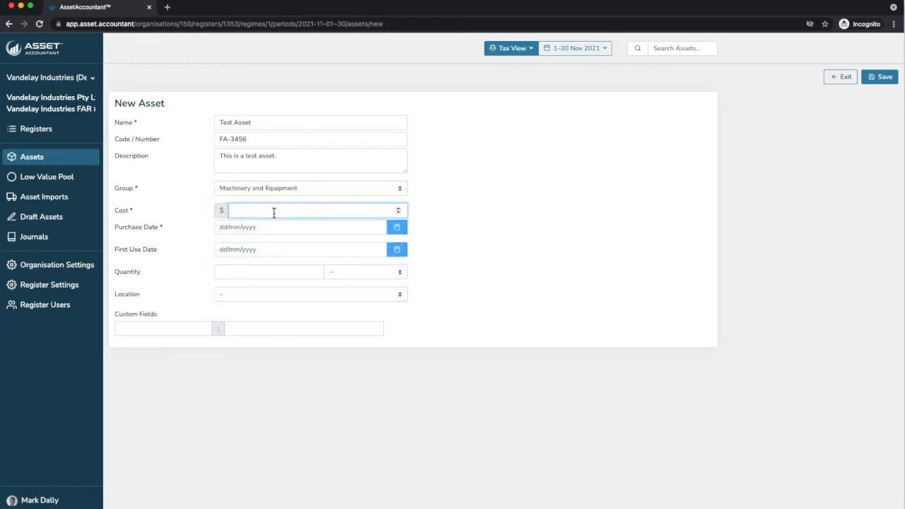
text(10000)
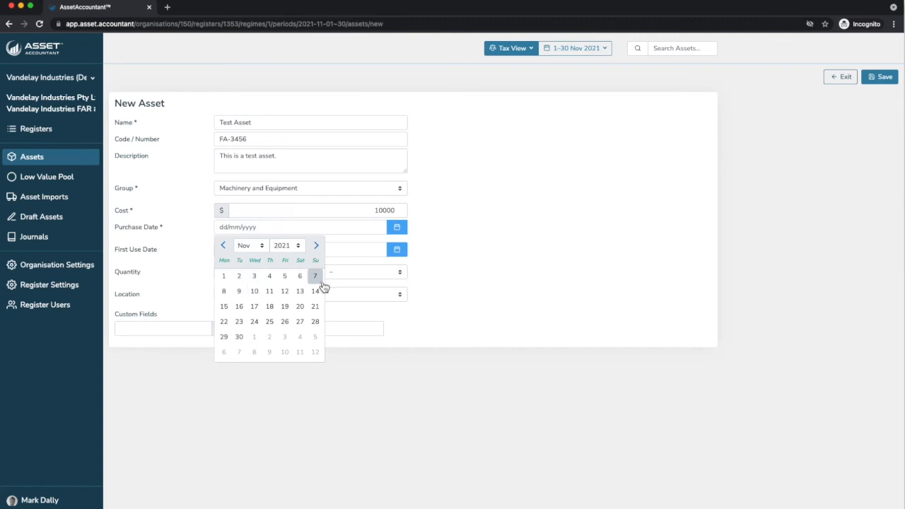
click(313, 276)
text(1000)
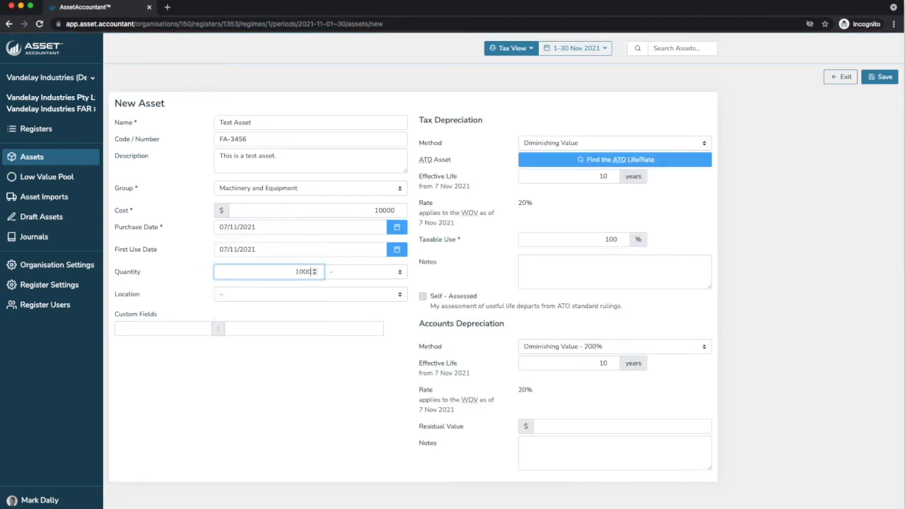
mouse_move(282, 294)
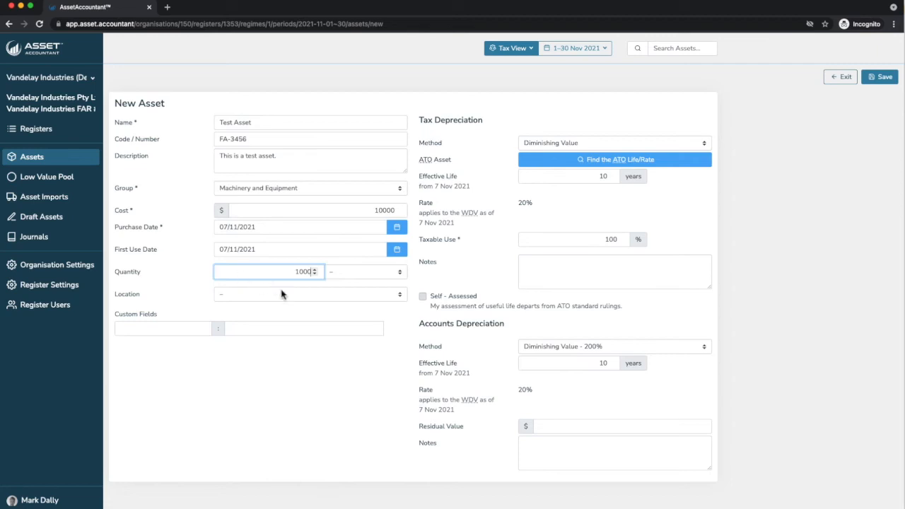
Set the location to Melbourne and add a User custom field set to Douggie
click(310, 292)
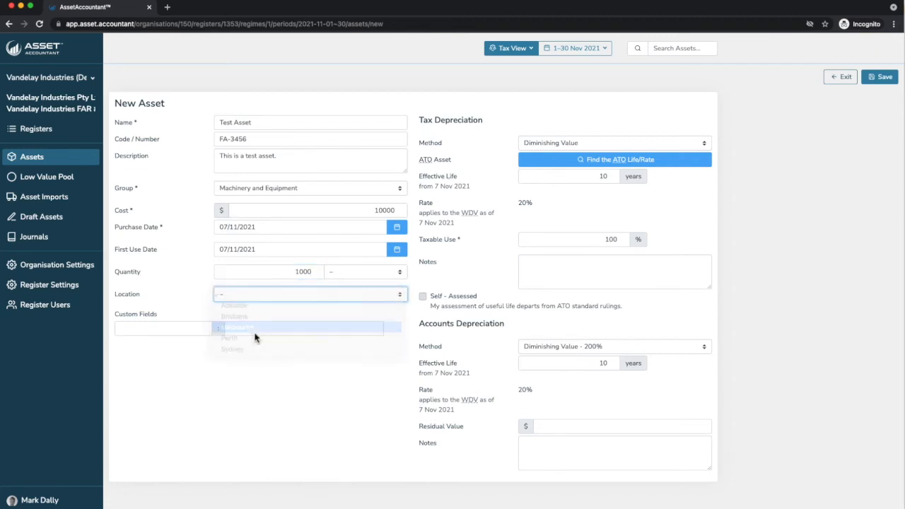
click(238, 328)
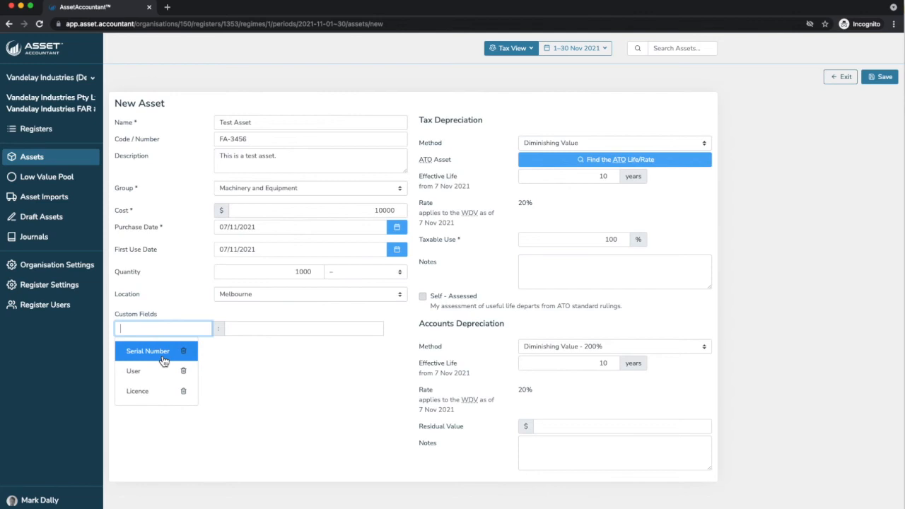
click(133, 370)
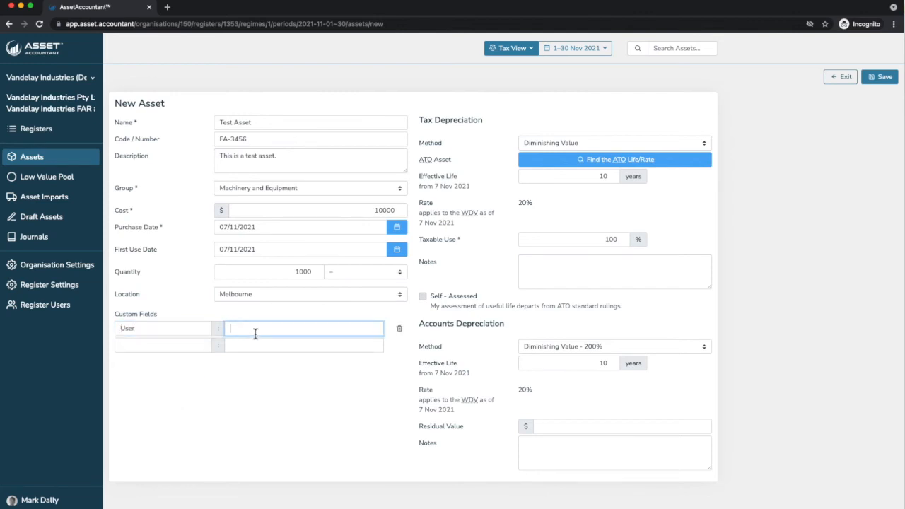
text(Douggie)
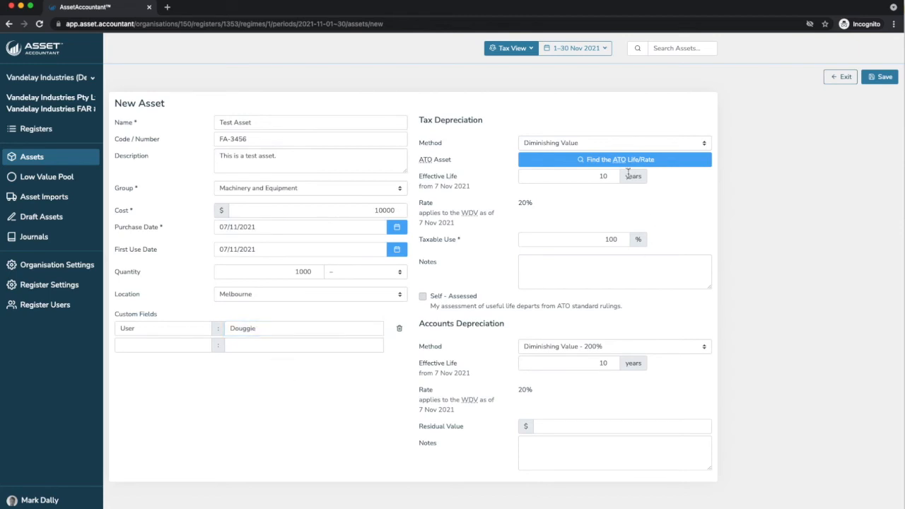
mouse_move(618, 144)
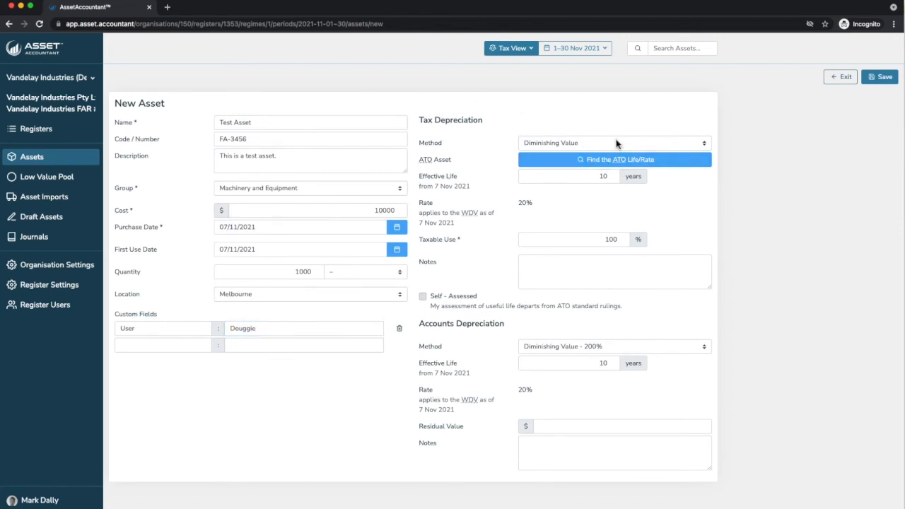
mouse_move(551, 378)
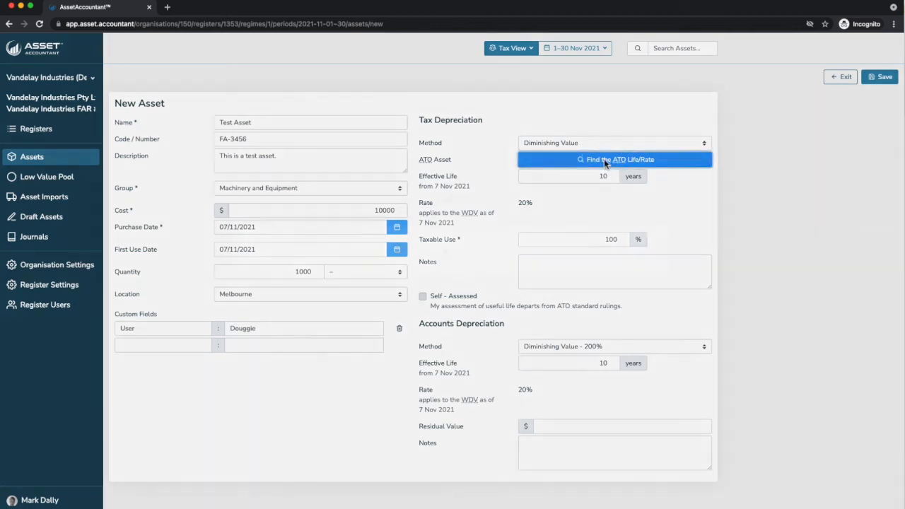
Look up the ATO life/rate for 'server' and apply the Radio broadcasting servers entry, 6 years at 33.33%
click(613, 158)
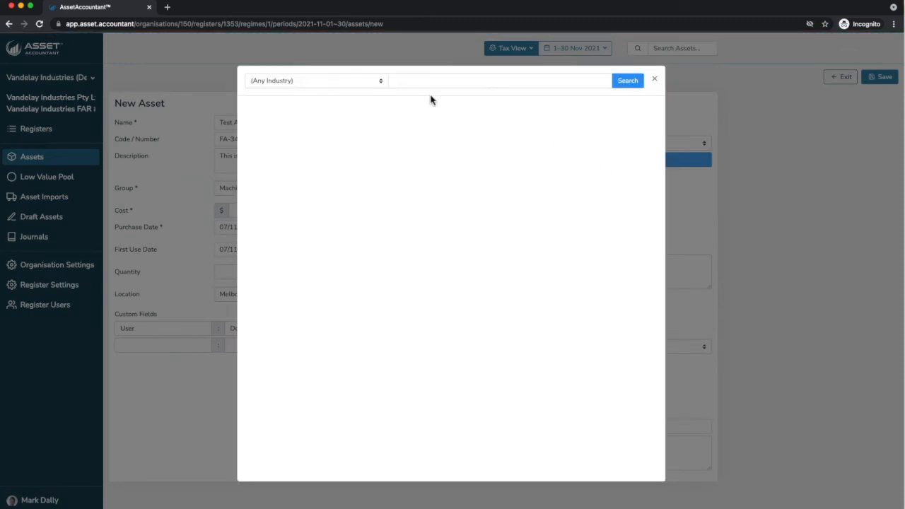
text(serv)
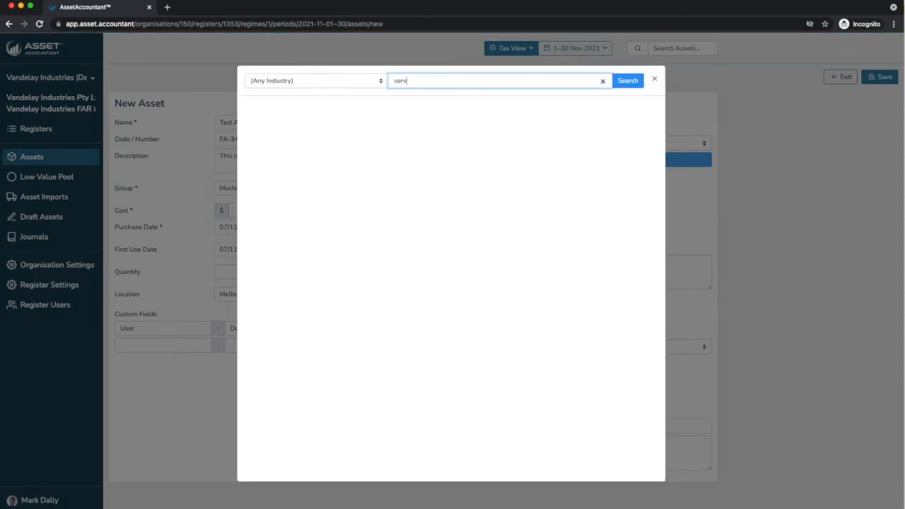
text(er)
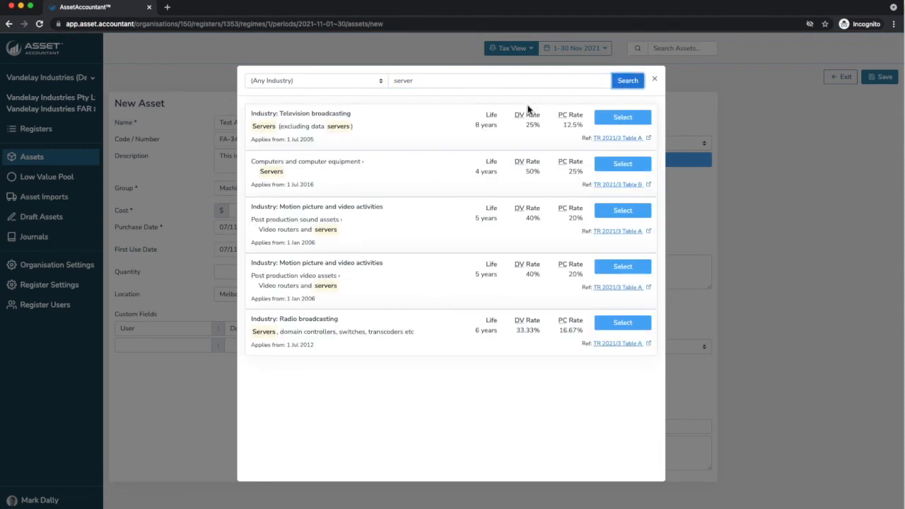
mouse_move(243, 105)
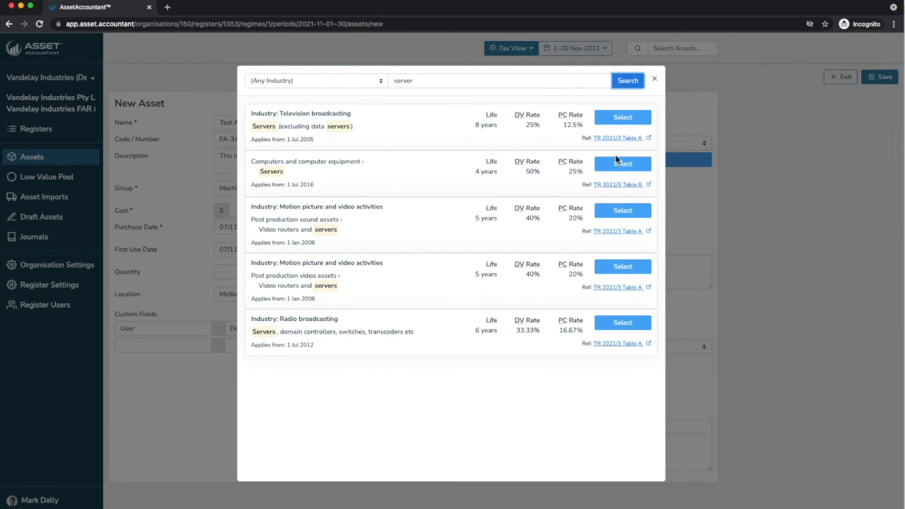
mouse_move(603, 274)
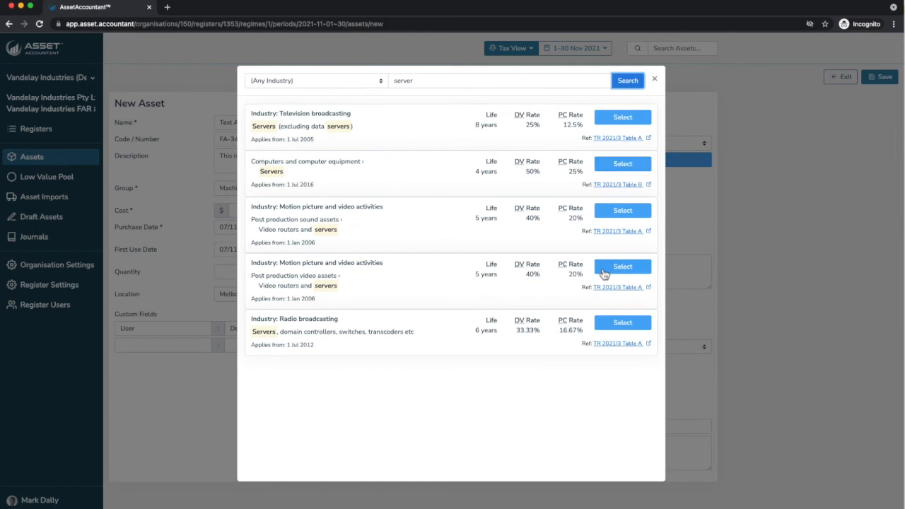
mouse_move(622, 322)
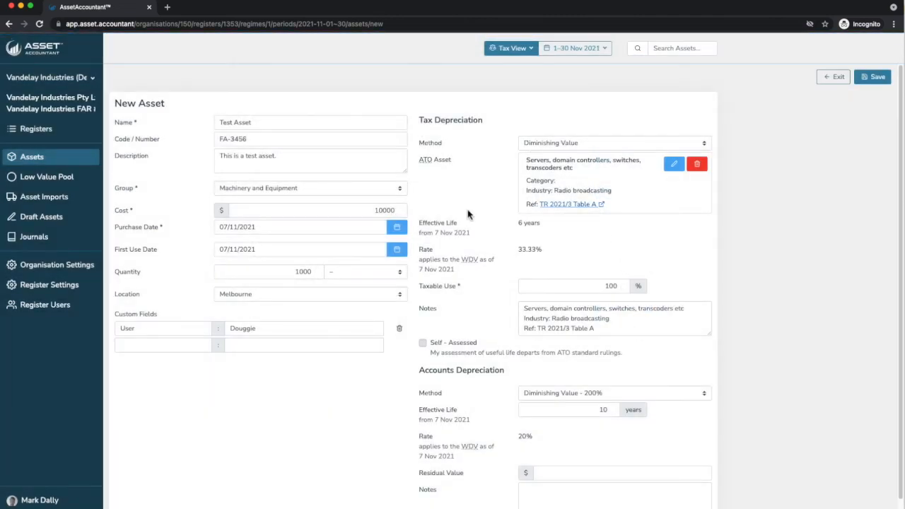
mouse_move(540, 266)
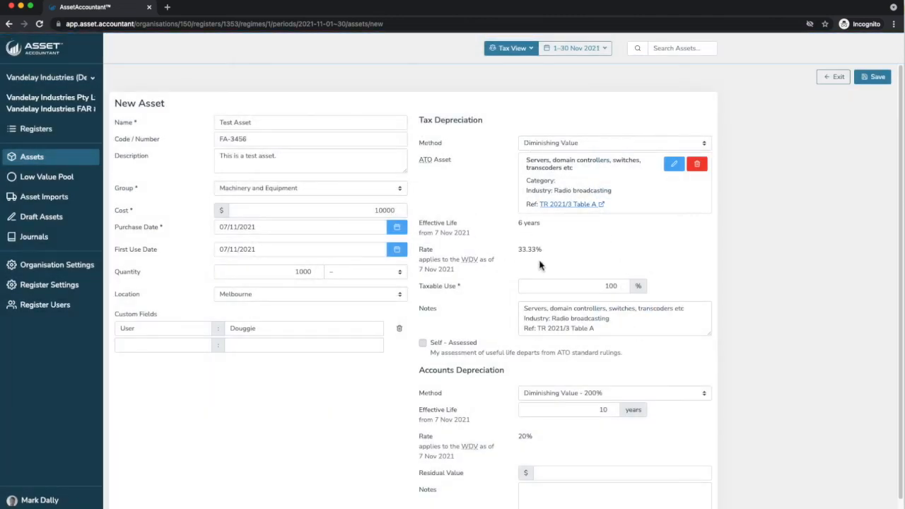
click(613, 318)
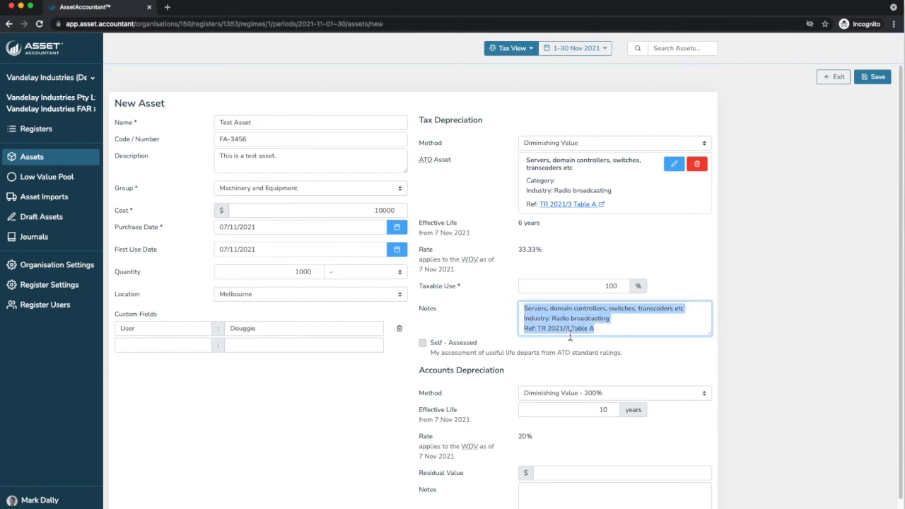
mouse_move(611, 263)
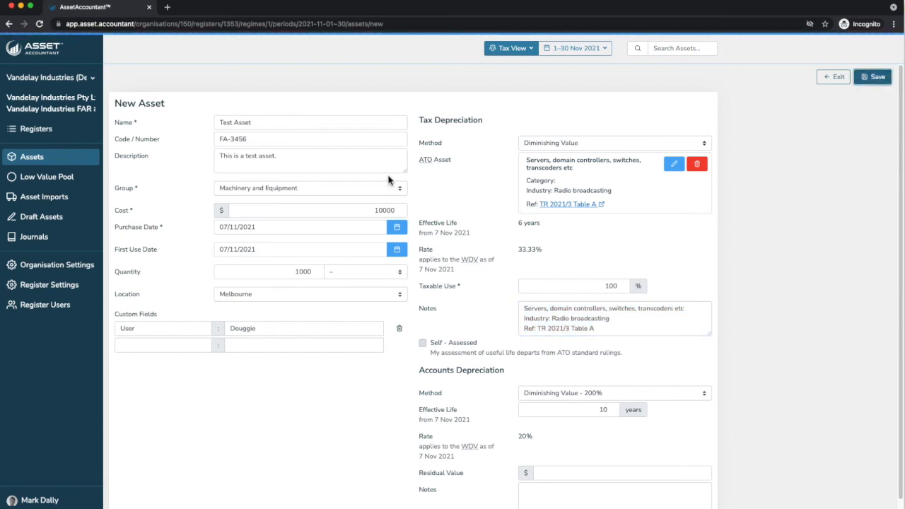
Save the new Test Asset and search the register for 'test' to list FA-3456
click(871, 77)
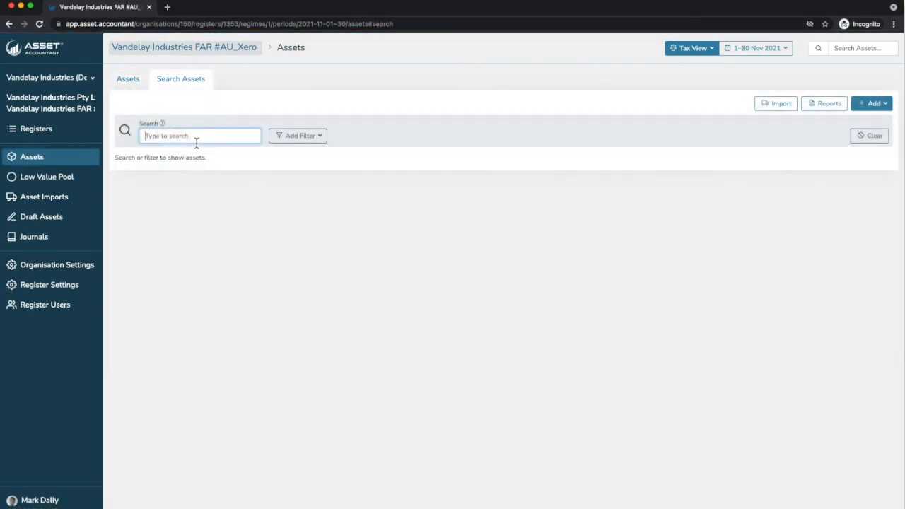
text(test)
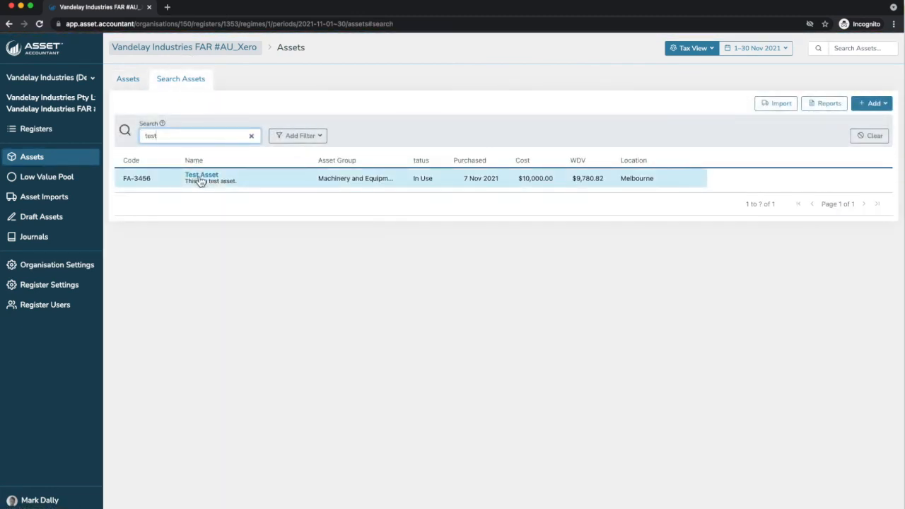
mouse_move(775, 73)
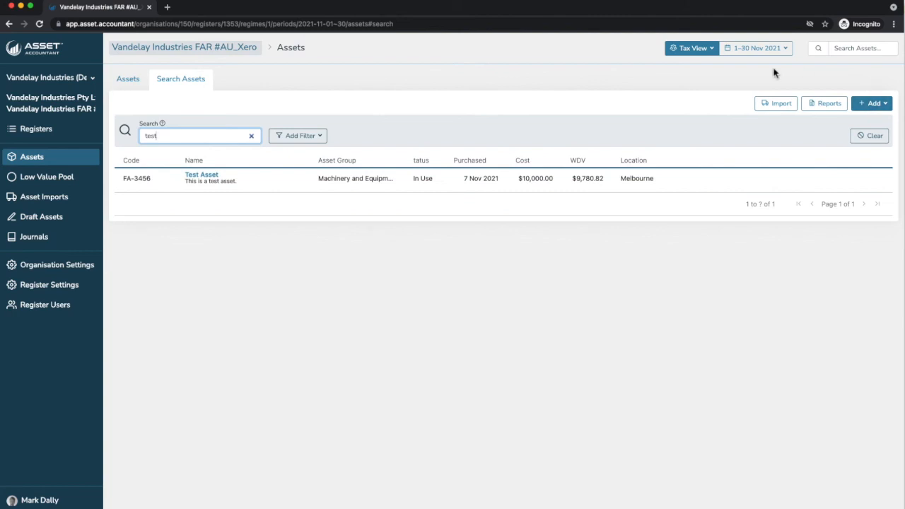
mouse_move(101, 131)
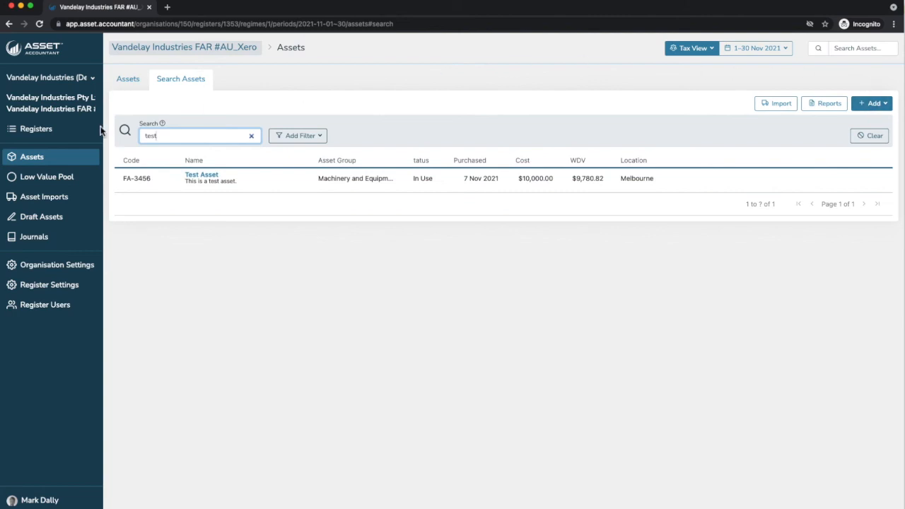
View the 2020–21 Low Value Pool reconciliation, its transactions, and the closing assets list
click(47, 176)
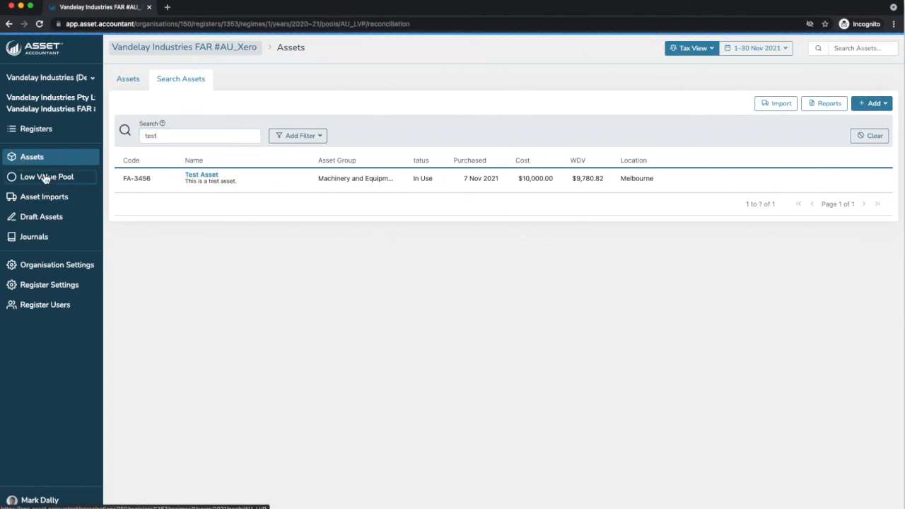
click(48, 175)
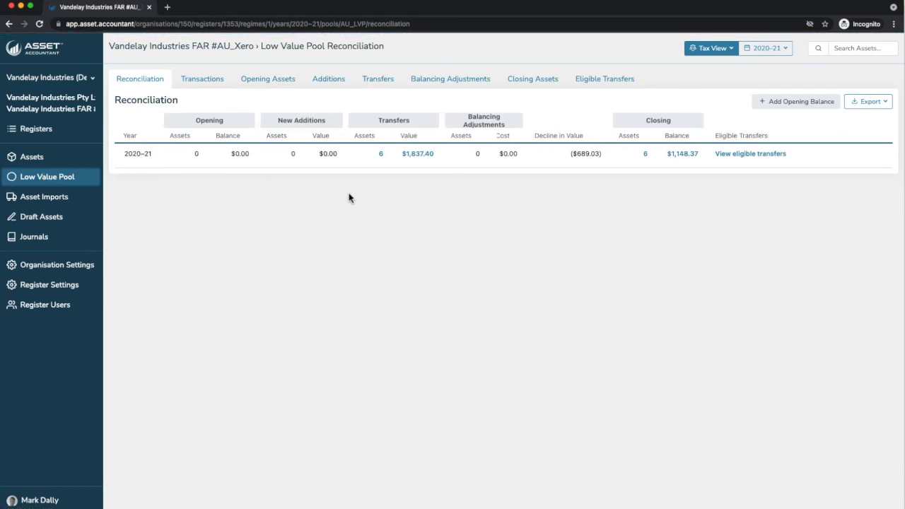
mouse_move(282, 150)
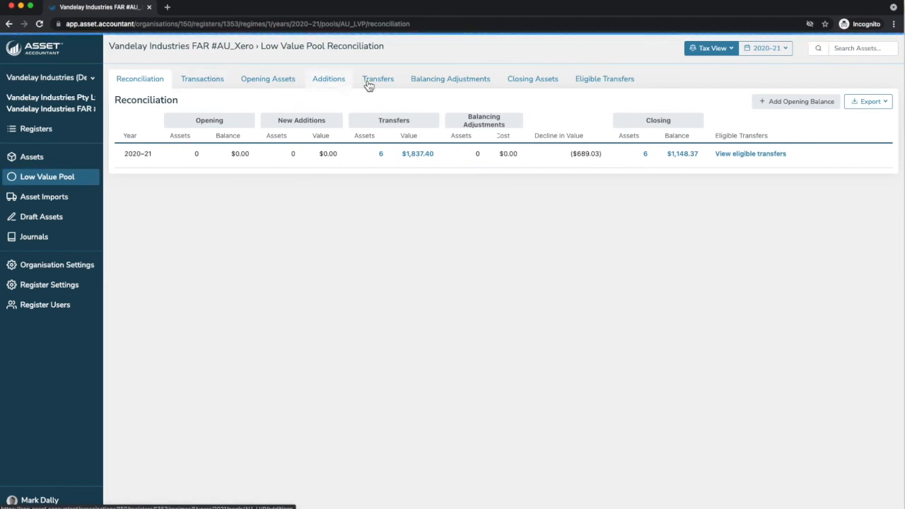
click(202, 79)
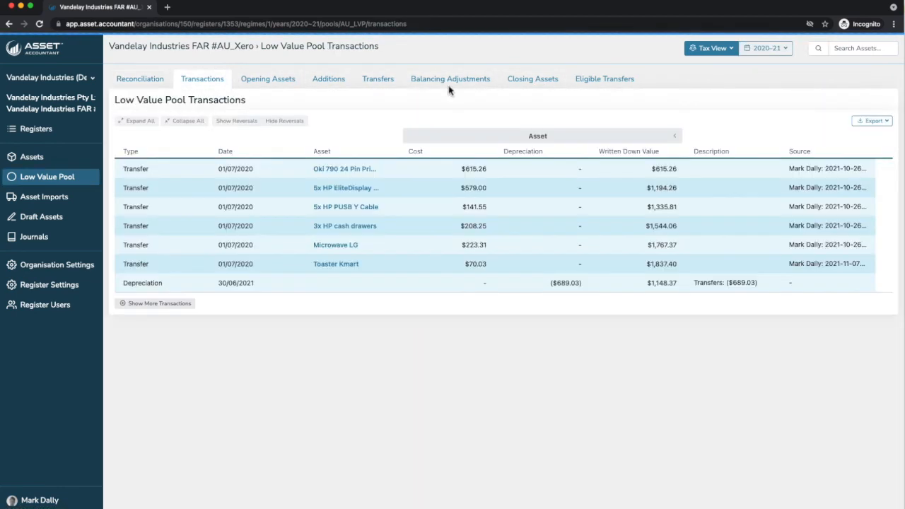
click(673, 135)
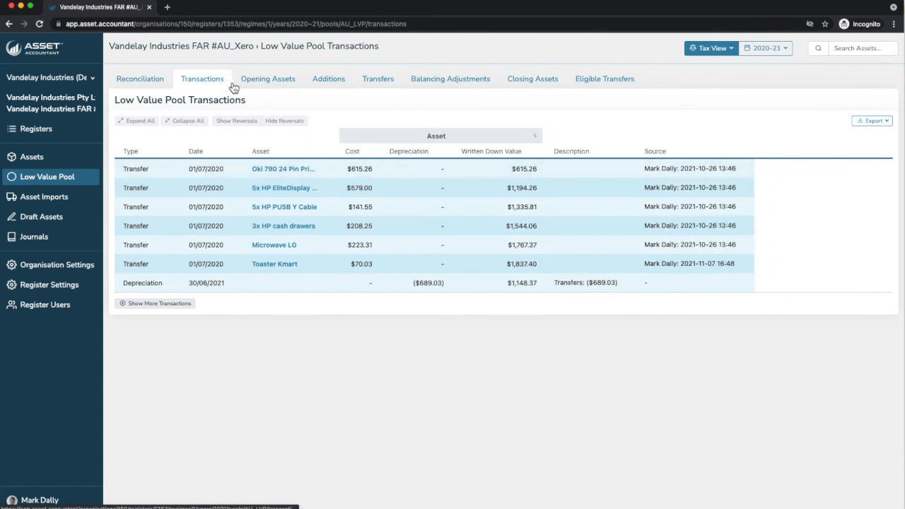
mouse_move(378, 79)
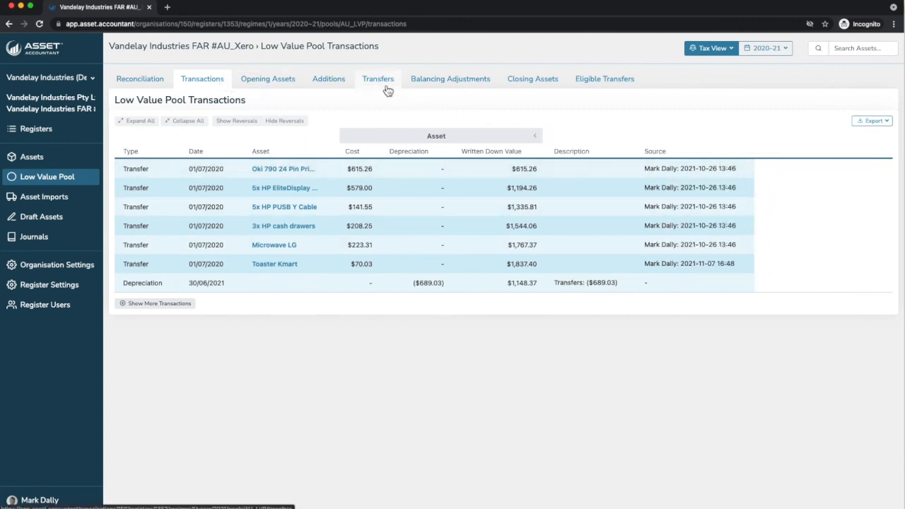
click(377, 79)
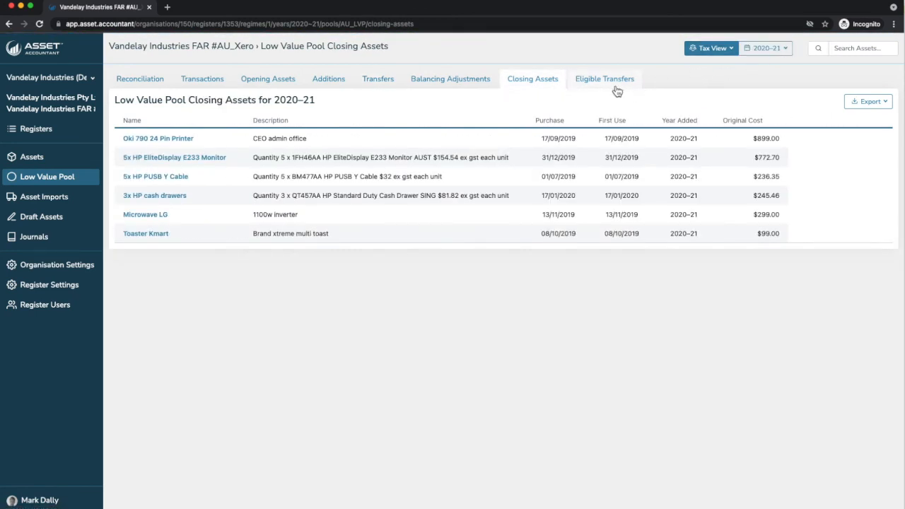
From Eligible Transfers, move Fridge Westinghouse into the pool and bring up its asset record
click(605, 79)
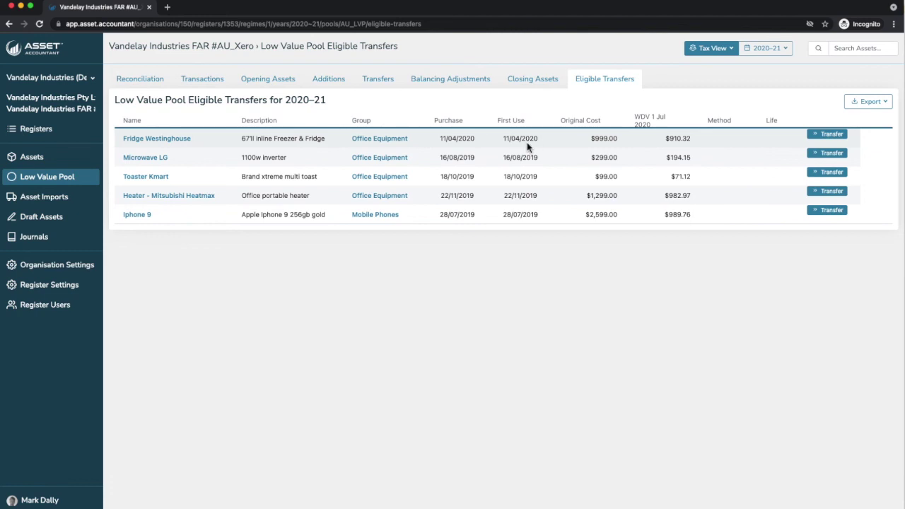
mouse_move(831, 133)
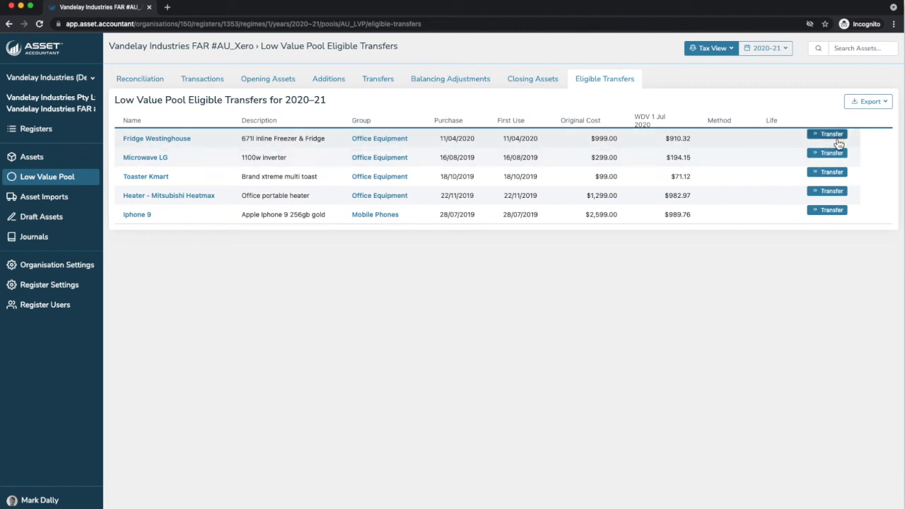
mouse_move(828, 176)
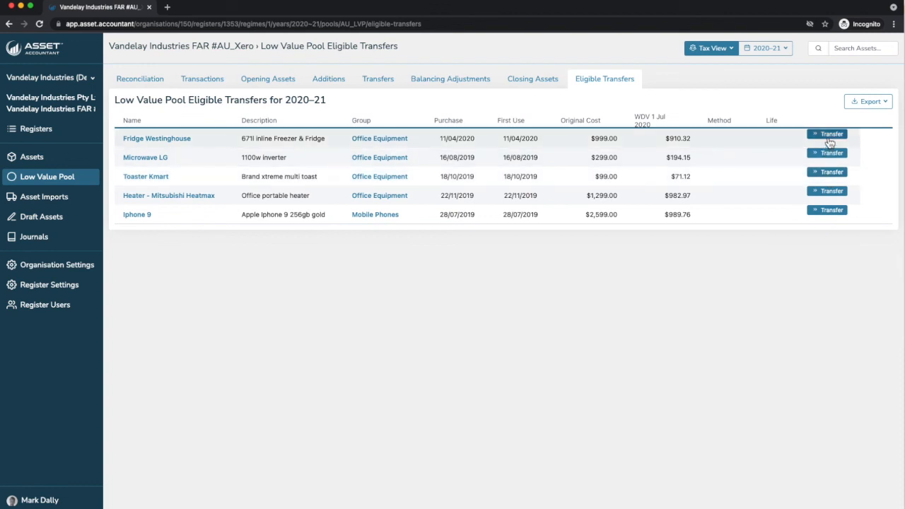
click(827, 133)
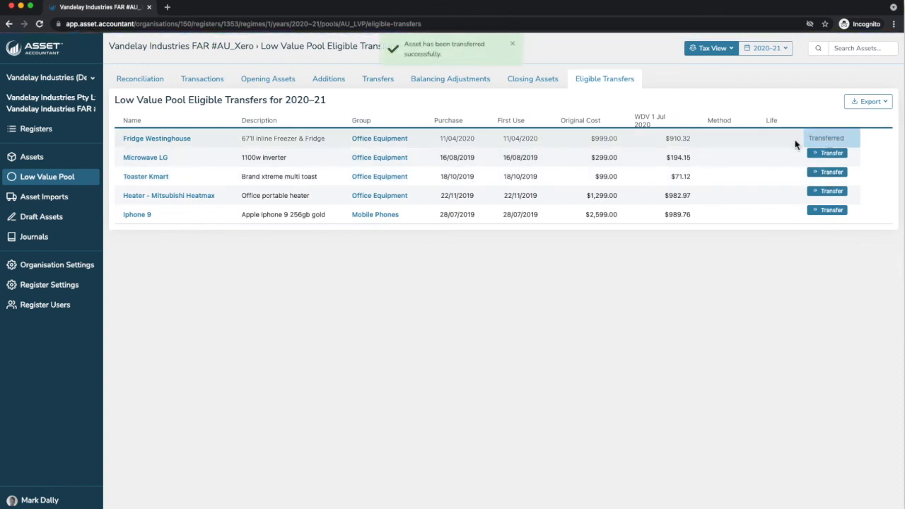
click(156, 138)
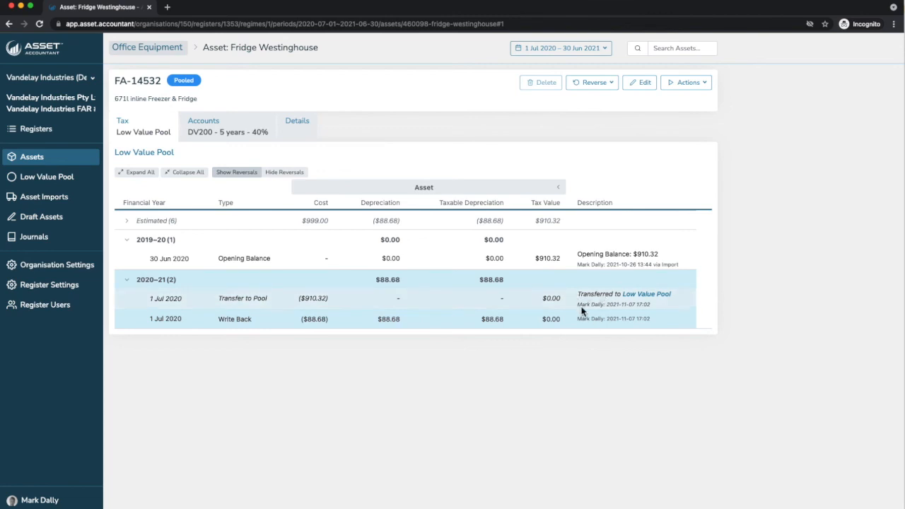
mouse_move(227, 193)
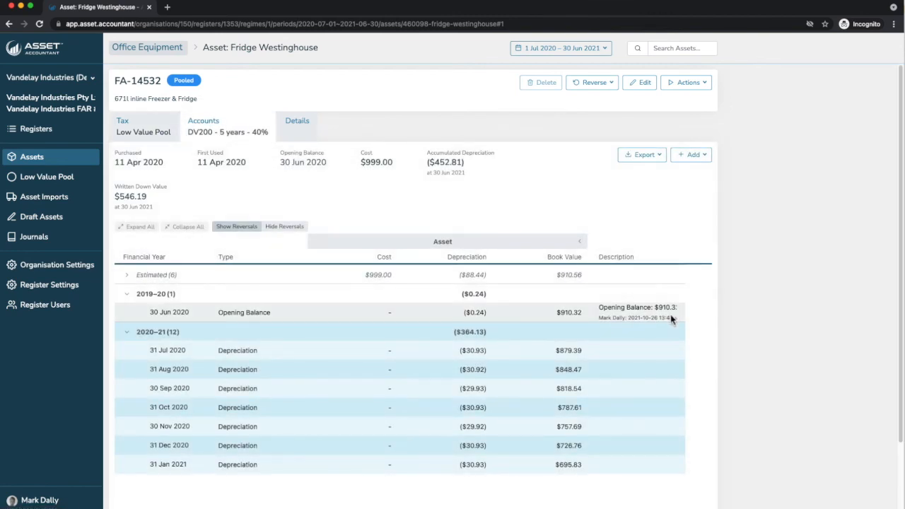
Scroll through Fridge Westinghouse's accounts depreciation schedule and back
scroll(down, 3)
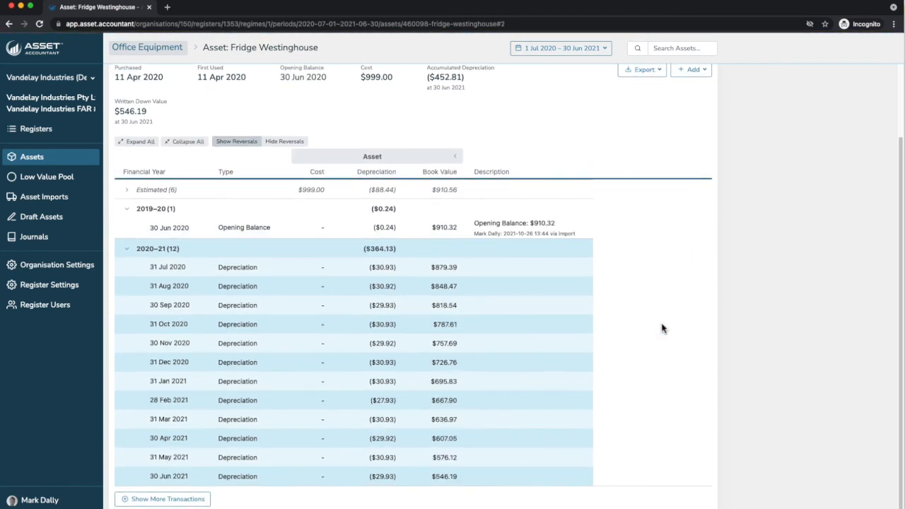
scroll(up, 3)
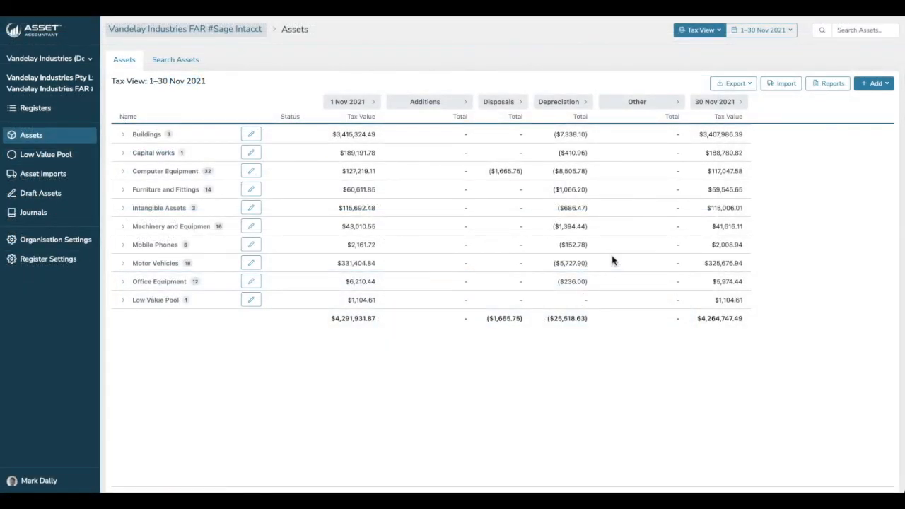
mouse_move(238, 184)
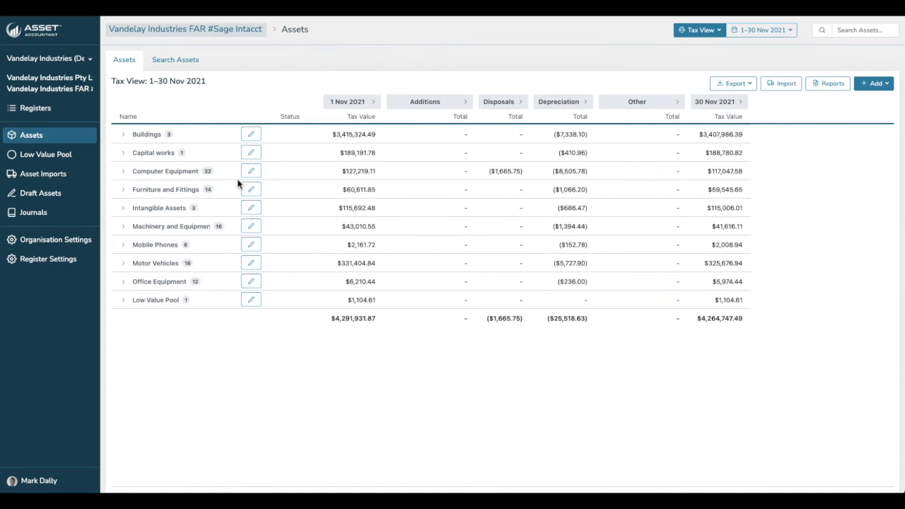
mouse_move(155, 178)
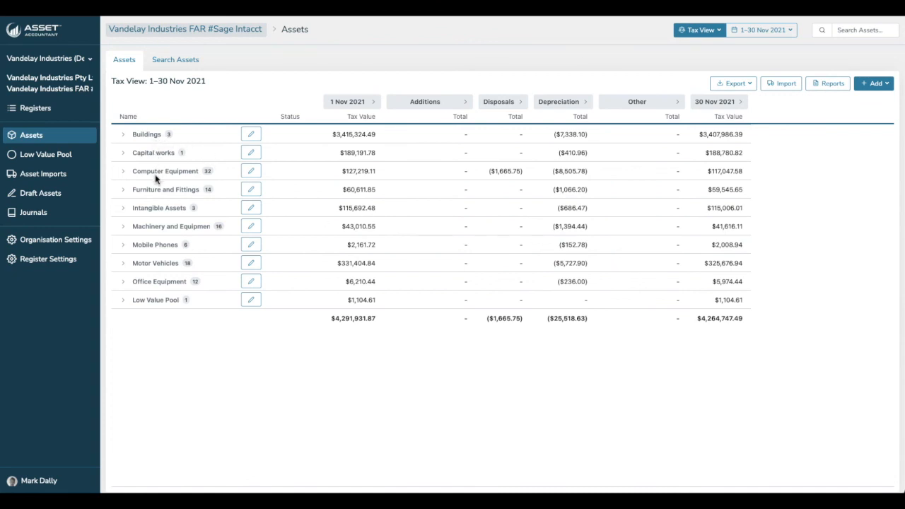
mouse_move(156, 218)
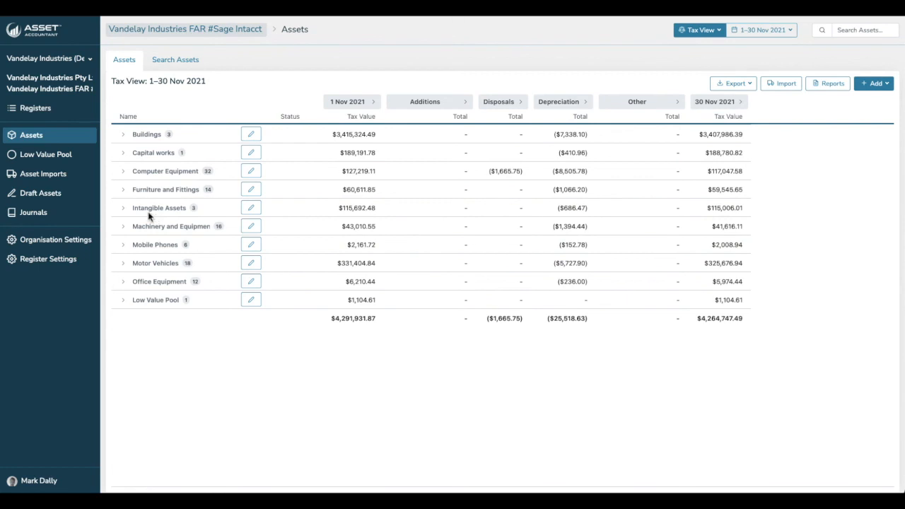
From Journals, create a new journal dated 30/11/2021 with the default description
click(34, 212)
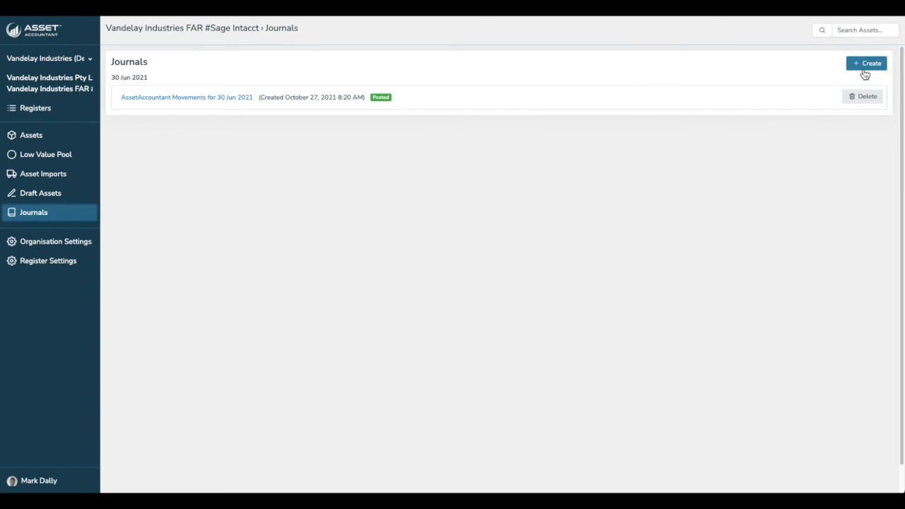
click(865, 62)
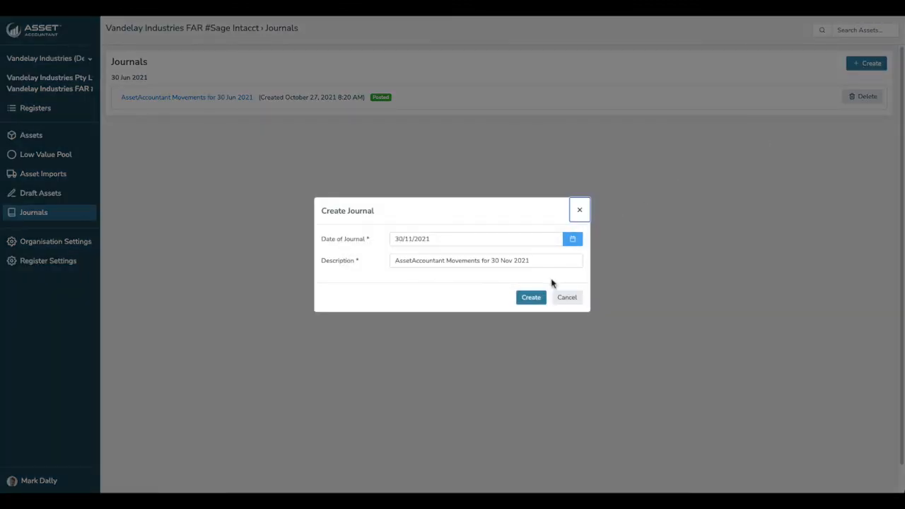
click(565, 297)
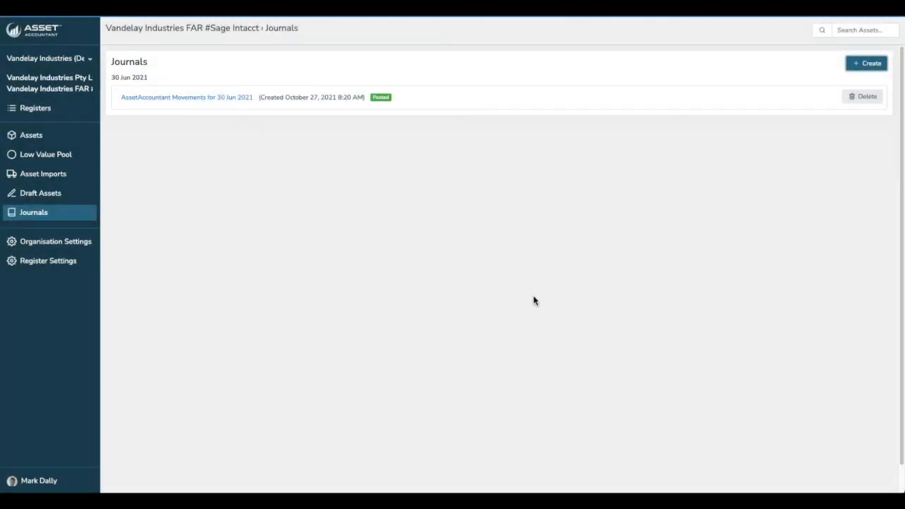
Post the 30 Nov 2021 Movements journal to Sage Intacct, confirm, and return to the asset summary
click(187, 96)
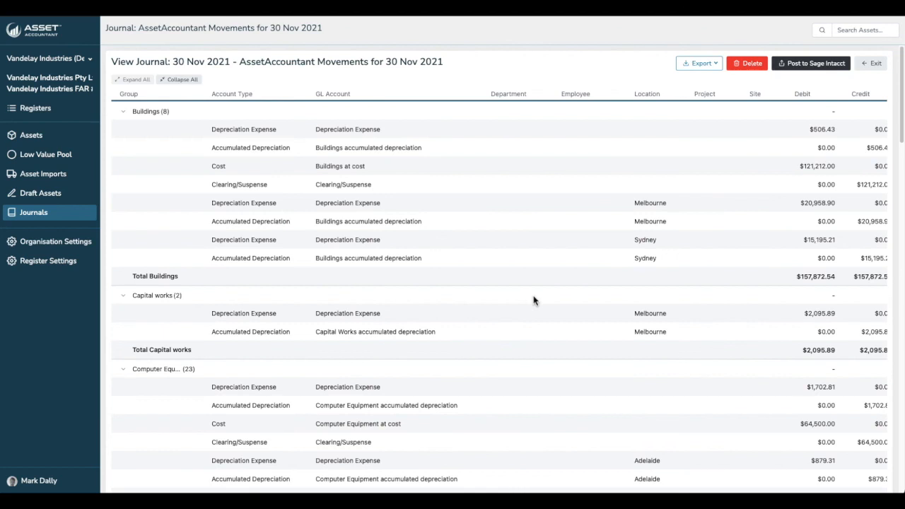
mouse_move(127, 251)
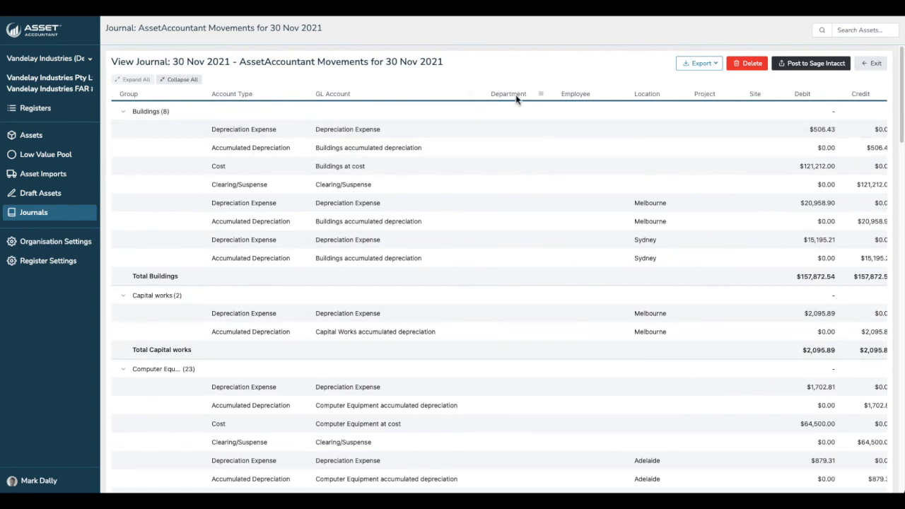
mouse_move(876, 96)
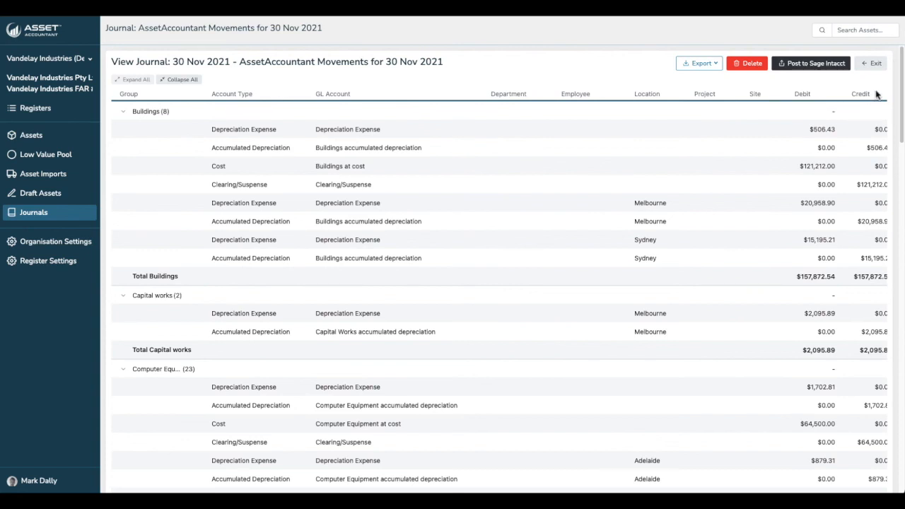
mouse_move(650, 221)
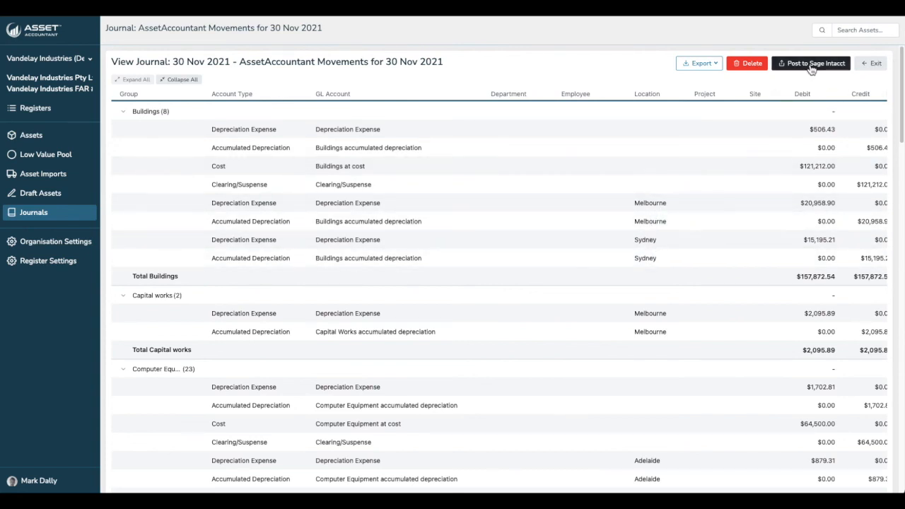
click(811, 62)
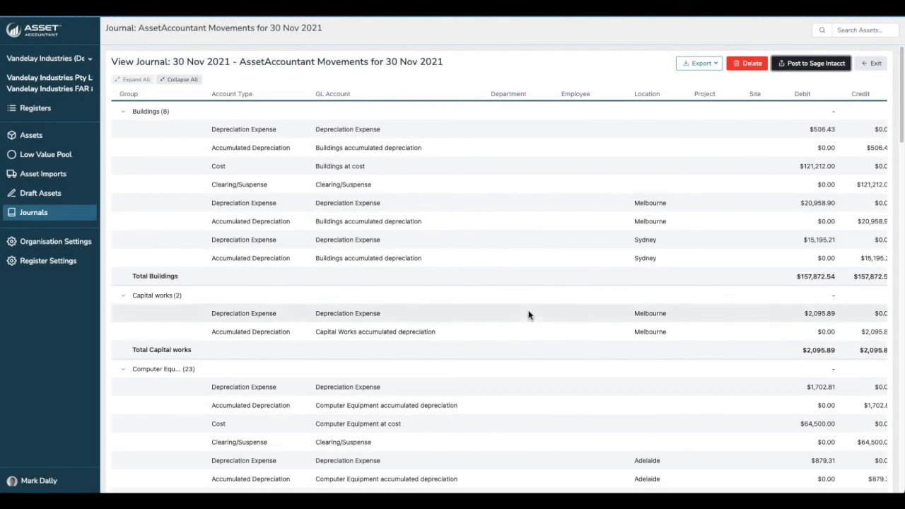
click(811, 62)
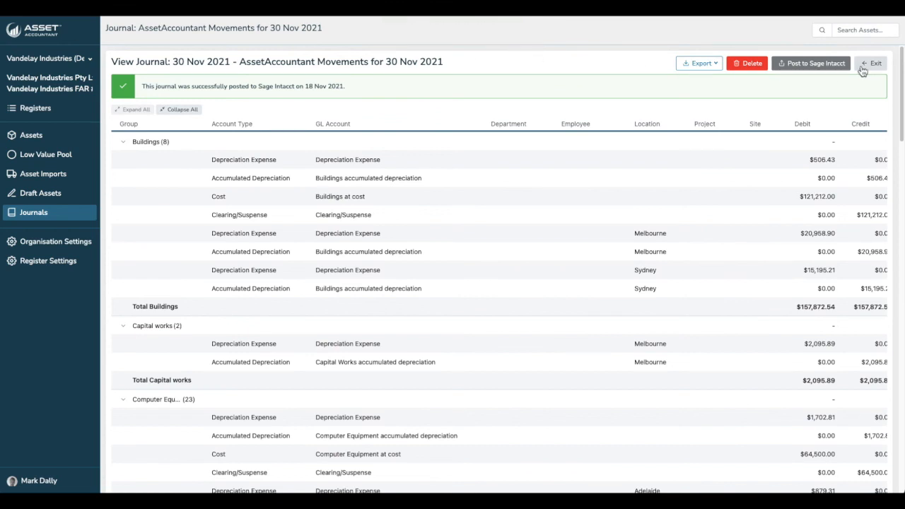
click(871, 62)
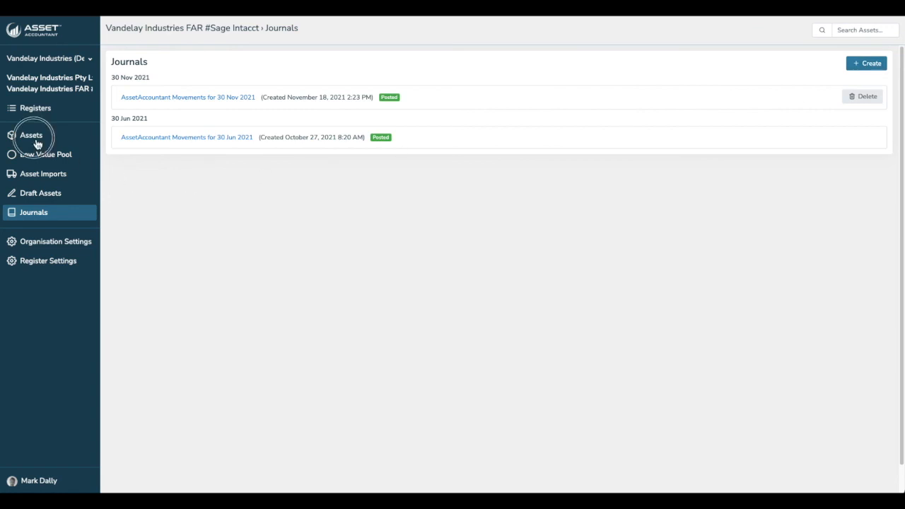
click(31, 136)
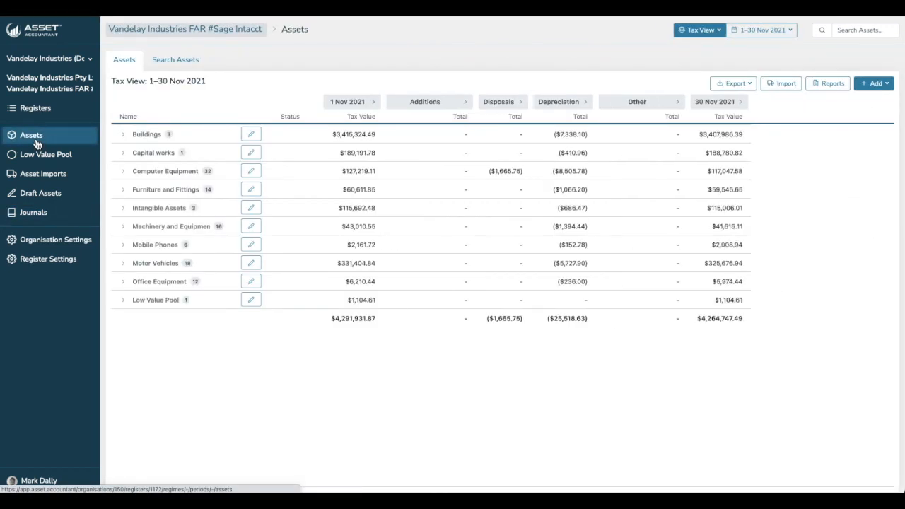